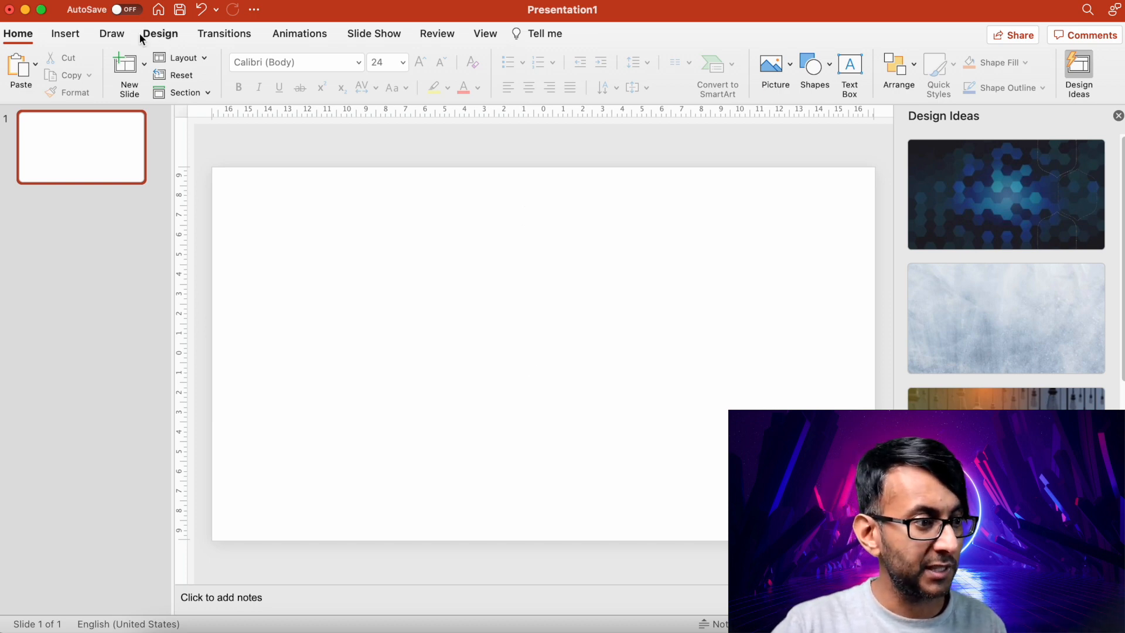
- Set the slide size to a 20 by 20 cm square and scale the content up
{"action": "left_click", "coordinate": [160, 33]}
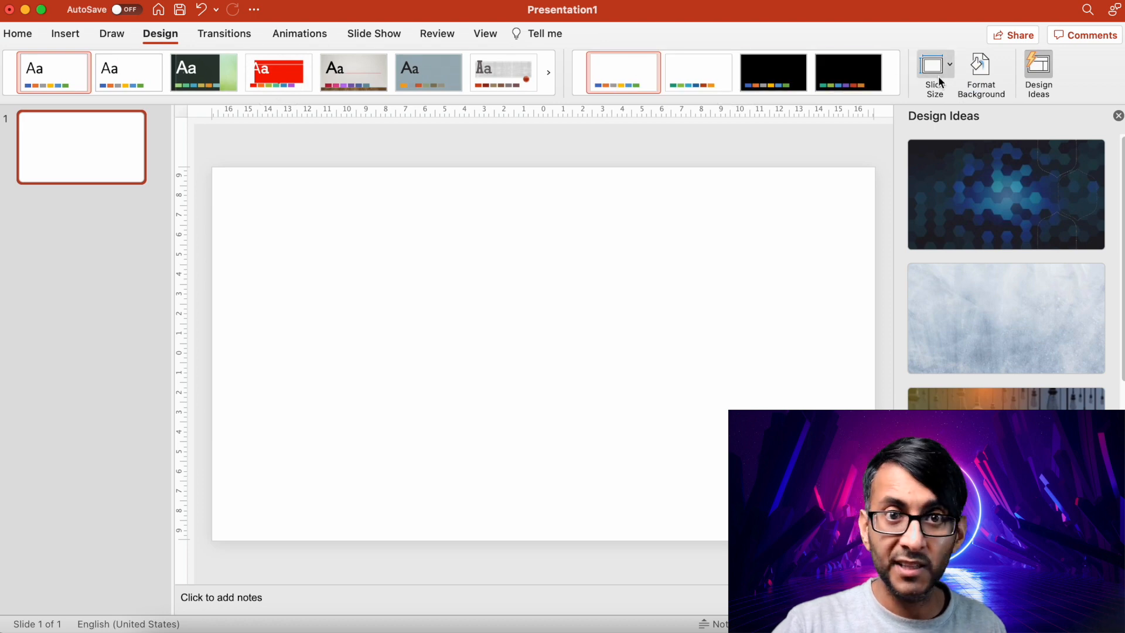
{"action": "left_click", "coordinate": [935, 72]}
{"action": "type", "text": "20"}
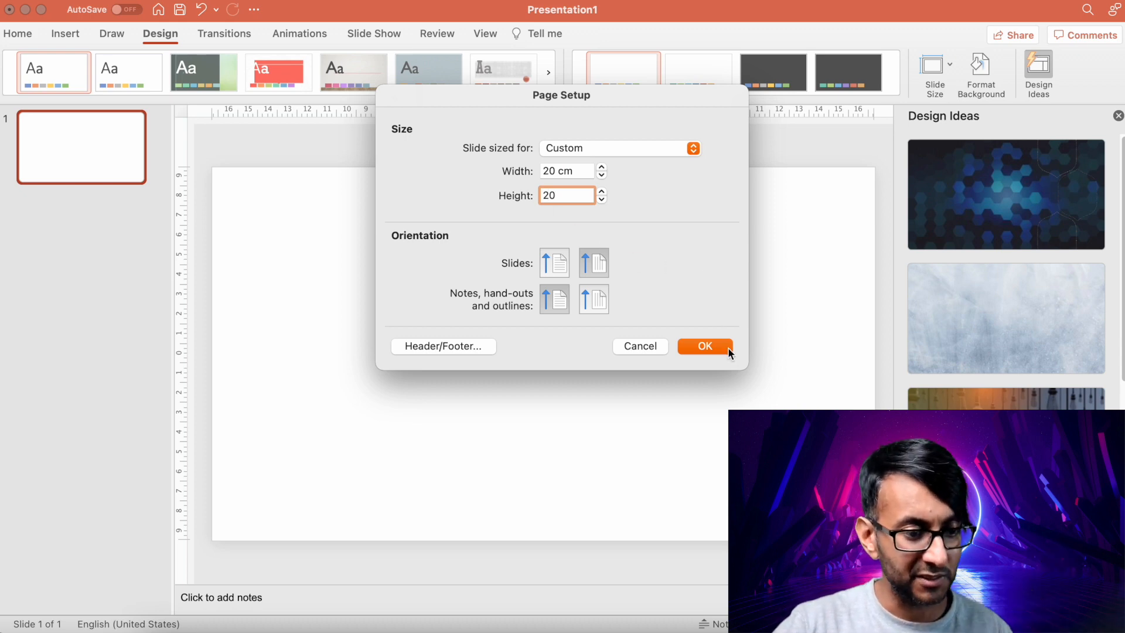
{"action": "left_click", "coordinate": [704, 346]}
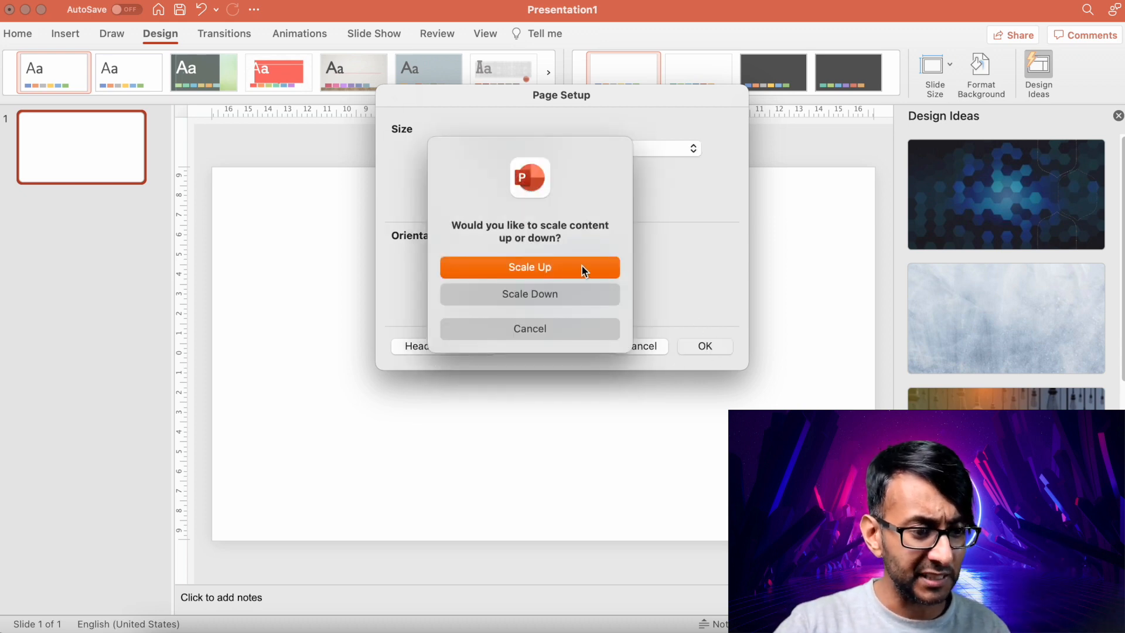
{"action": "left_click", "coordinate": [528, 267]}
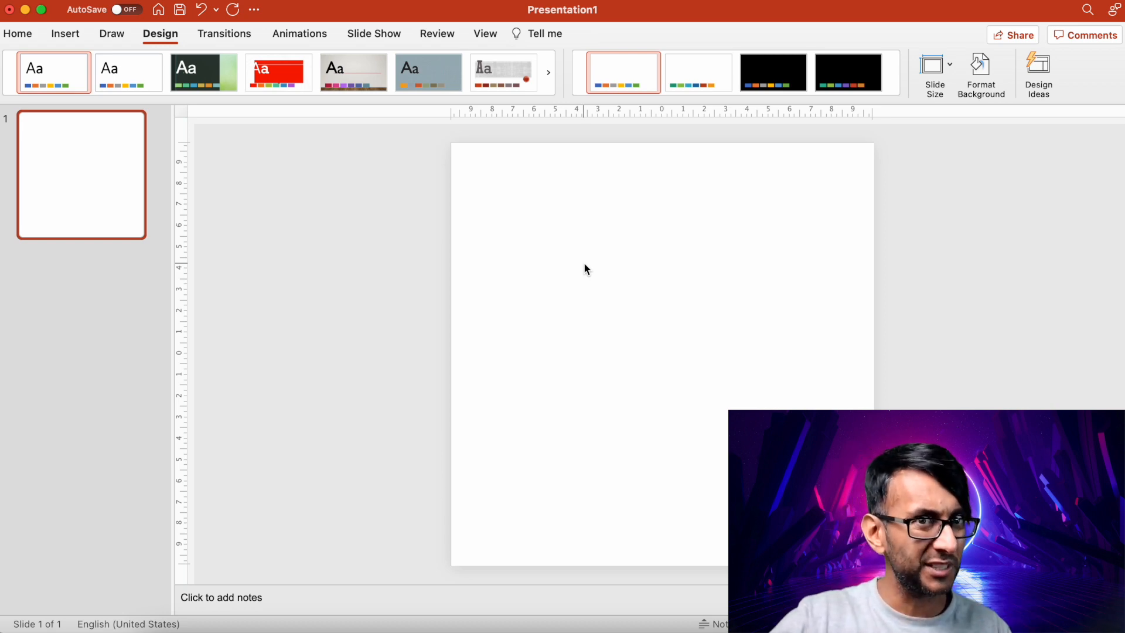
- Browse the Insert options, viewing and dismissing the stock icon library
{"action": "left_click", "coordinate": [17, 33]}
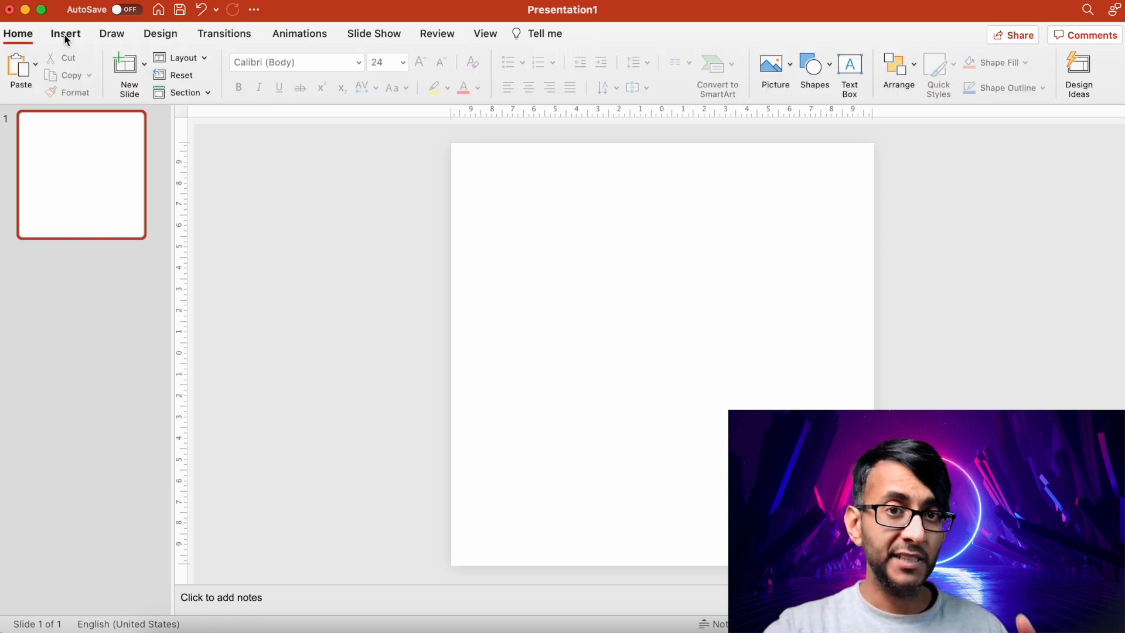
{"action": "left_click", "coordinate": [64, 32]}
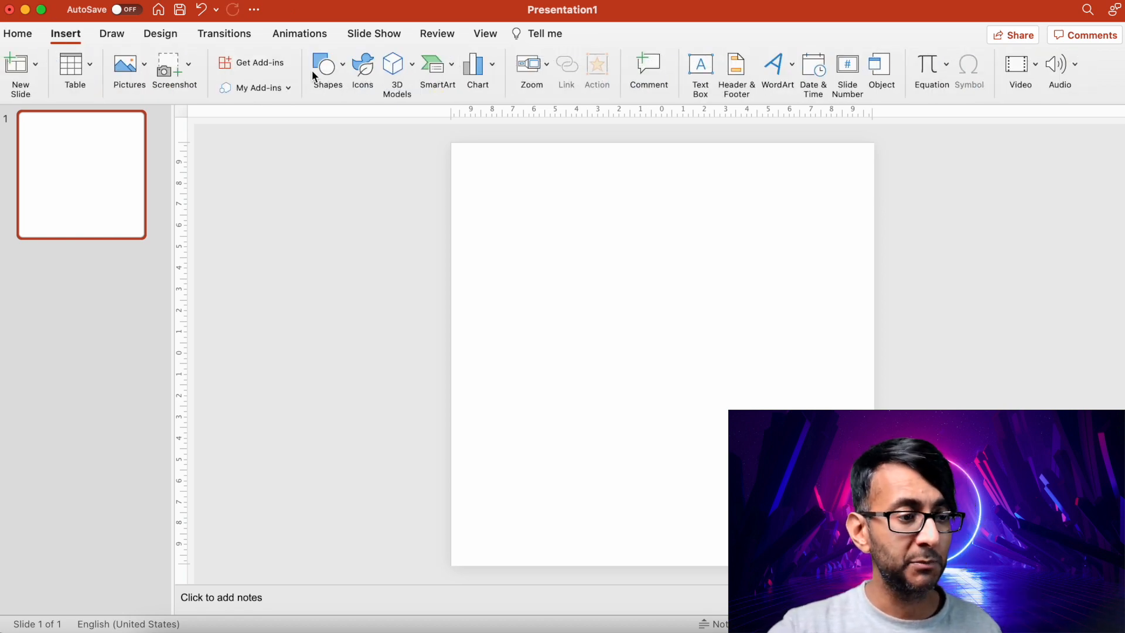
{"action": "left_click", "coordinate": [362, 72]}
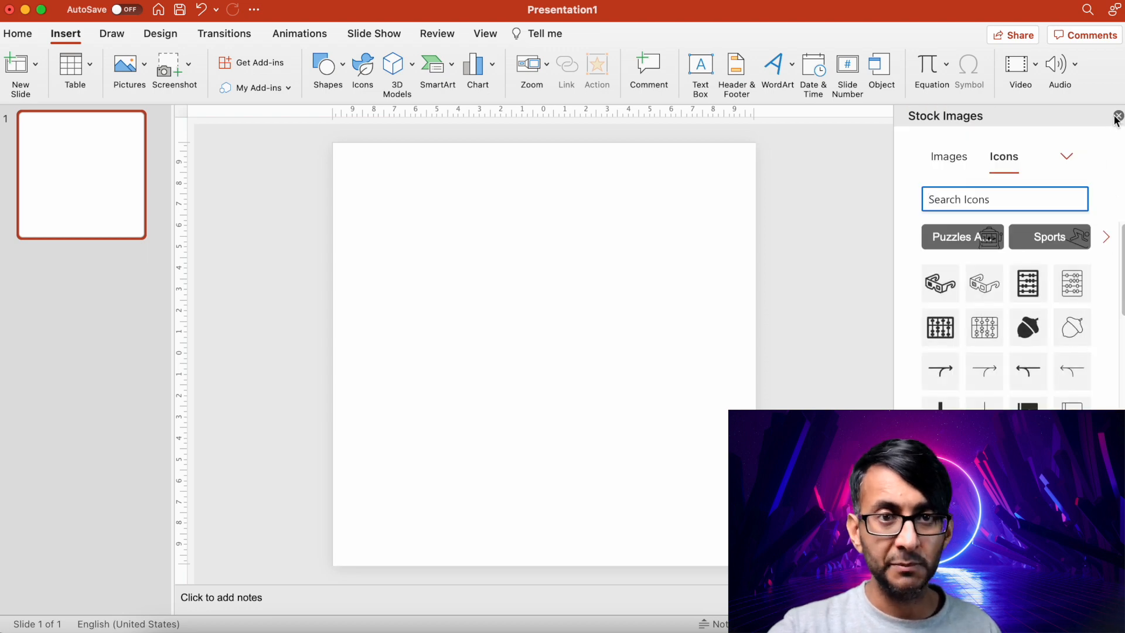
{"action": "left_click", "coordinate": [1115, 116]}
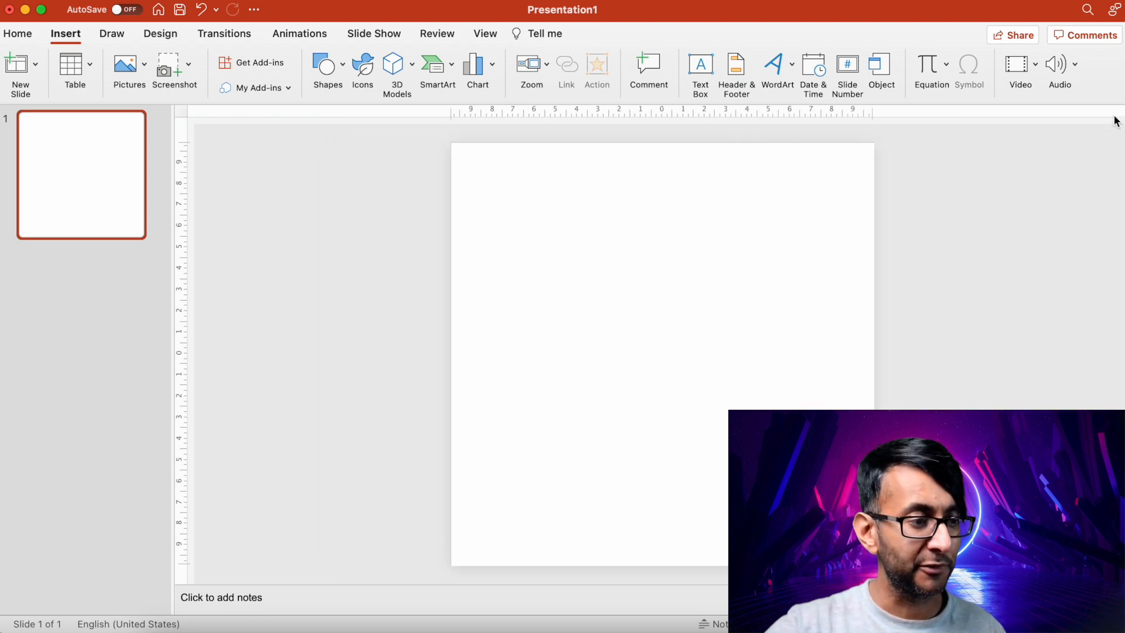
- Bring up the Shapes gallery to look through the line shapes
{"action": "left_click", "coordinate": [327, 68]}
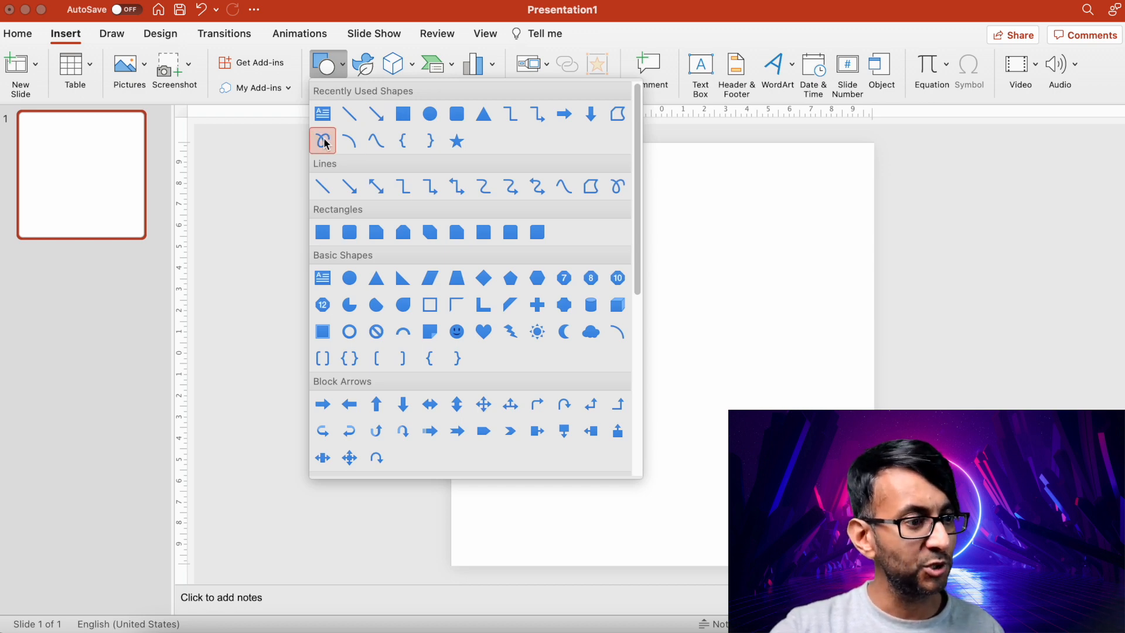
{"action": "left_click", "coordinate": [322, 140]}
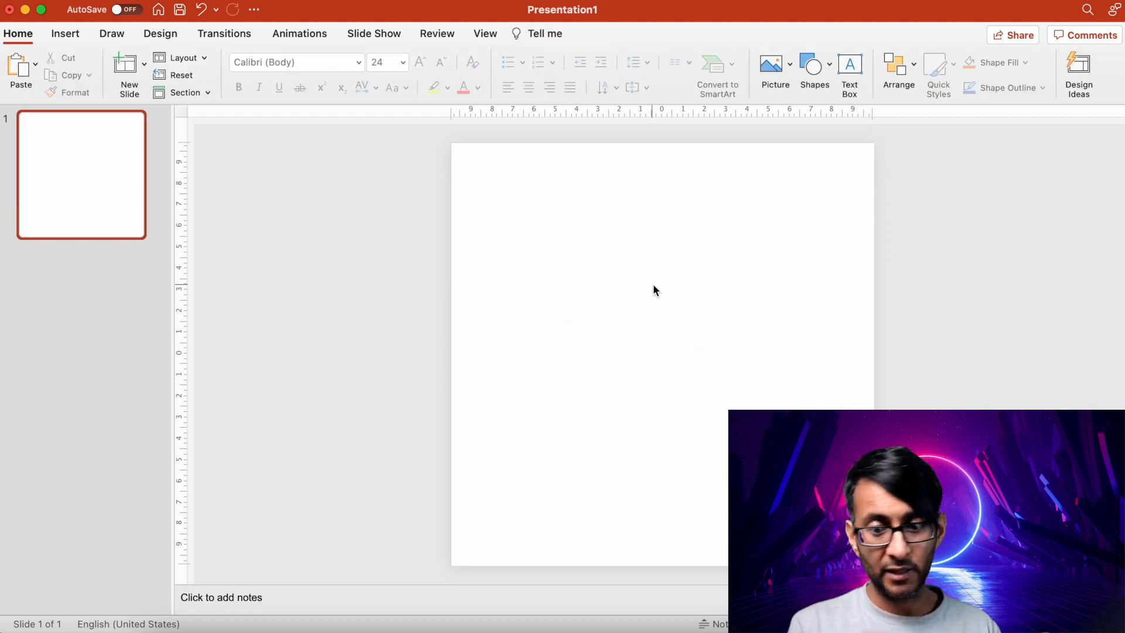
{"action": "left_click", "coordinate": [328, 64]}
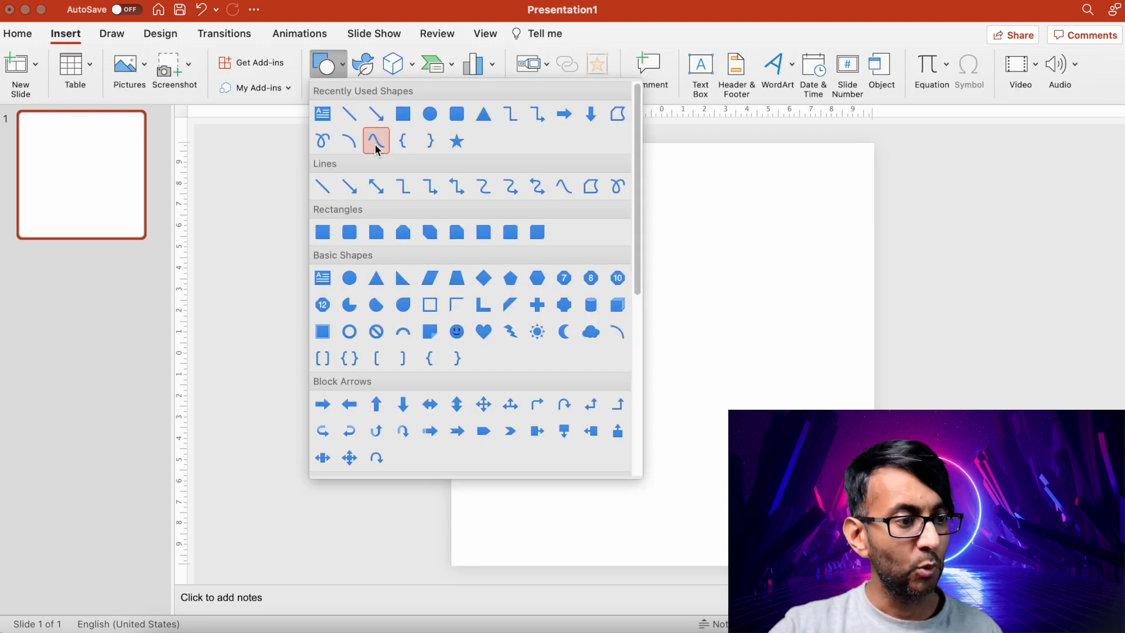
{"action": "mouse_move", "coordinate": [349, 140]}
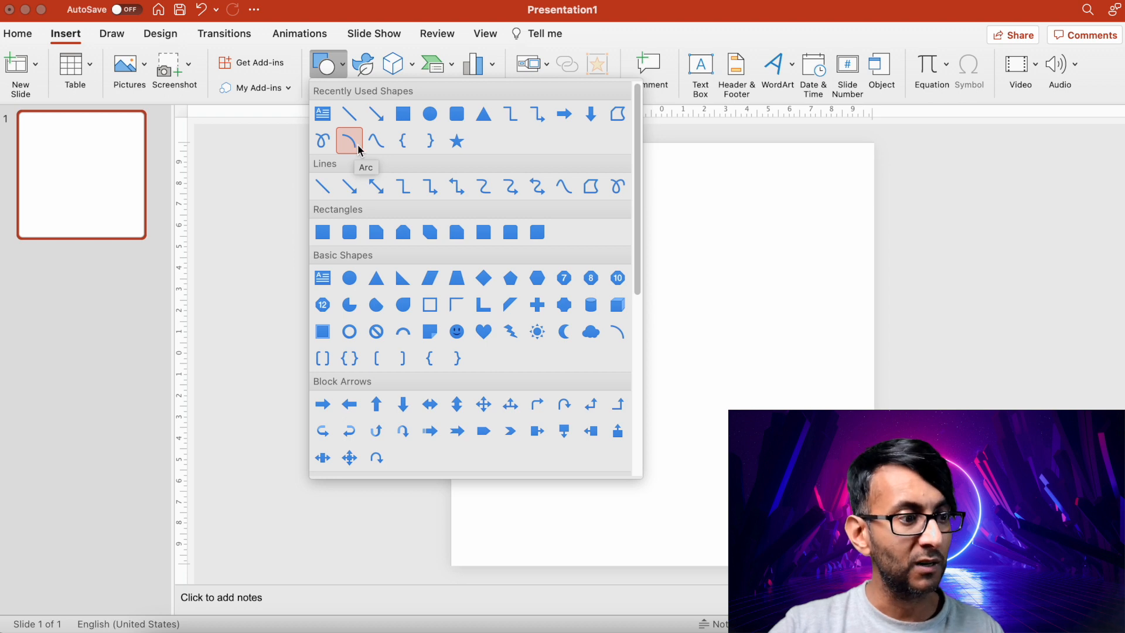
- Draw a trial S-shaped curve with the Curve shape
{"action": "left_click", "coordinate": [349, 141]}
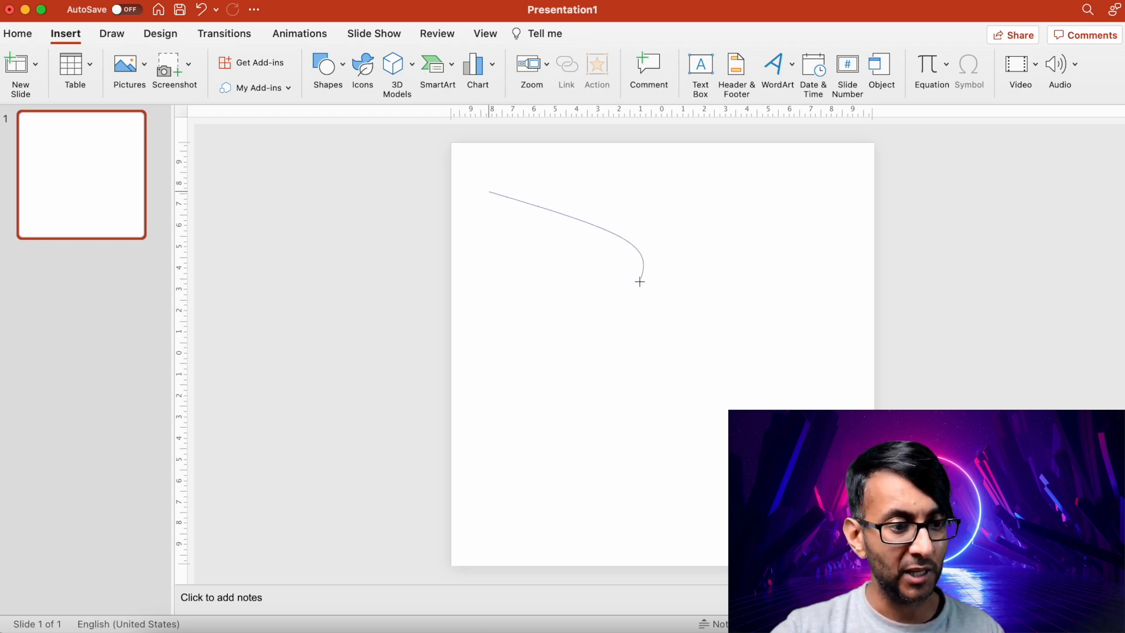
{"action": "left_click", "coordinate": [580, 394]}
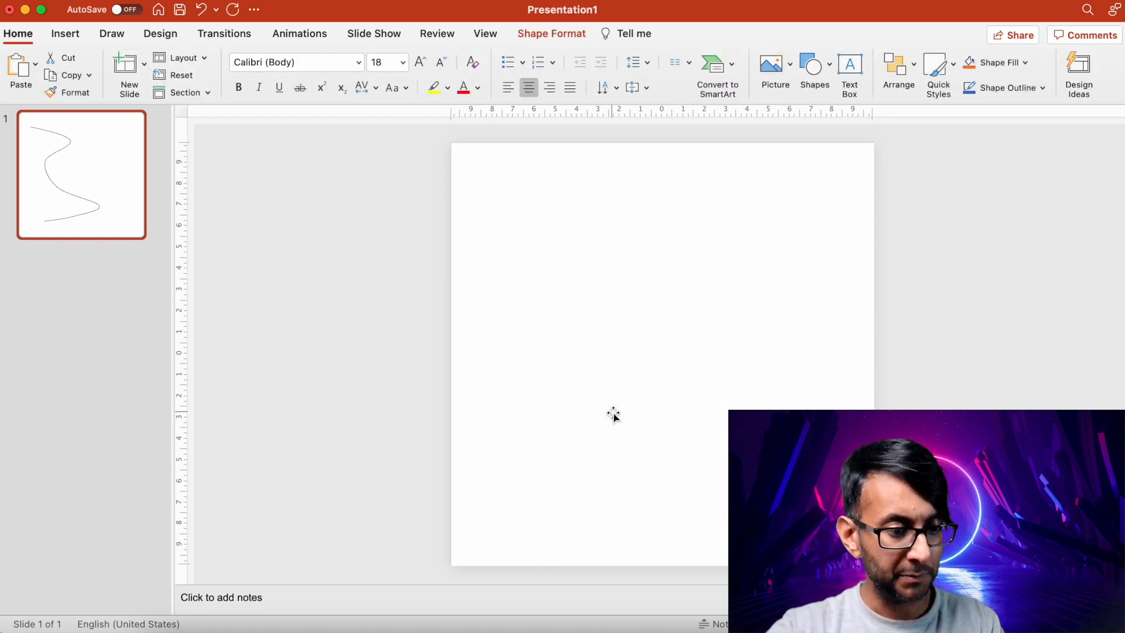
- Draw a fresh zigzag curve with several bends running down the slide
{"action": "left_click", "coordinate": [64, 33]}
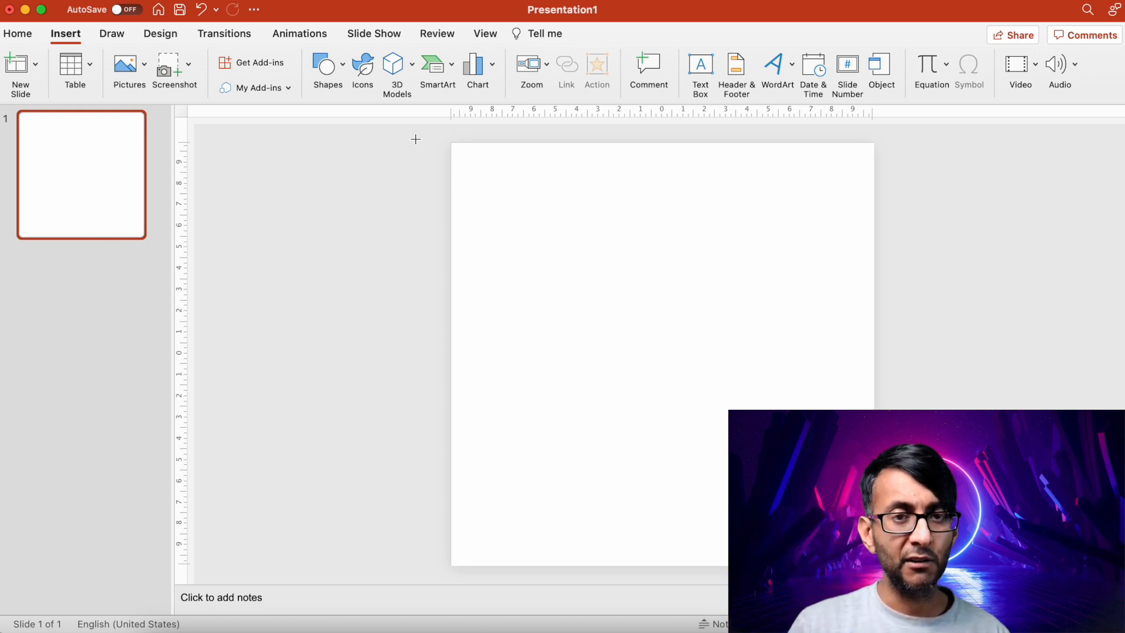
{"action": "mouse_move", "coordinate": [507, 187]}
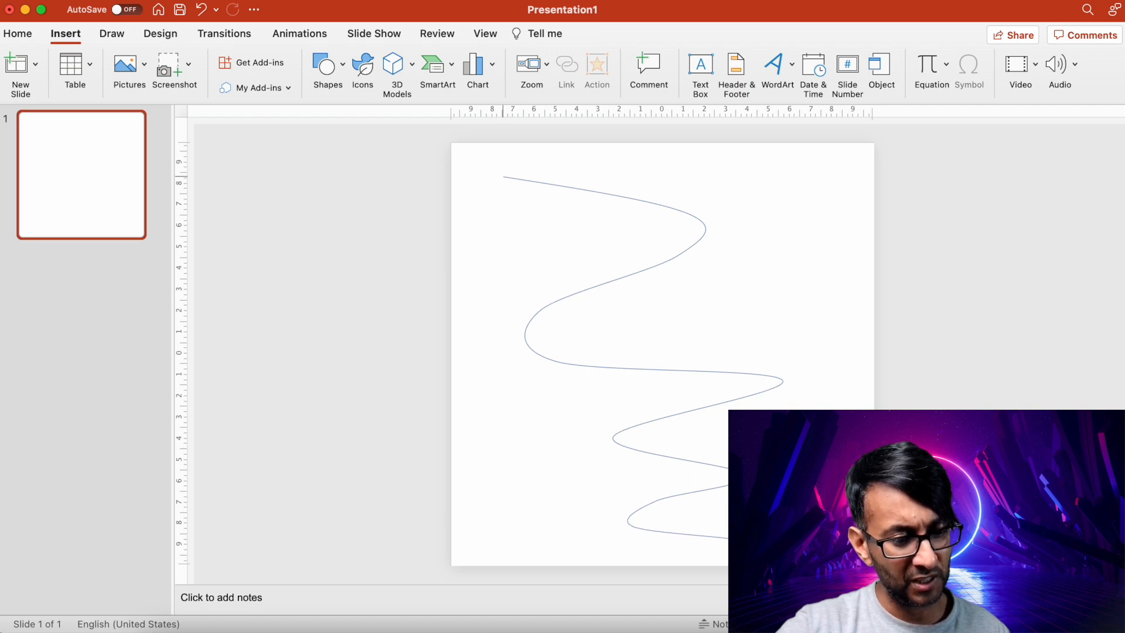
{"action": "left_click", "coordinate": [602, 287]}
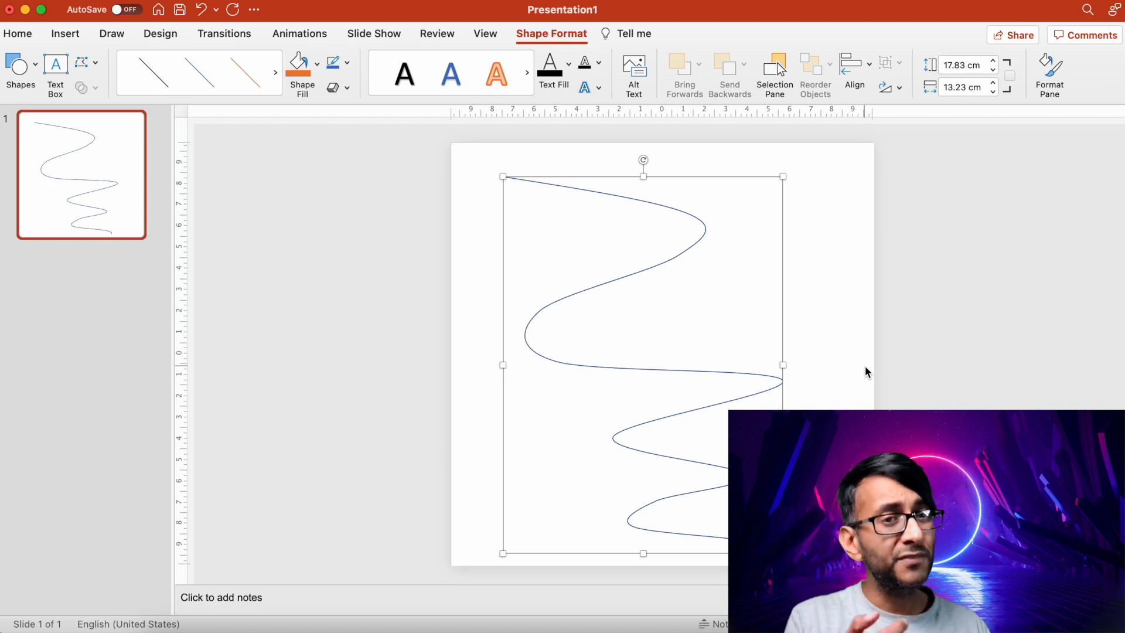
- Bring up Format Shape for the curve, trying a gradient then reverting to solid line
{"action": "left_click", "coordinate": [743, 308]}
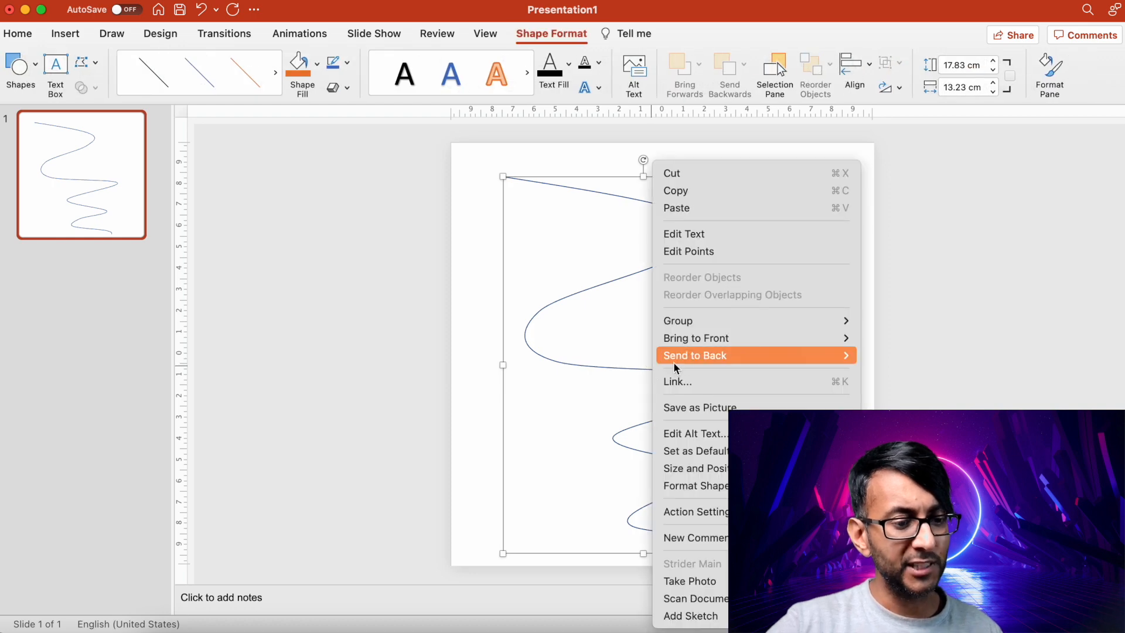
{"action": "left_click", "coordinate": [691, 485]}
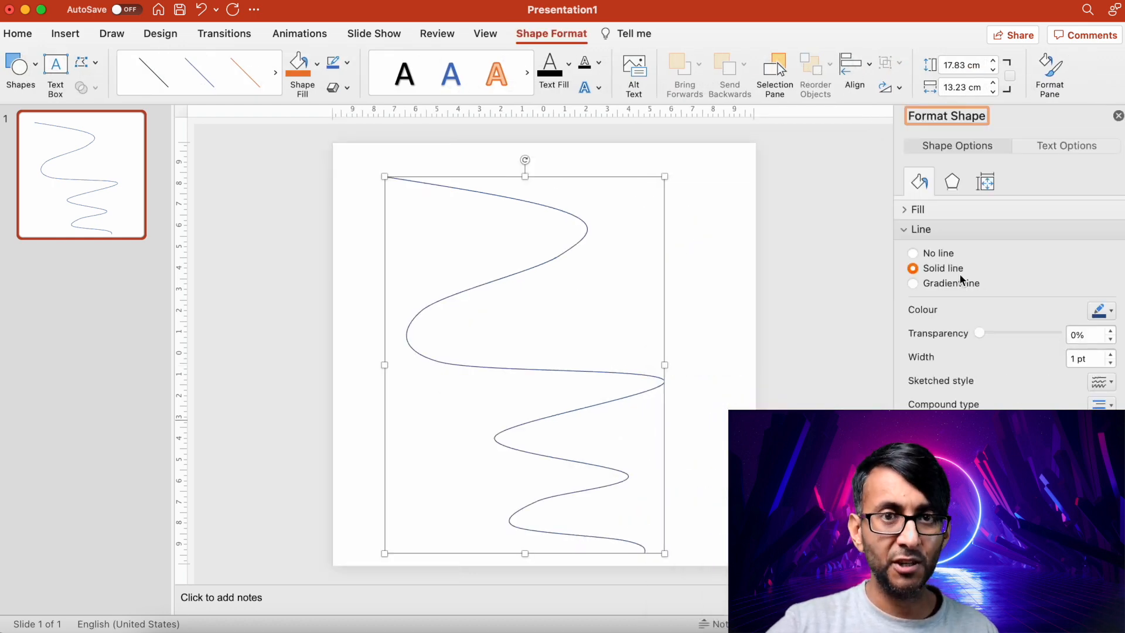
{"action": "left_click", "coordinate": [913, 283]}
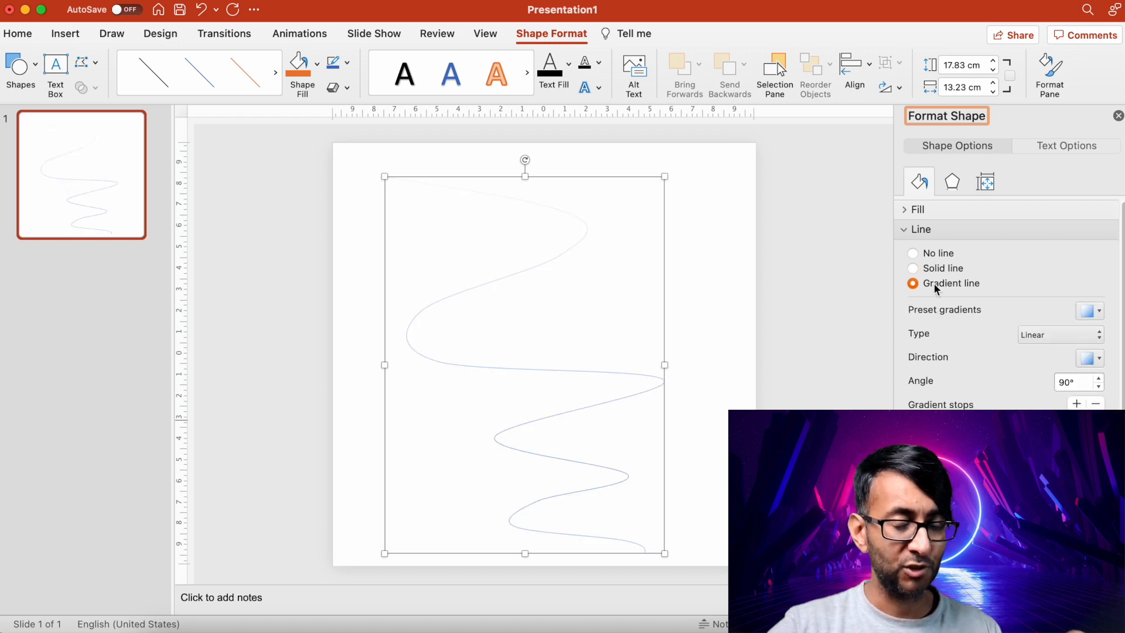
{"action": "mouse_move", "coordinate": [560, 217]}
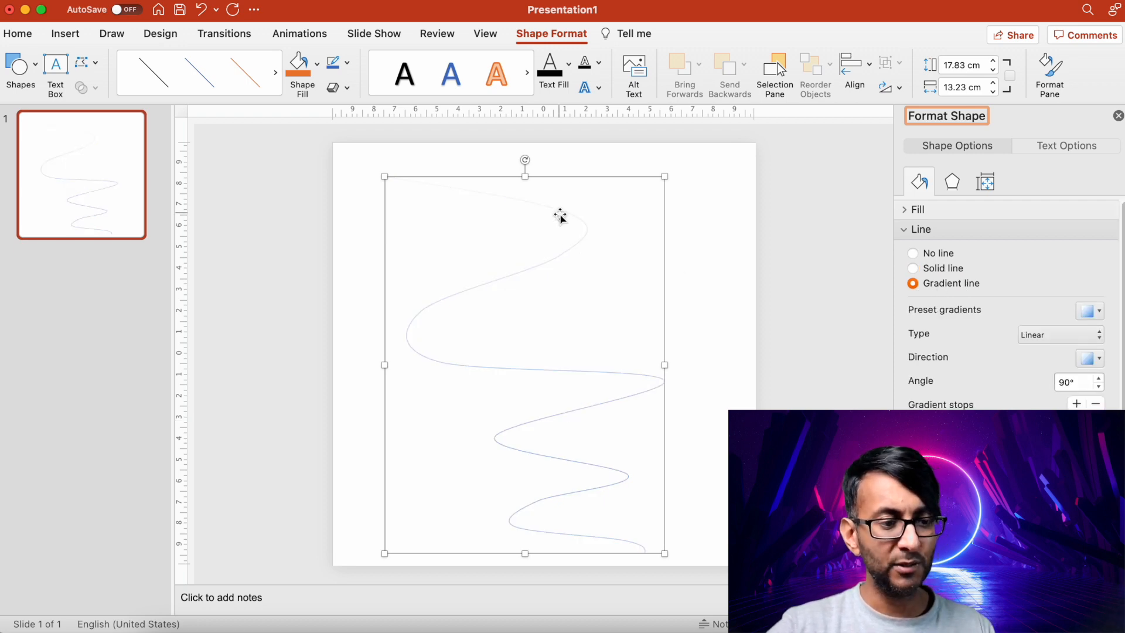
{"action": "left_click", "coordinate": [912, 267]}
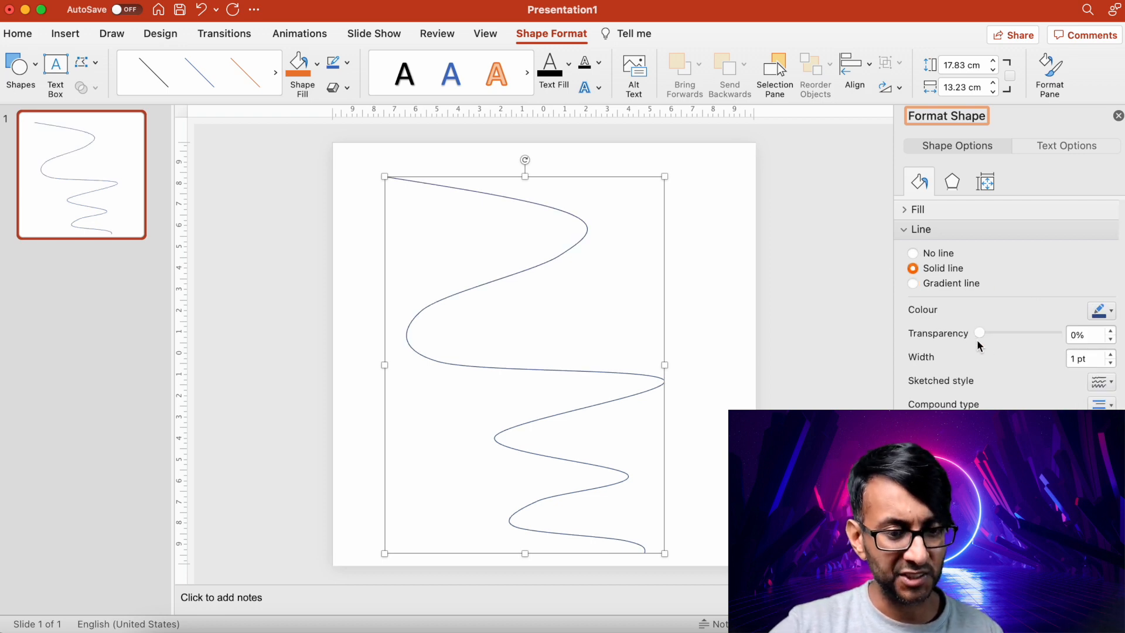
- Adjust the line width spinner to thicken the zigzag stroke to about 4.25 pt
{"action": "left_click", "coordinate": [1109, 354]}
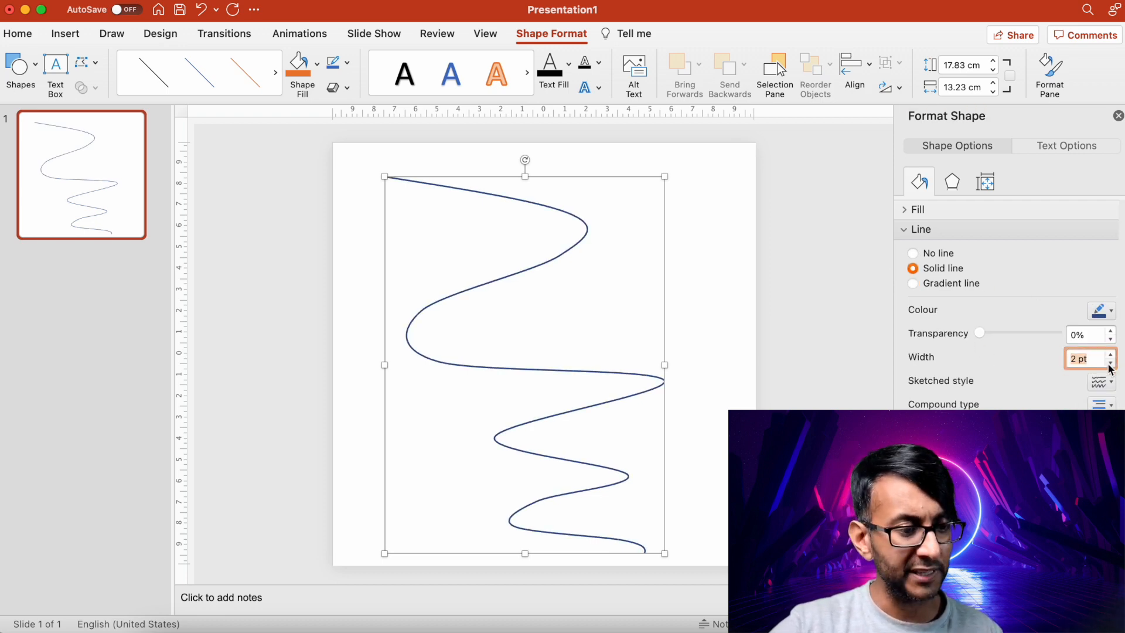
{"action": "left_click", "coordinate": [1111, 364]}
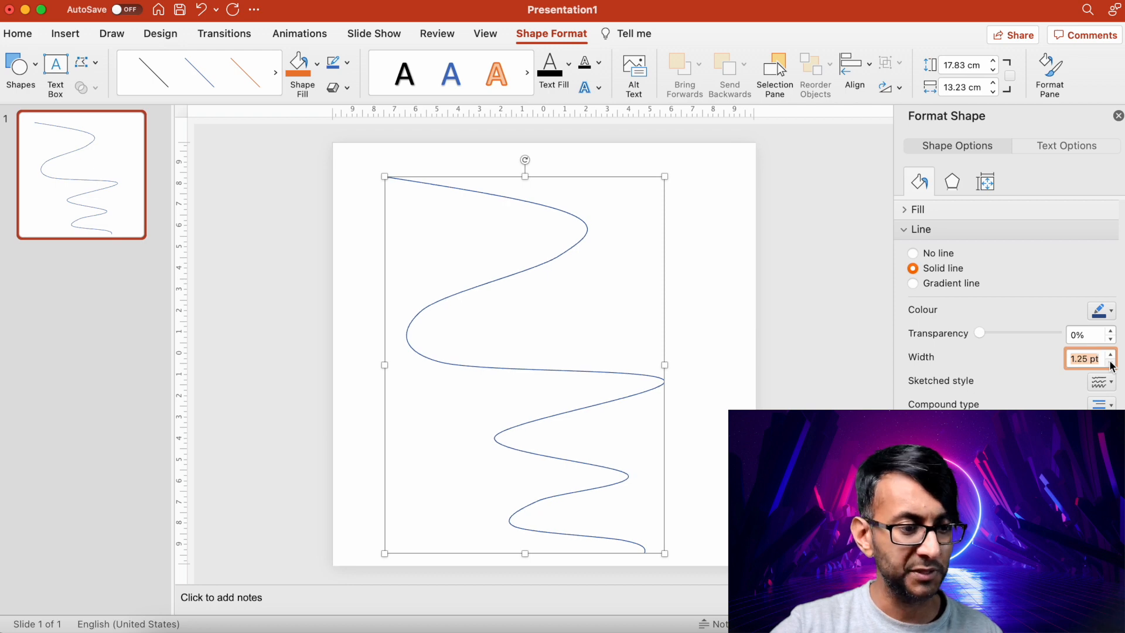
{"action": "left_click", "coordinate": [1114, 362]}
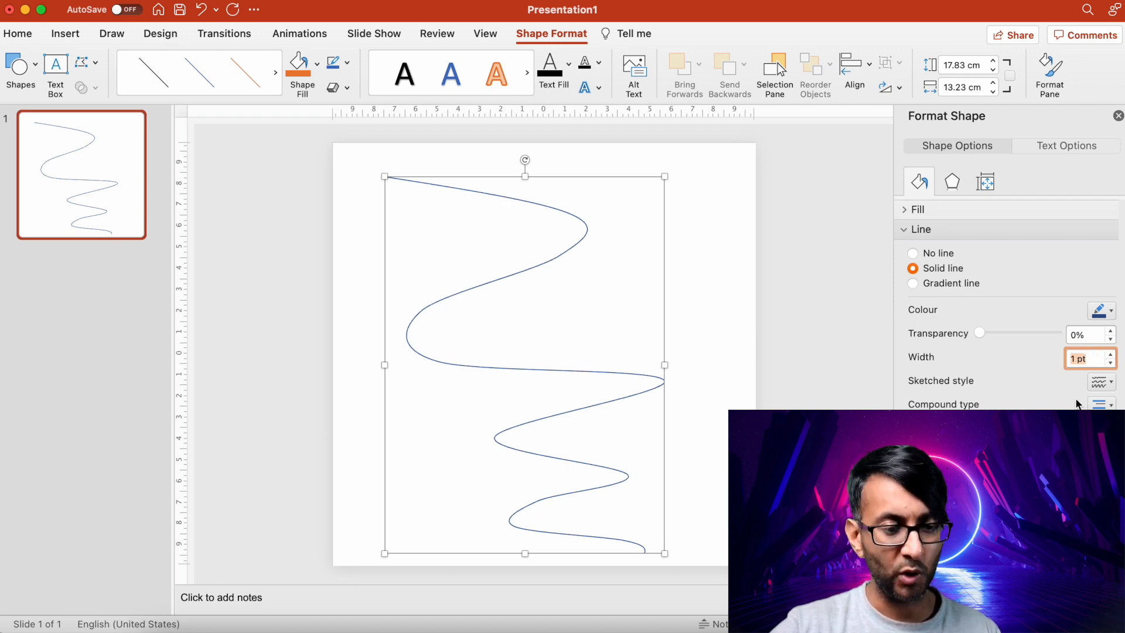
{"action": "left_click", "coordinate": [1104, 381]}
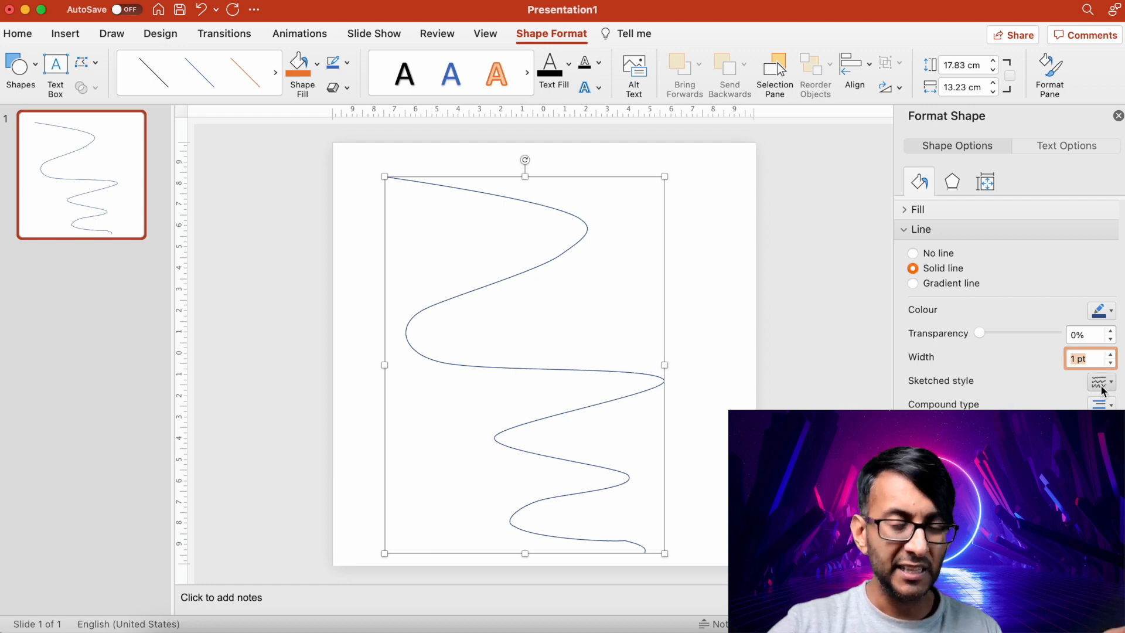
{"action": "mouse_move", "coordinate": [1099, 381]}
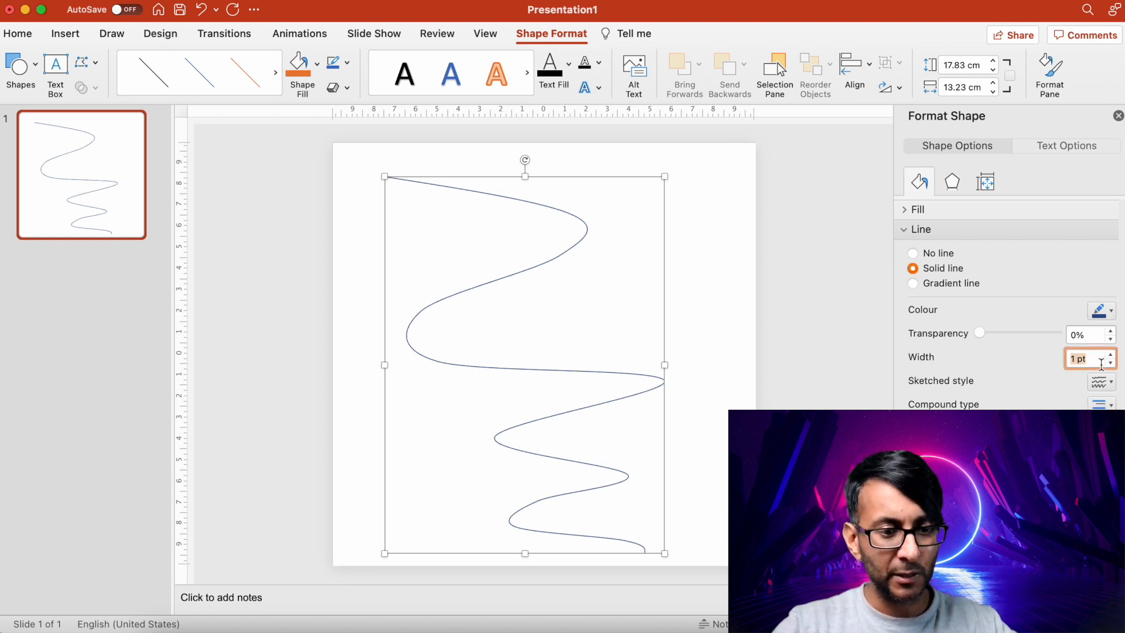
{"action": "left_click", "coordinate": [1109, 354]}
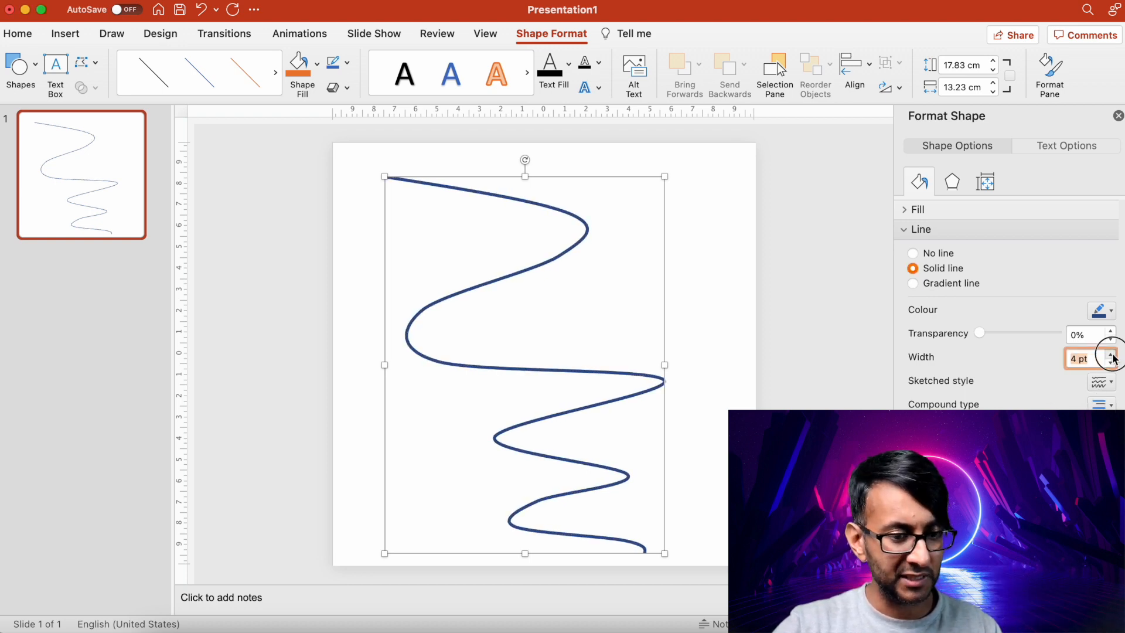
{"action": "left_click", "coordinate": [1110, 354]}
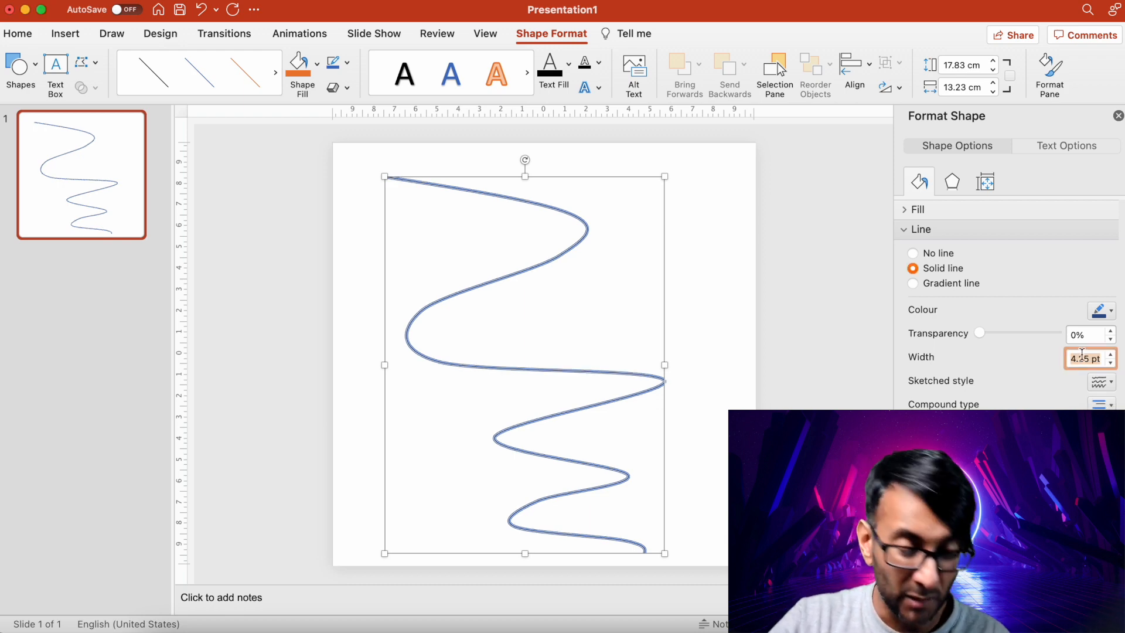
{"action": "left_click", "coordinate": [1113, 354]}
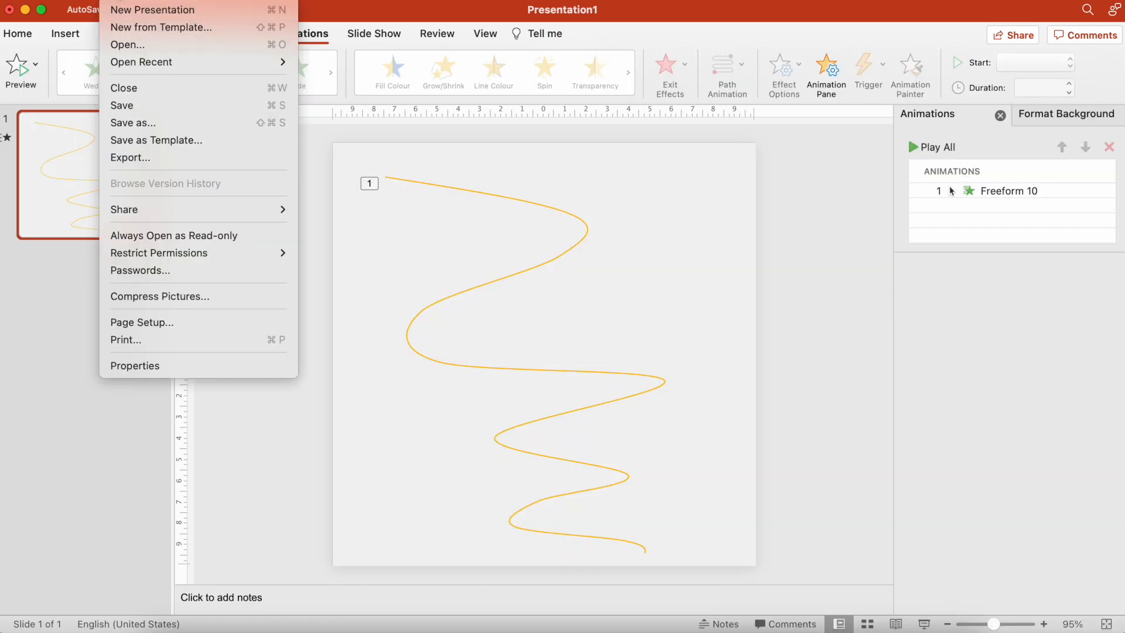
{"action": "mouse_move", "coordinate": [172, 208]}
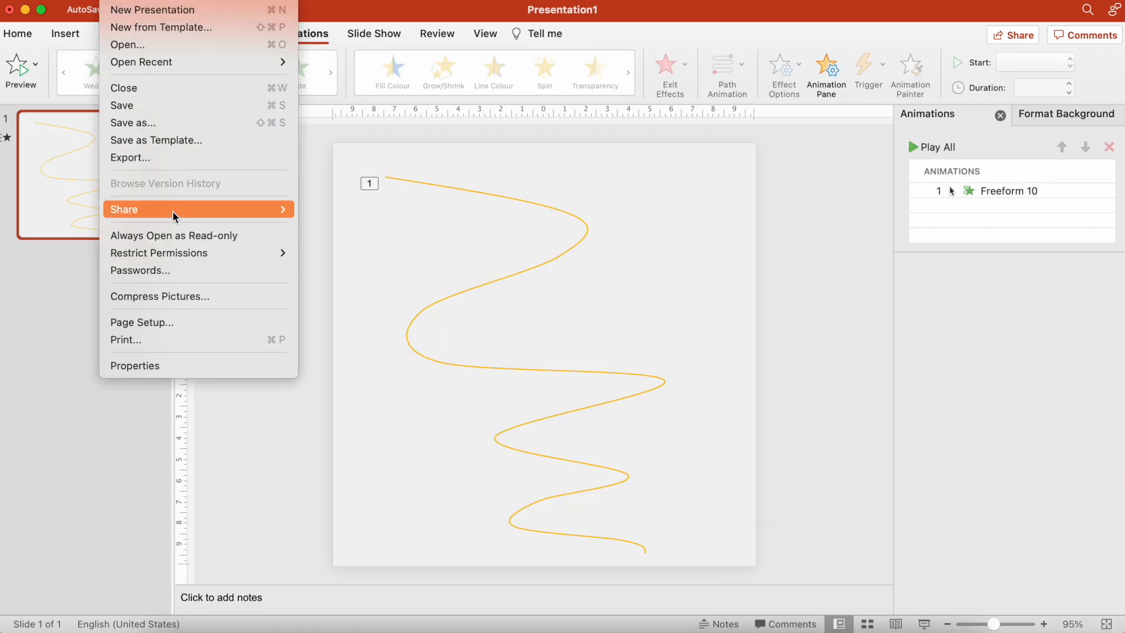
{"action": "mouse_move", "coordinate": [169, 204]}
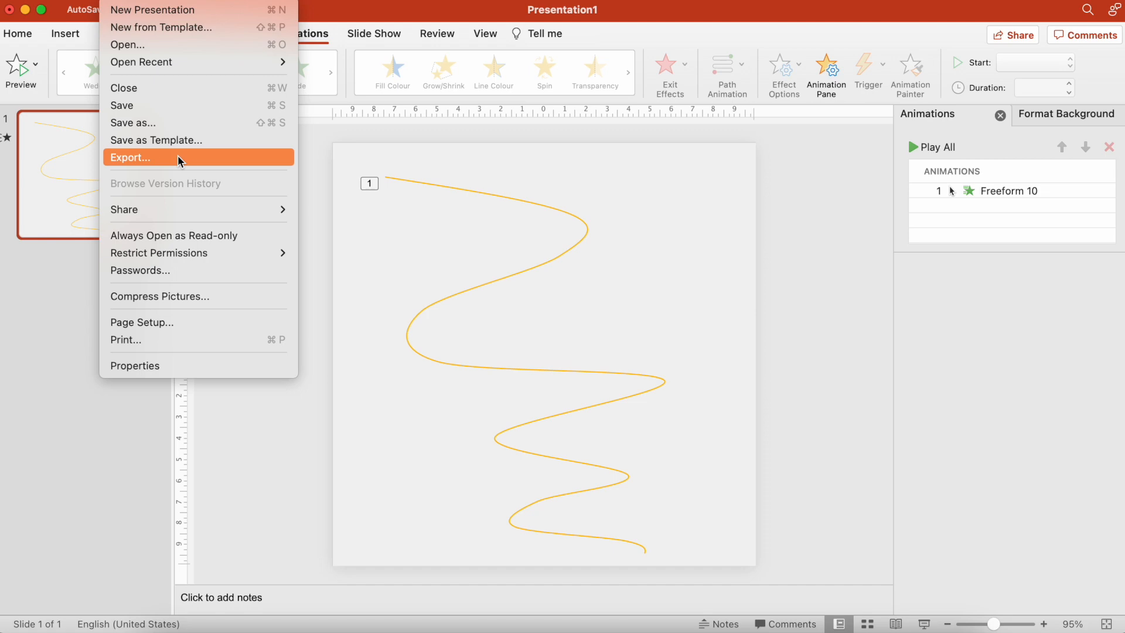
- Export the slide as a 1080 by 1080 MP4 at Presentation Quality to Downloads
{"action": "left_click", "coordinate": [131, 158]}
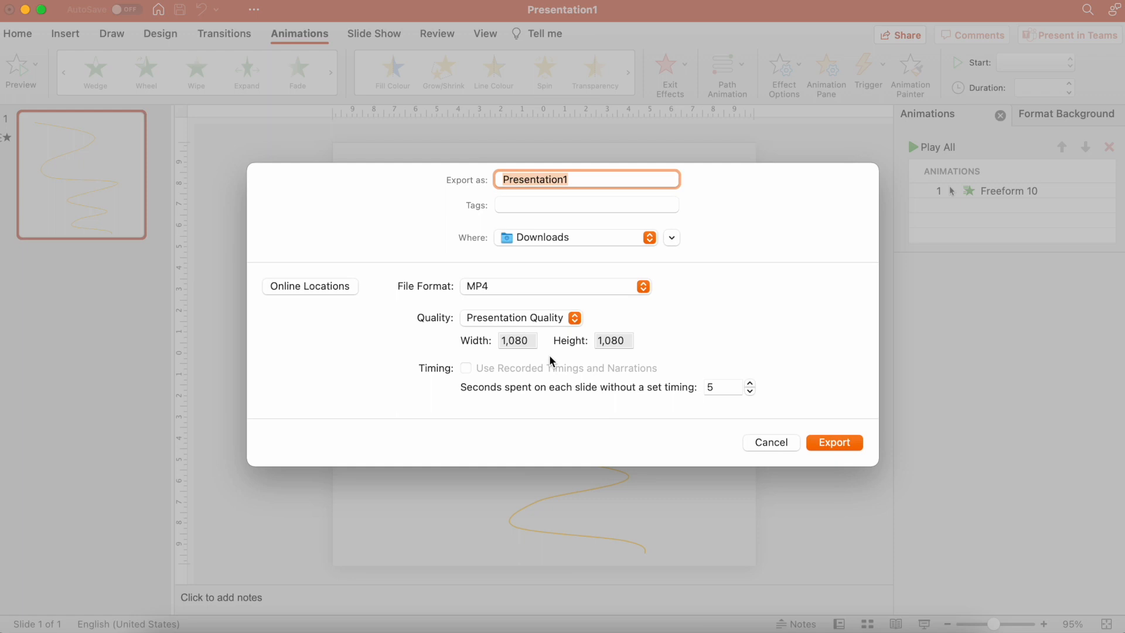
{"action": "mouse_move", "coordinate": [521, 349]}
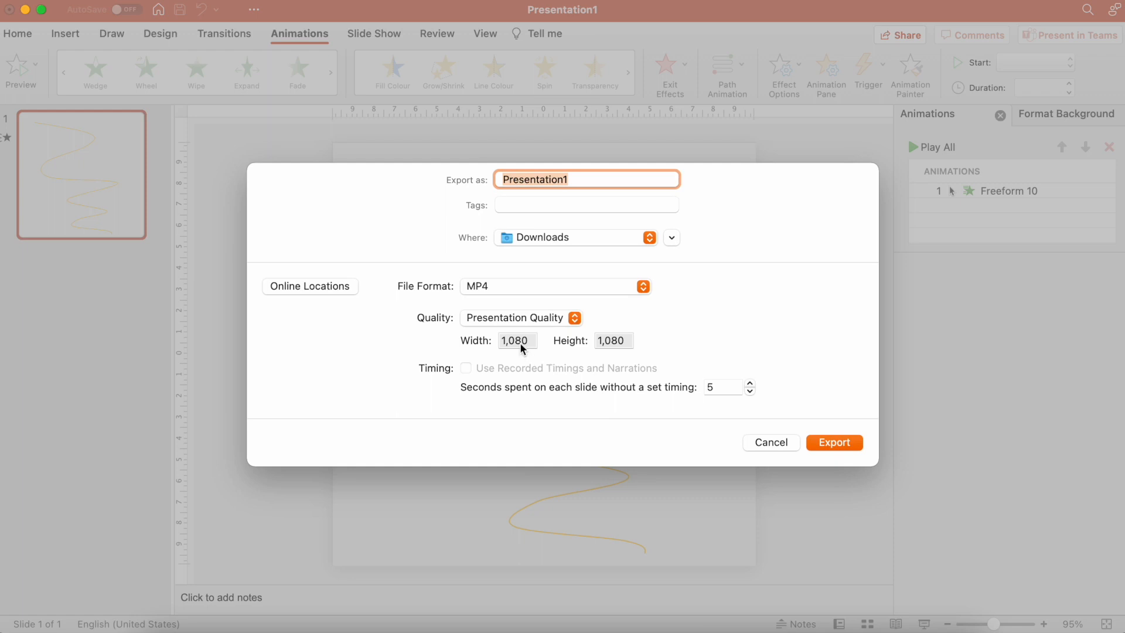
{"action": "mouse_move", "coordinate": [622, 345]}
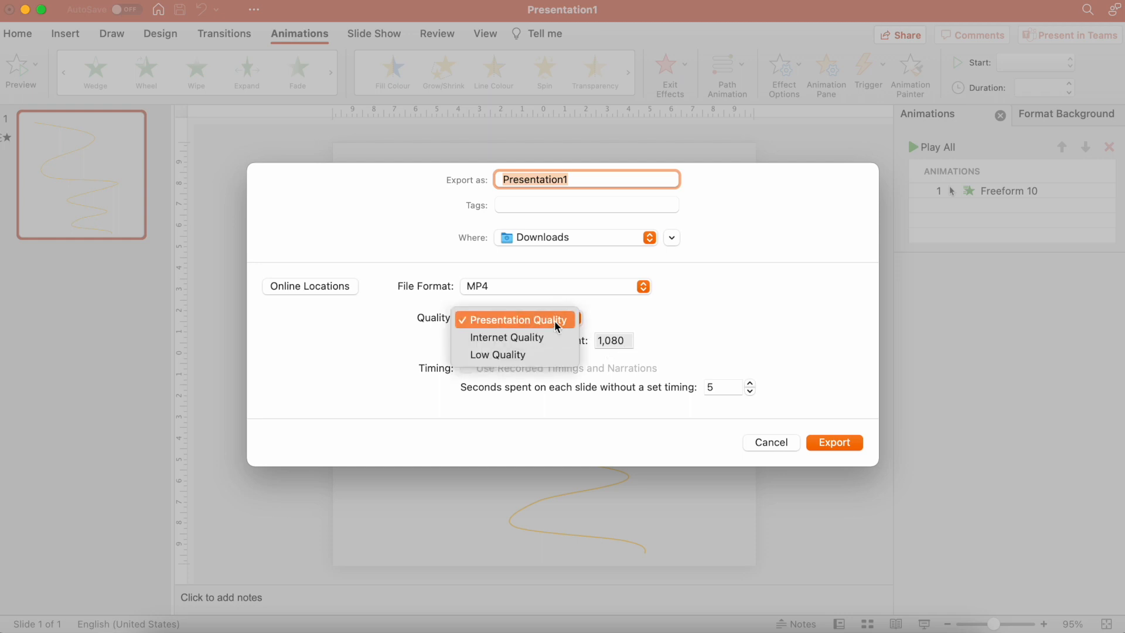
{"action": "left_click", "coordinate": [833, 442]}
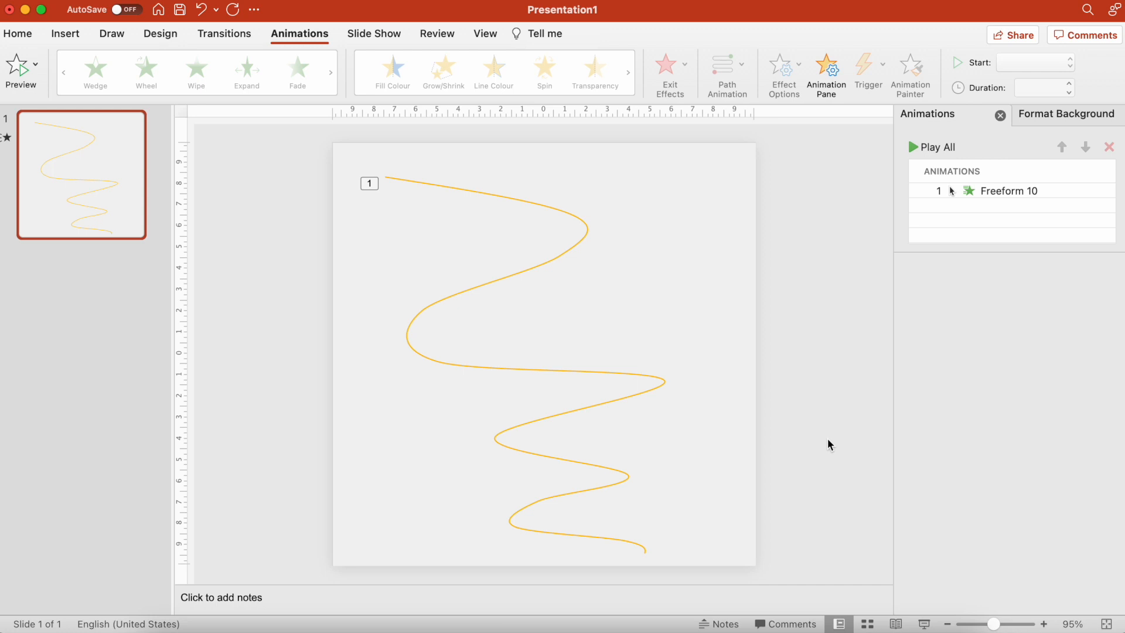
{"action": "mouse_move", "coordinate": [840, 218]}
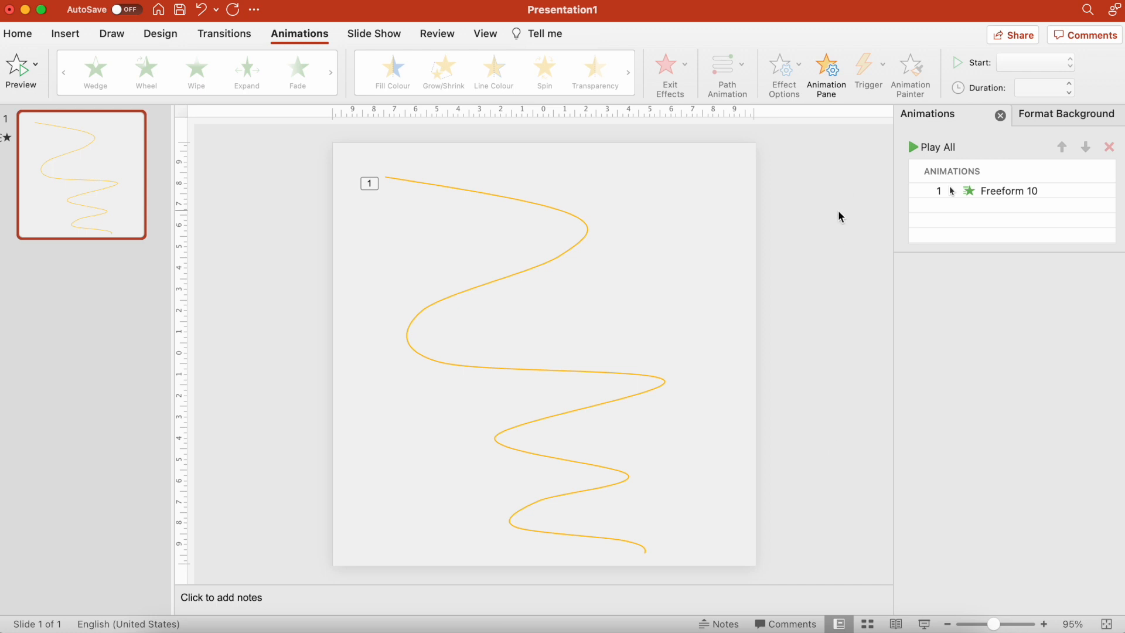
{"action": "mouse_move", "coordinate": [529, 307]}
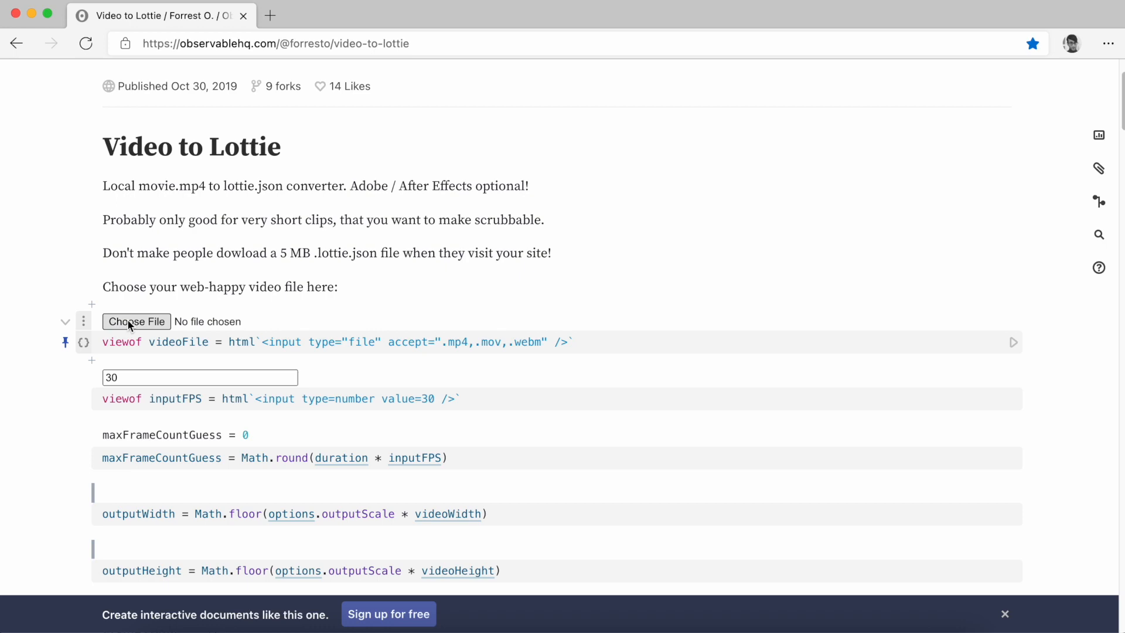
- Load the Squigglyline MP4 into the converter and encode it into Lottie frames
{"action": "left_click", "coordinate": [136, 321]}
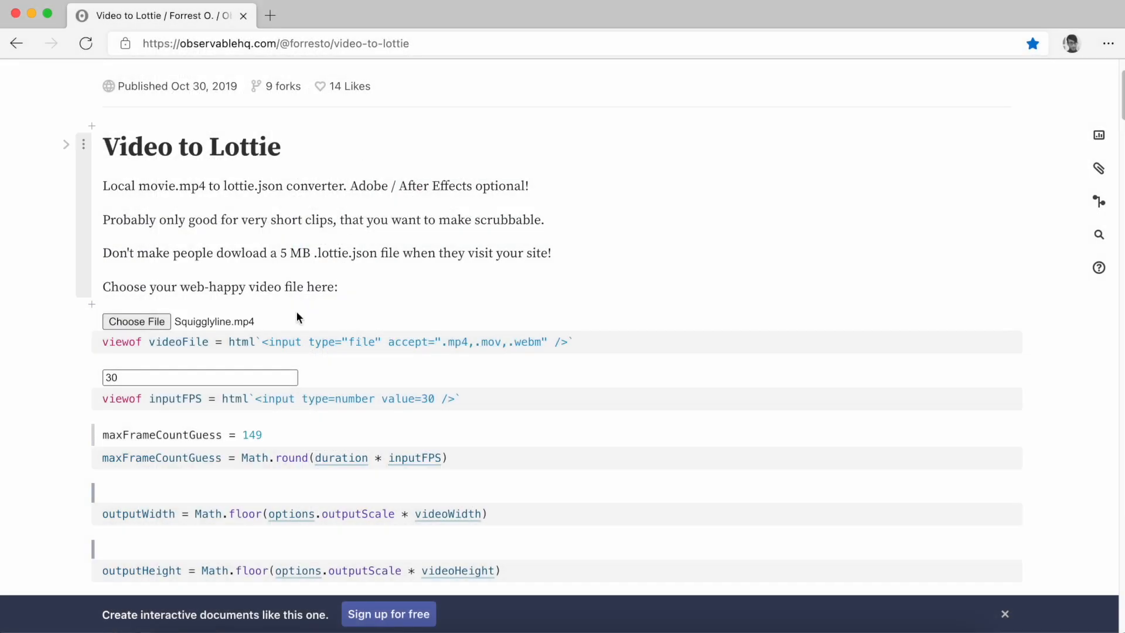
{"action": "scroll", "scroll_direction": "down", "scroll_amount": 3}
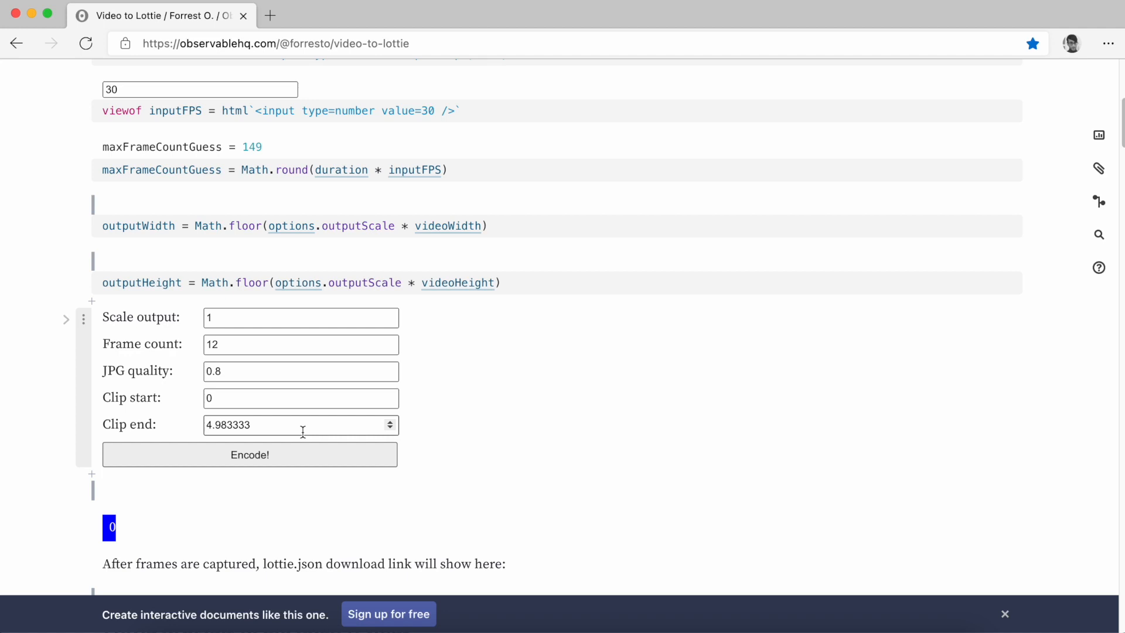
{"action": "left_click", "coordinate": [248, 455]}
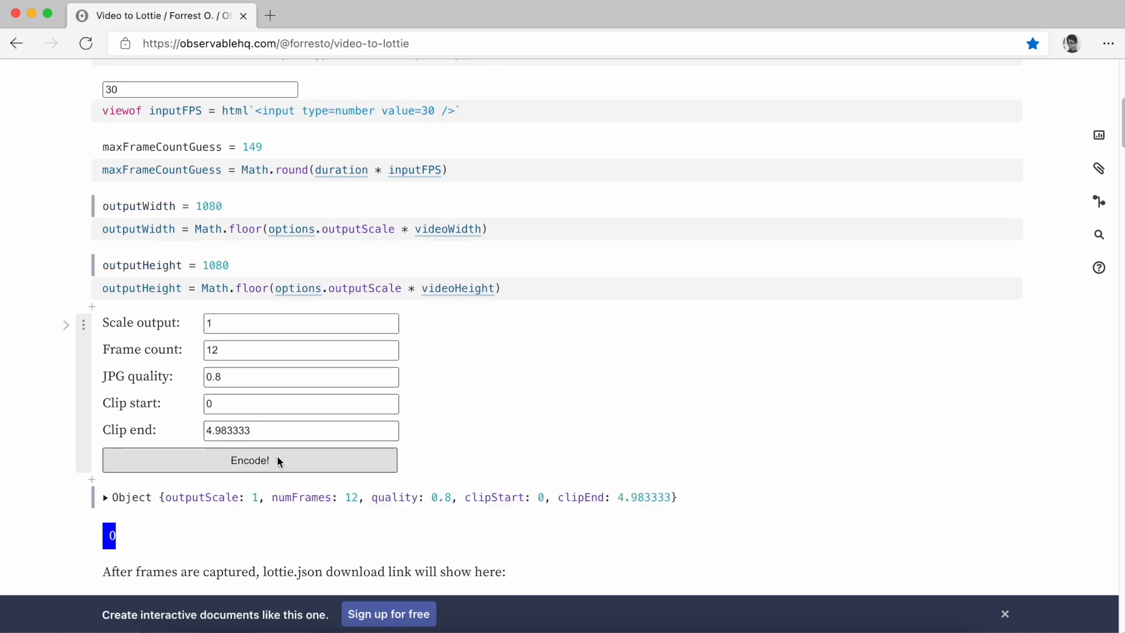
{"action": "left_click", "coordinate": [248, 459]}
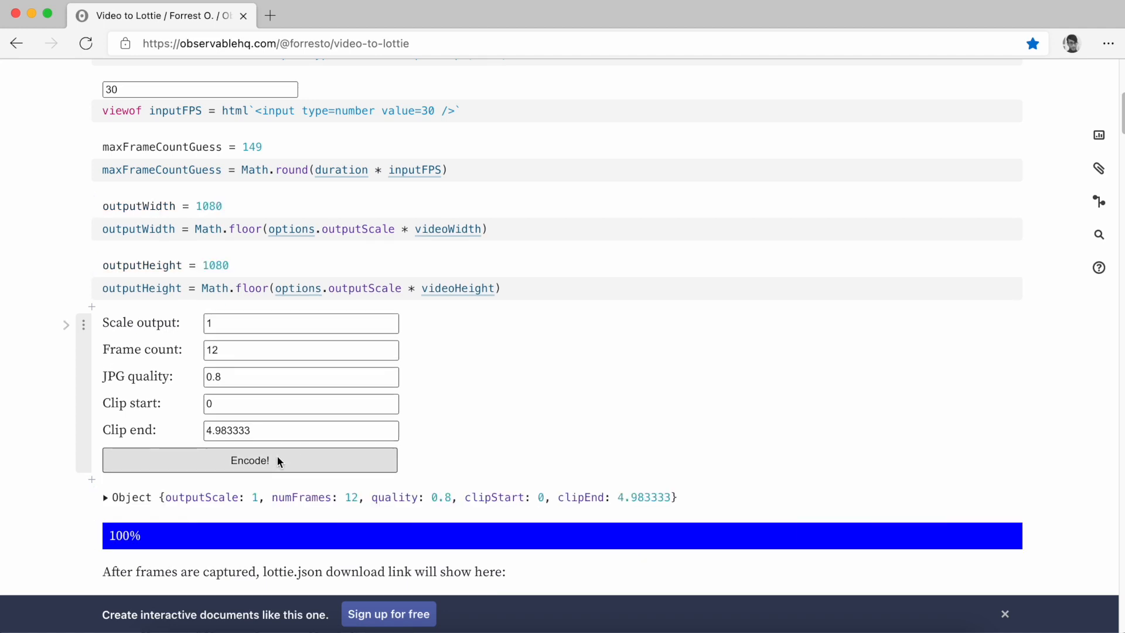
- Download the generated 233 KB lottie.json file
{"action": "scroll", "scroll_direction": "up", "scroll_amount": 3}
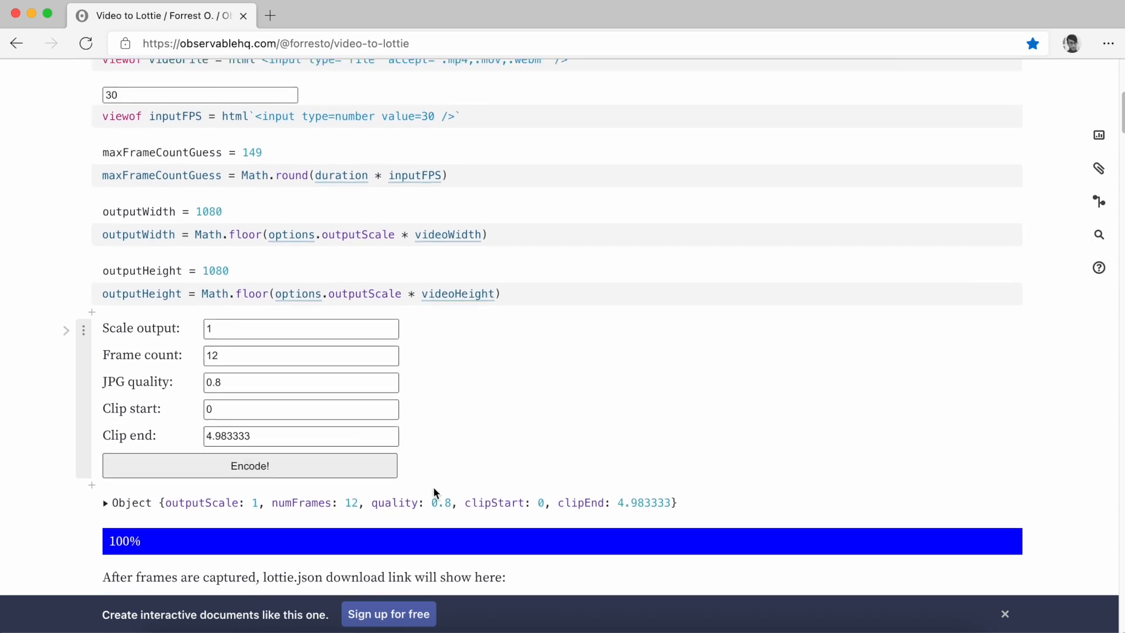
{"action": "scroll", "scroll_direction": "down", "scroll_amount": 3}
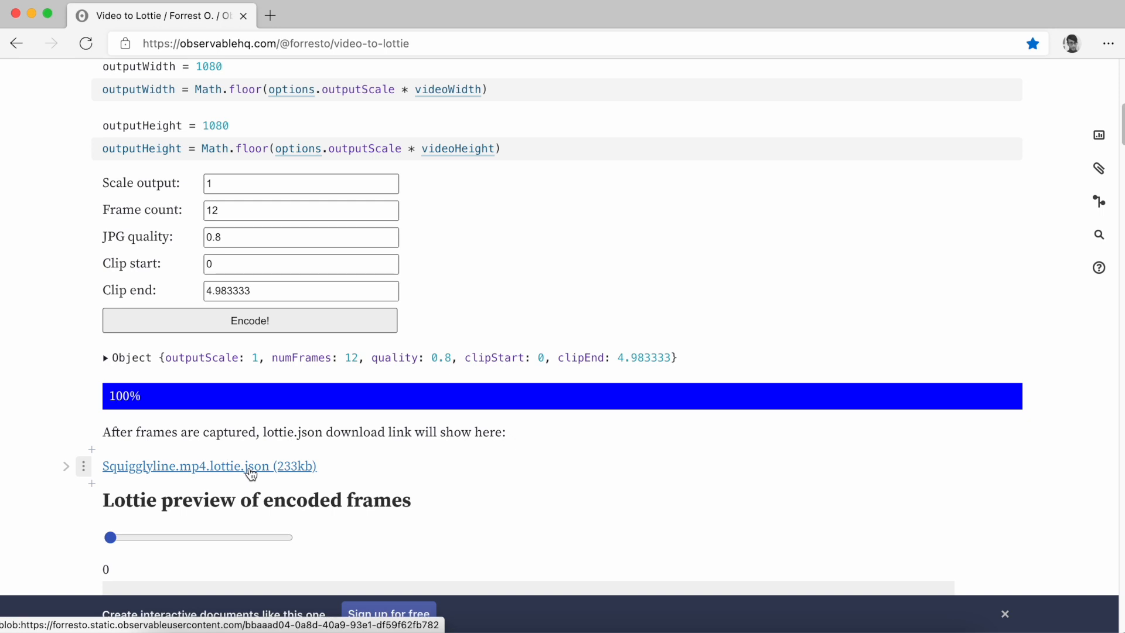
{"action": "left_click", "coordinate": [208, 465]}
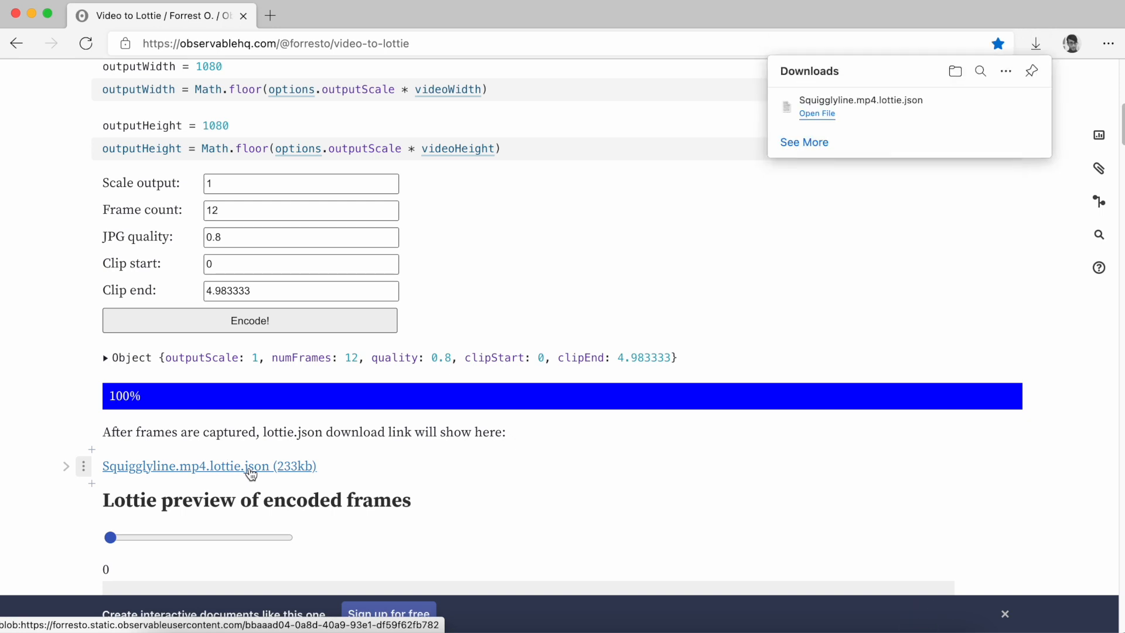
{"action": "left_click", "coordinate": [349, 15]}
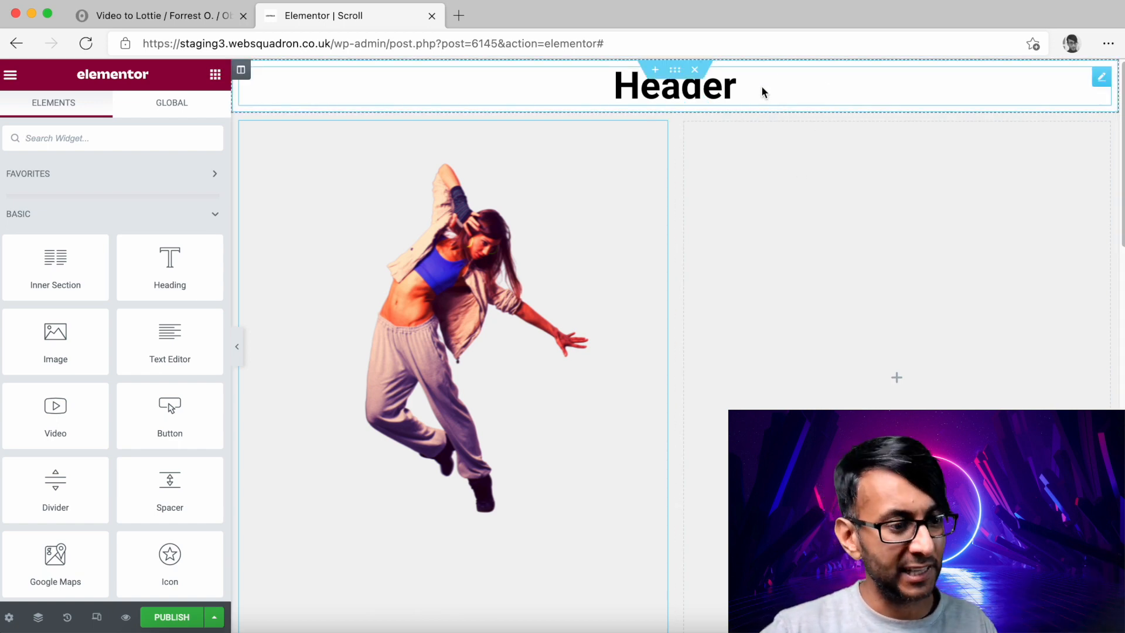
- Add a Lottie widget to the right column, keeping Media File as its source
{"action": "left_click", "coordinate": [112, 138]}
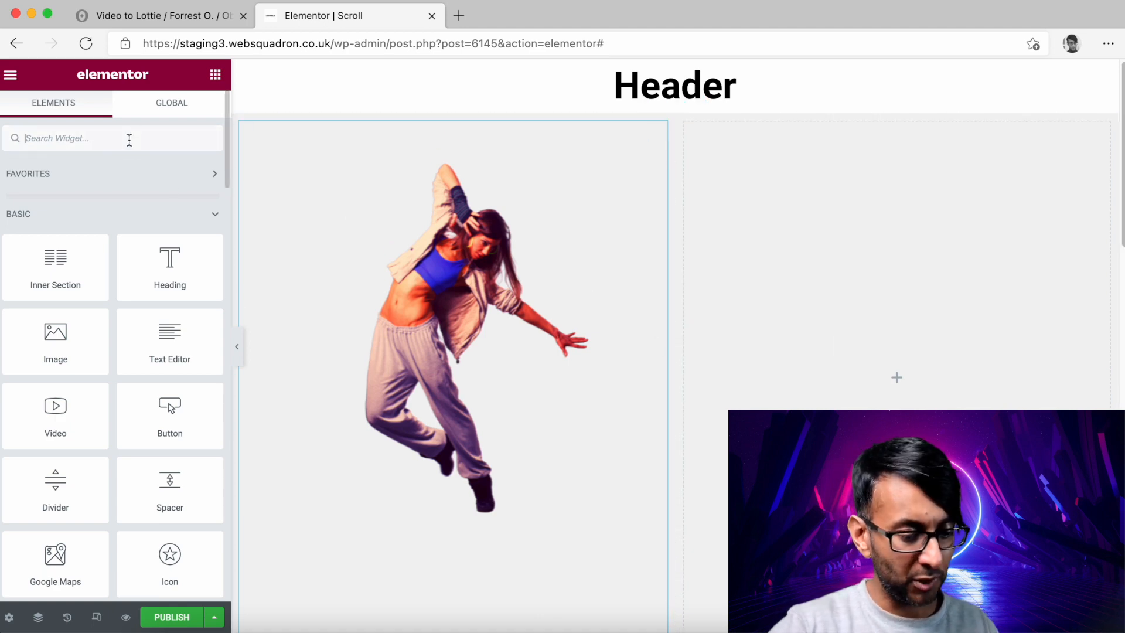
{"action": "type", "text": "lotti"}
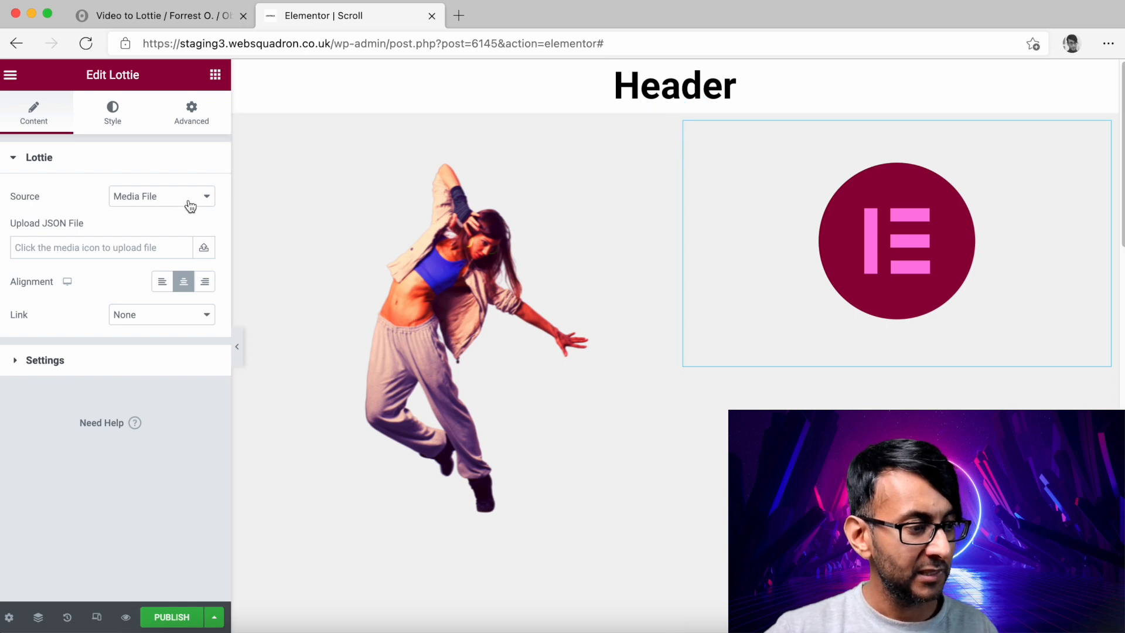
{"action": "left_click", "coordinate": [162, 196]}
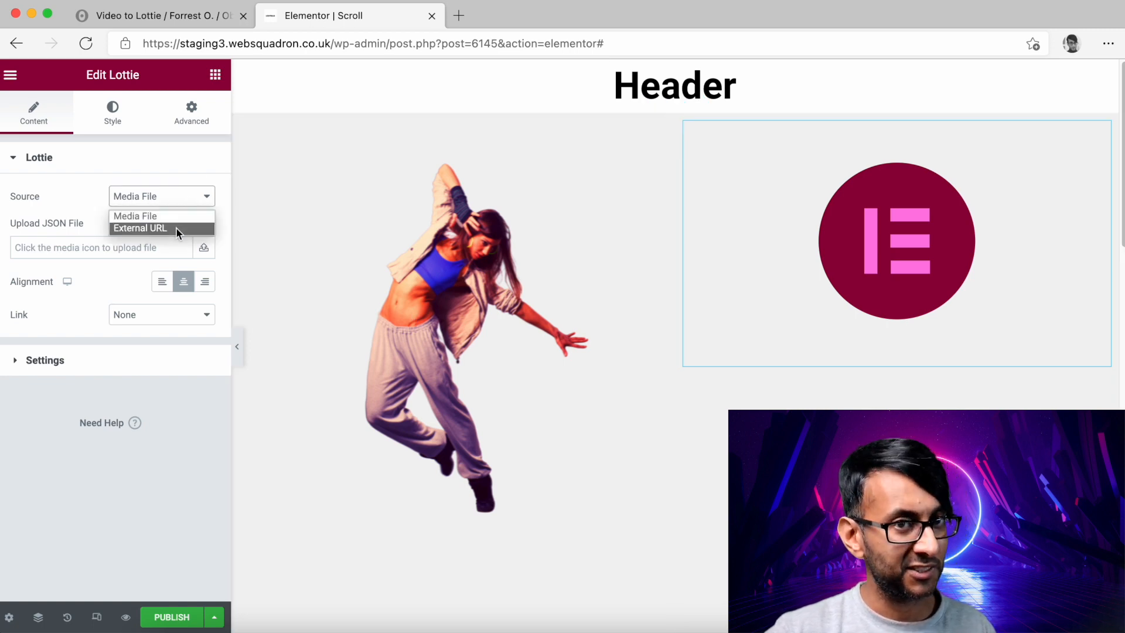
{"action": "mouse_move", "coordinate": [161, 215]}
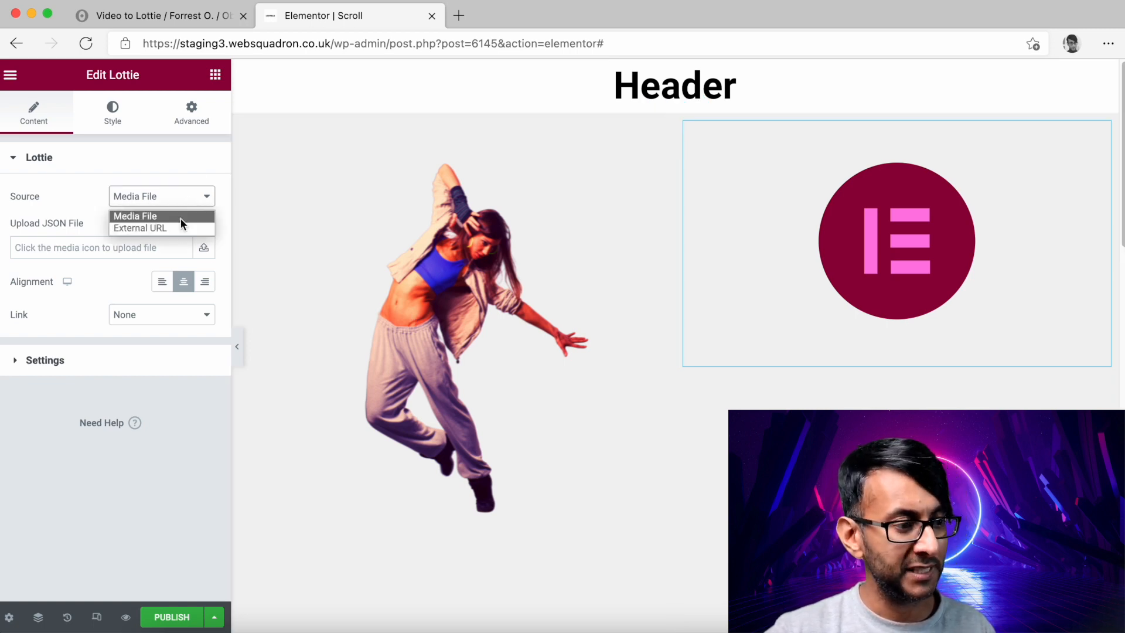
{"action": "left_click", "coordinate": [135, 216]}
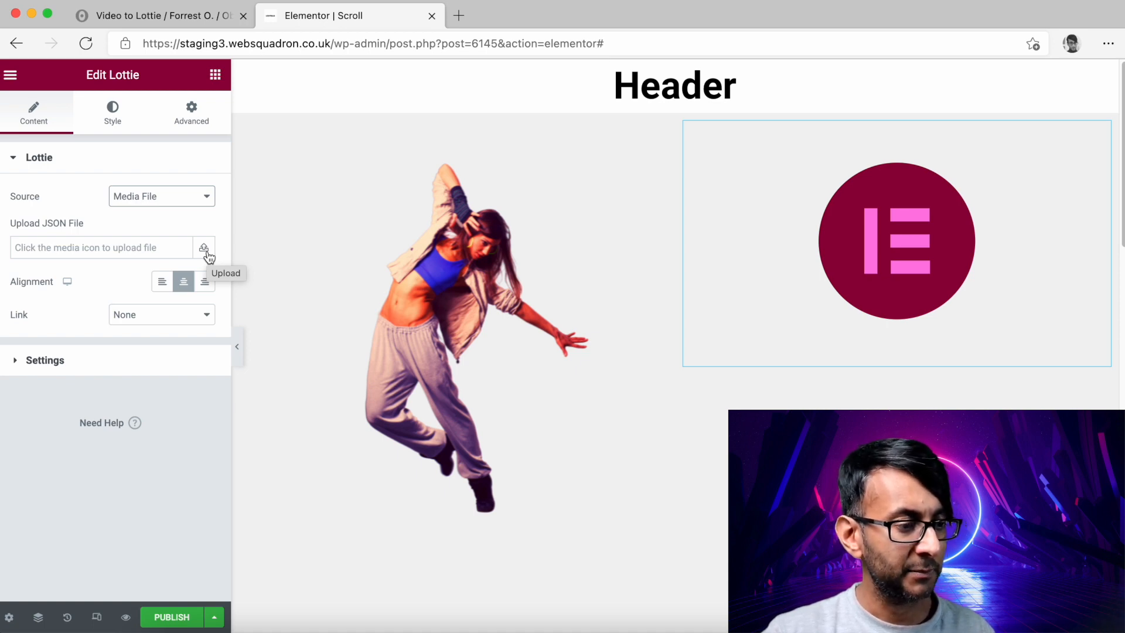
- Upload Squigglyline.mp4.lottie.json into the Lottie widget
{"action": "left_click", "coordinate": [204, 247]}
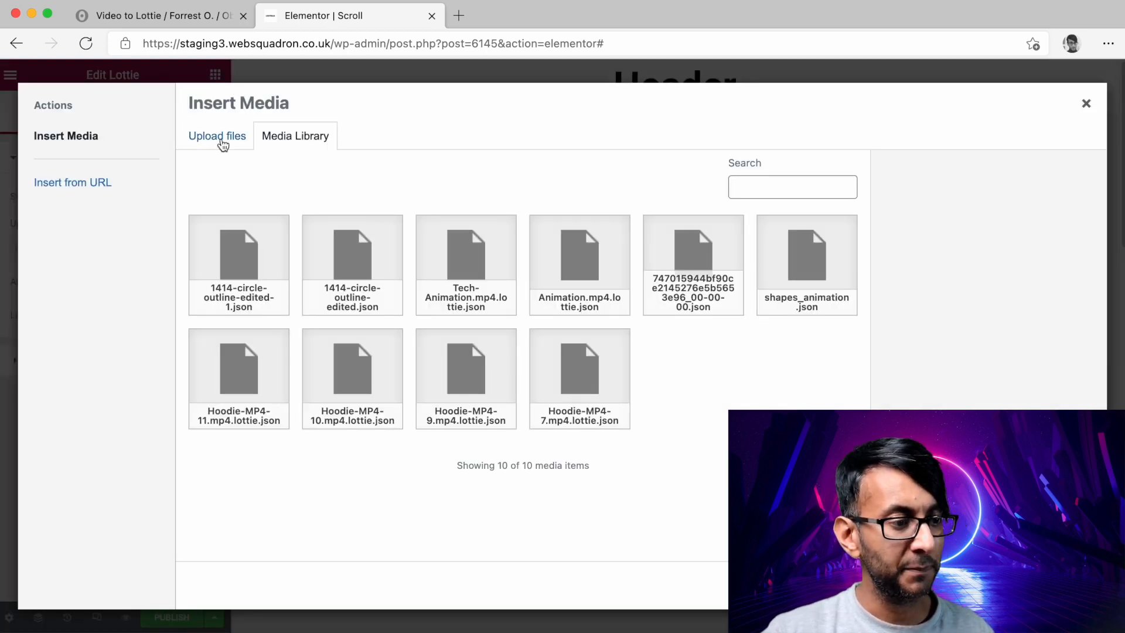
{"action": "left_click", "coordinate": [217, 136]}
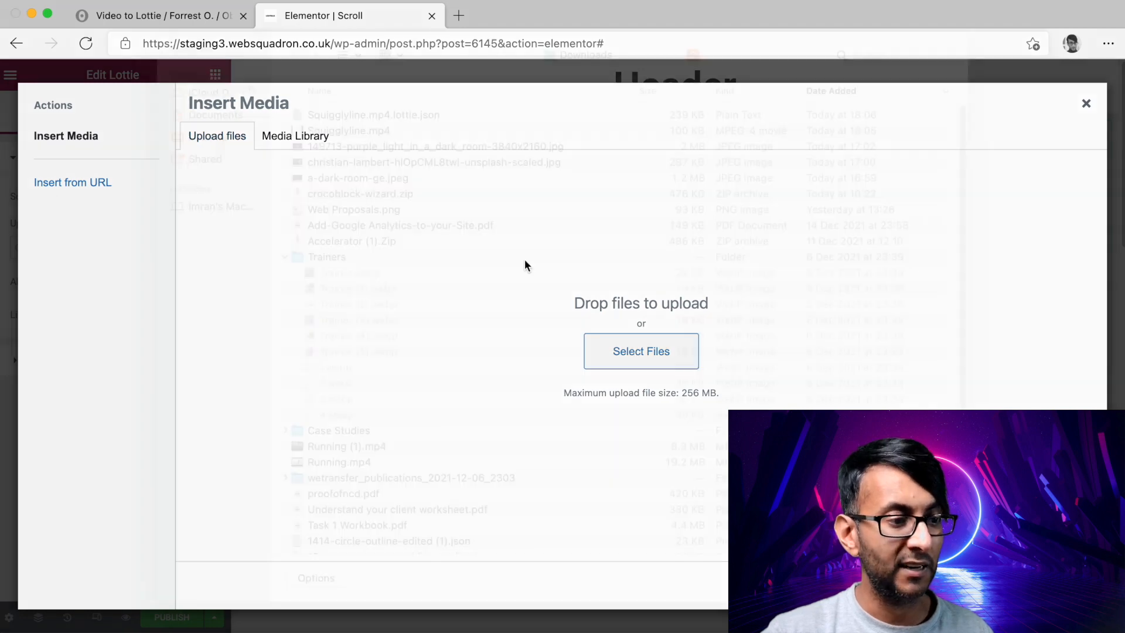
{"action": "left_click", "coordinate": [639, 350]}
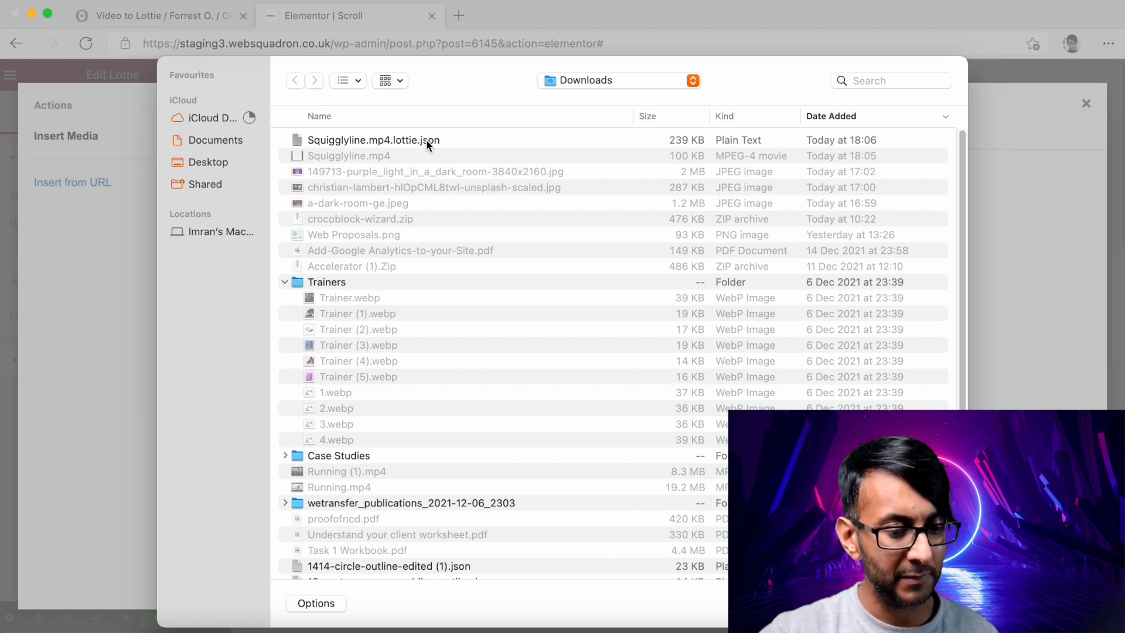
{"action": "left_click", "coordinate": [373, 140]}
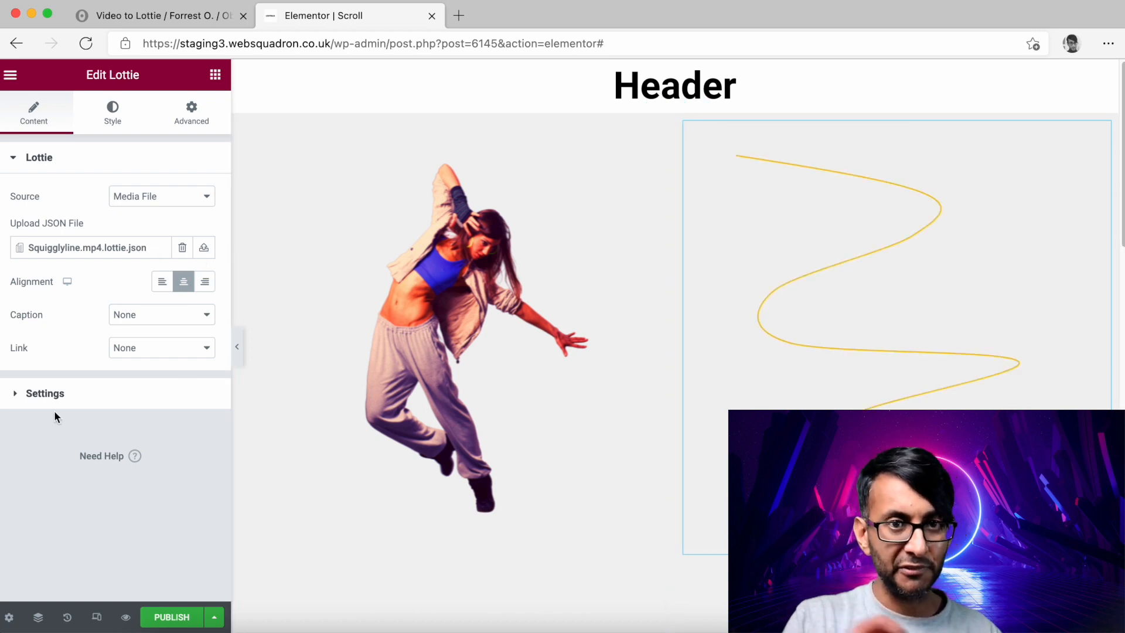
{"action": "mouse_move", "coordinate": [70, 402]}
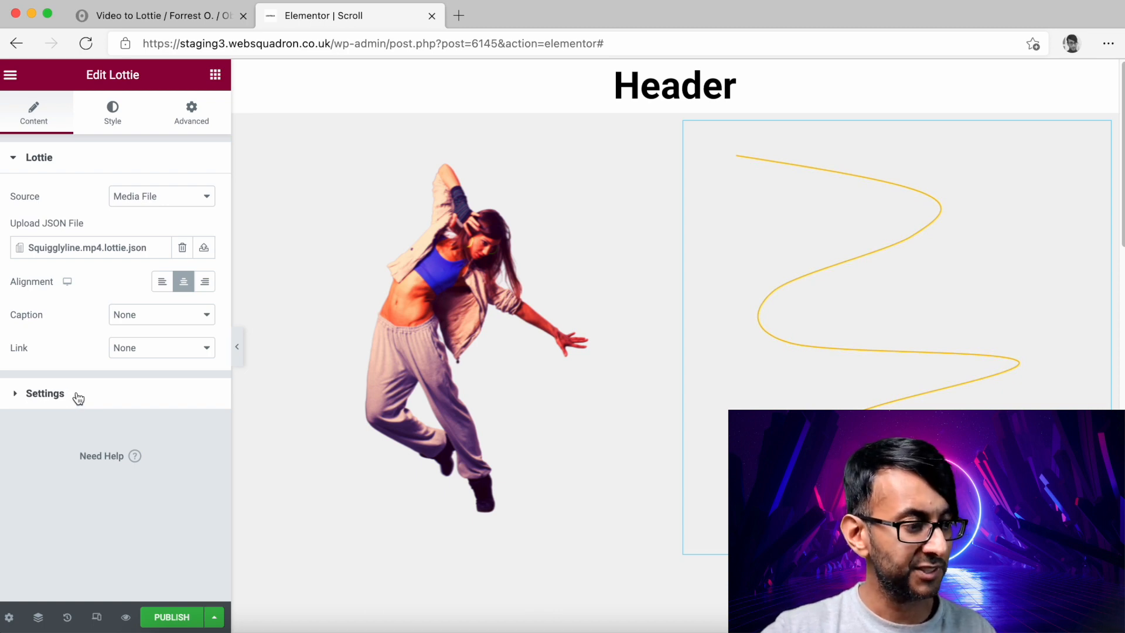
- Keep the Viewport trigger, set Play Speed to 4, and publish the page
{"action": "left_click", "coordinate": [45, 394]}
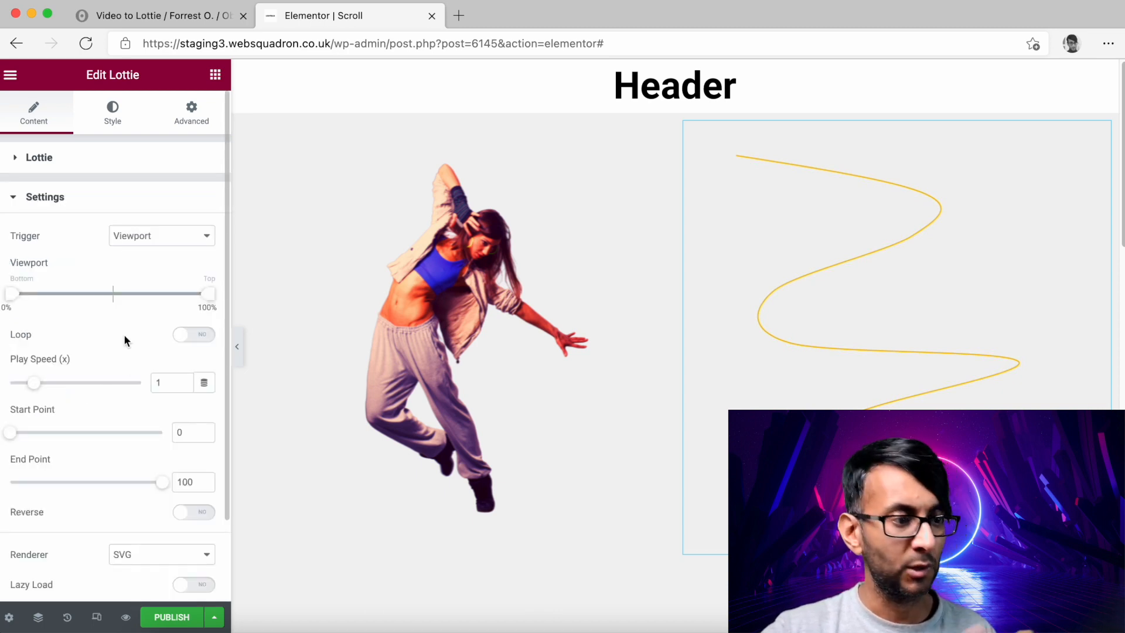
{"action": "left_click", "coordinate": [161, 236]}
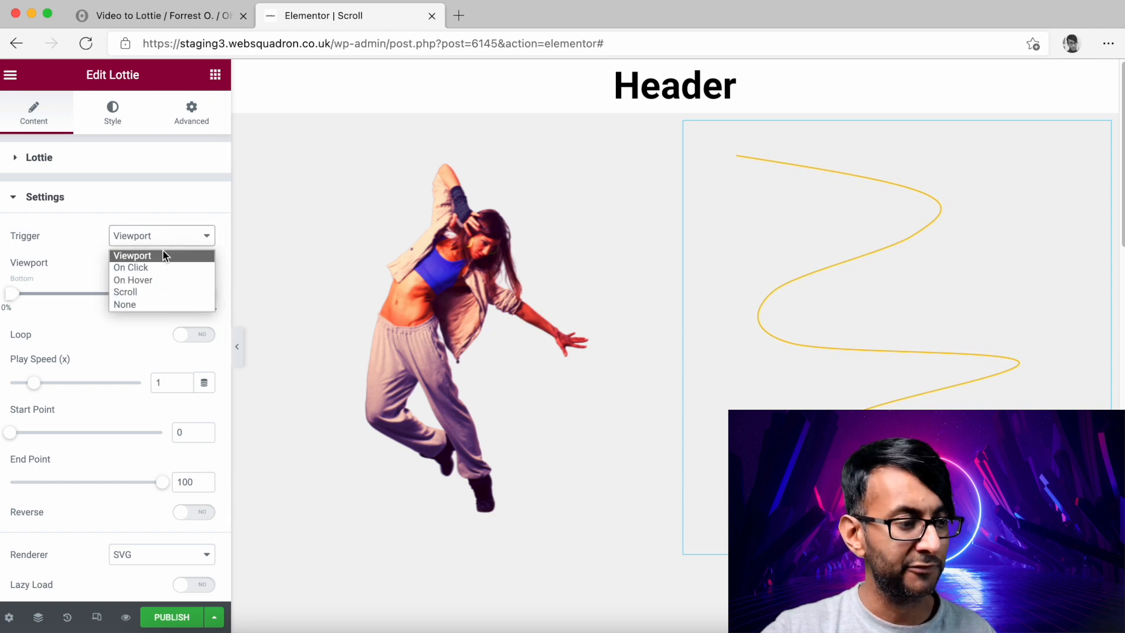
{"action": "mouse_move", "coordinate": [158, 267]}
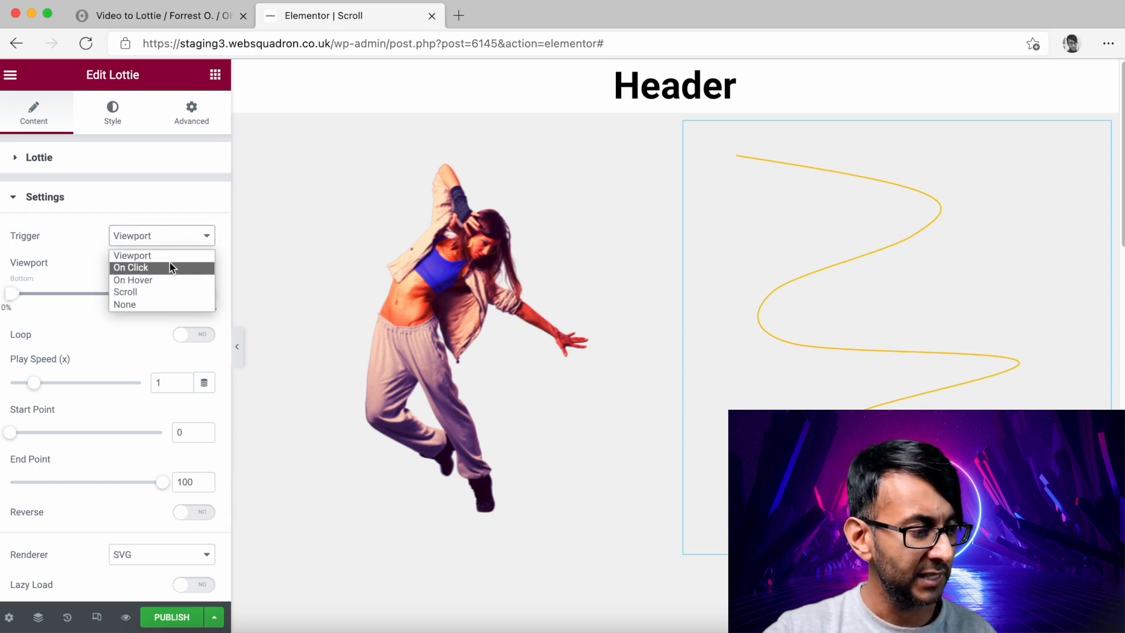
{"action": "left_click", "coordinate": [132, 255]}
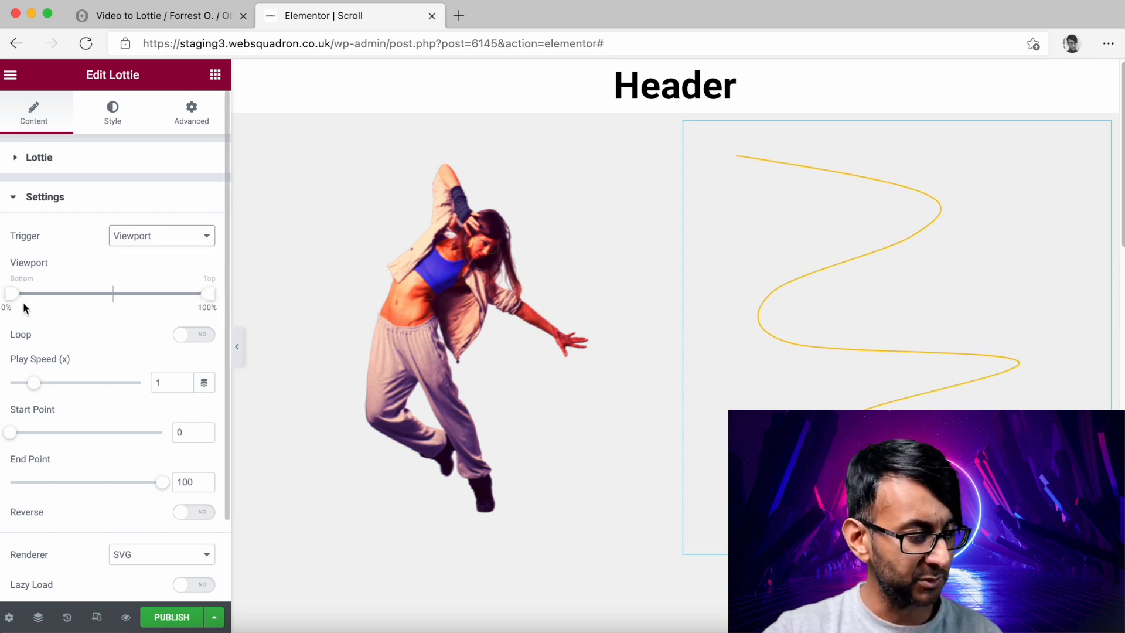
{"action": "left_click", "coordinate": [171, 380]}
{"action": "type", "text": "4"}
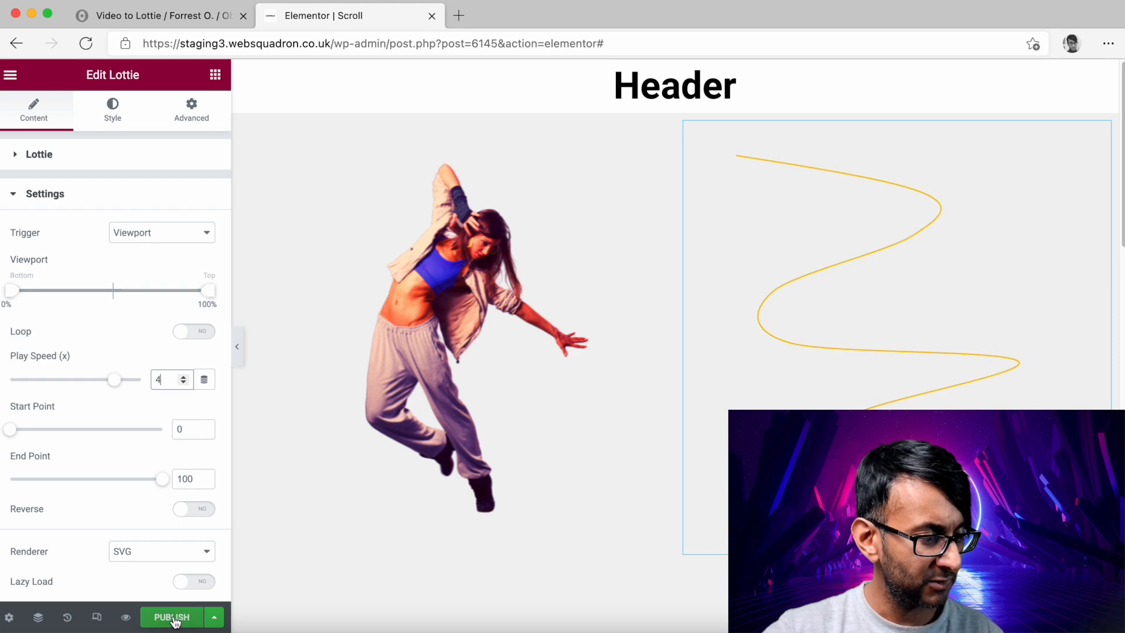
{"action": "left_click", "coordinate": [171, 617]}
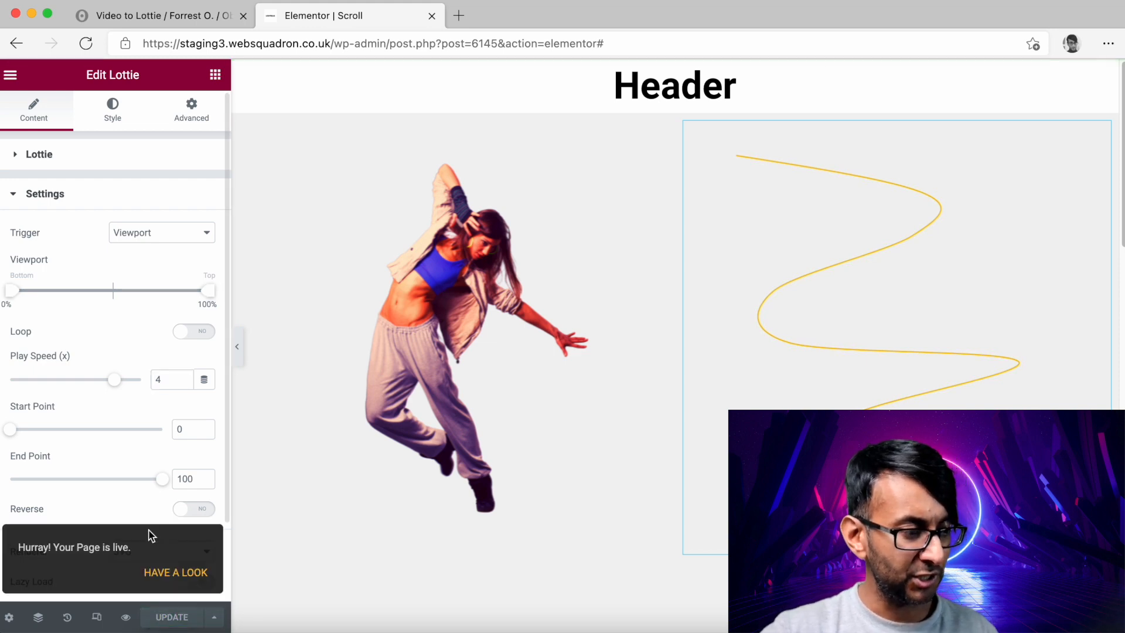
{"action": "scroll", "scroll_direction": "down", "scroll_amount": 3}
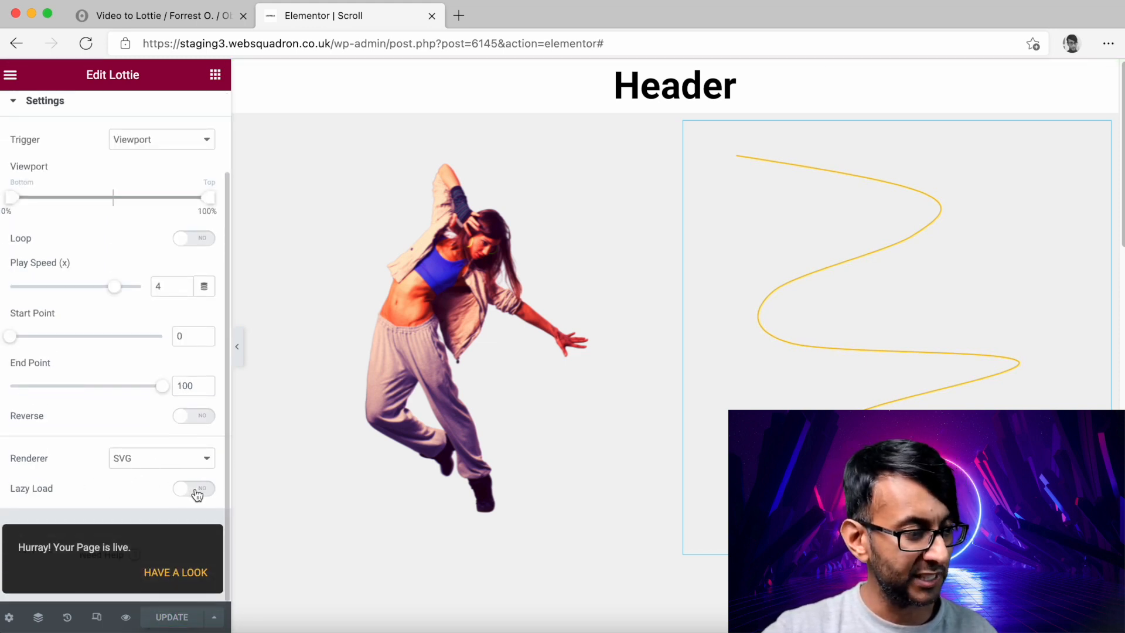
{"action": "mouse_move", "coordinate": [21, 344]}
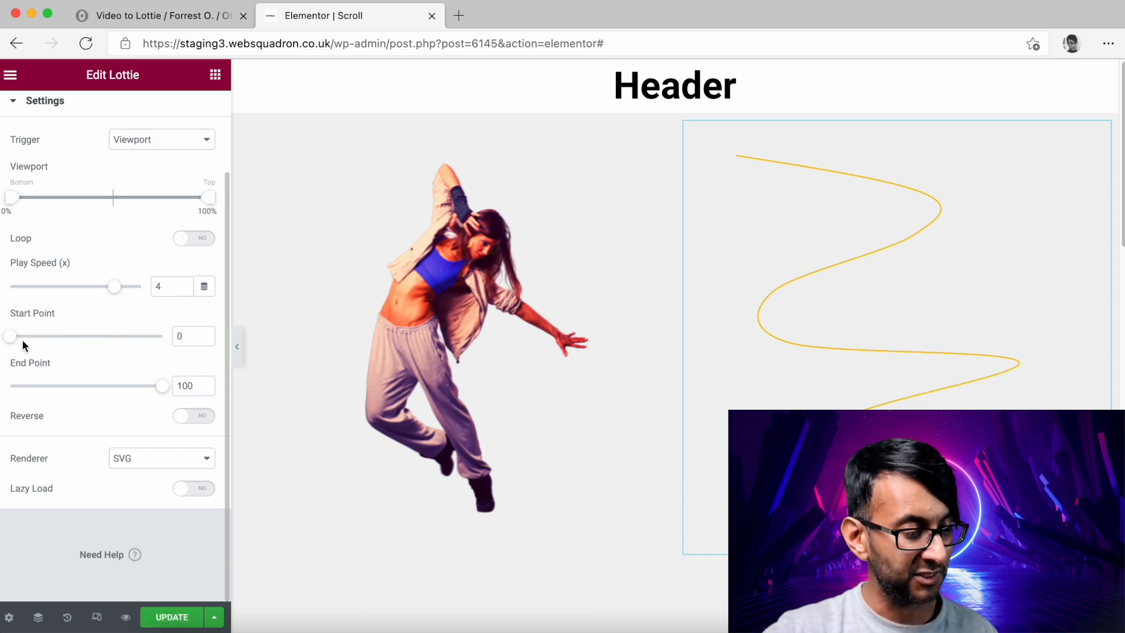
{"action": "mouse_move", "coordinate": [185, 530]}
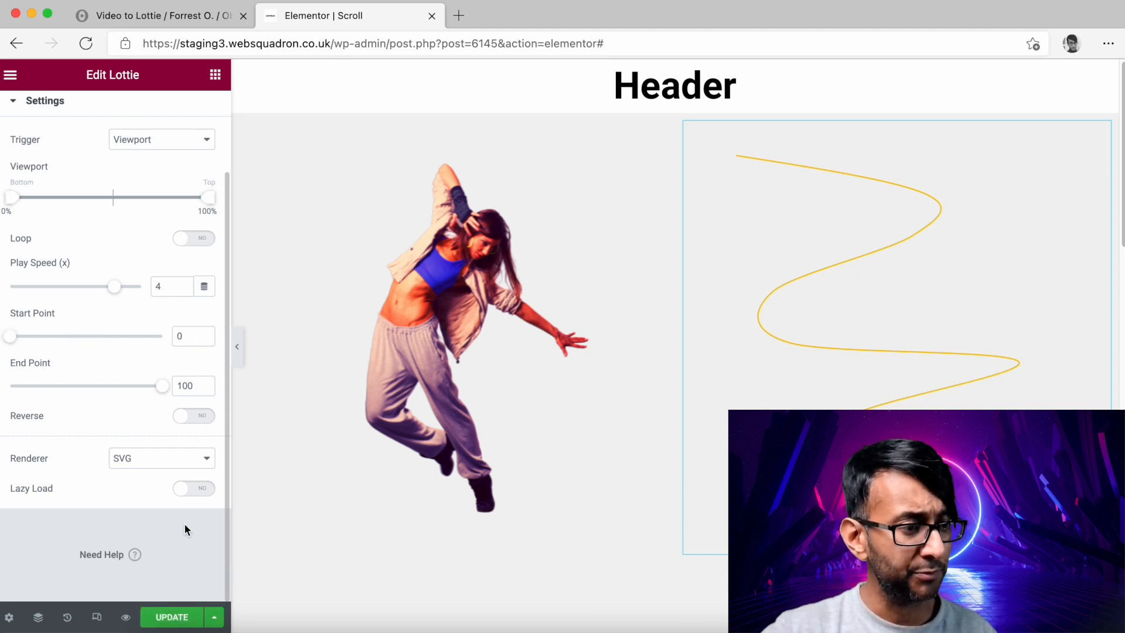
- Set the zigzag Lottie's play speed to 2 and update the page
{"action": "left_click", "coordinate": [552, 379]}
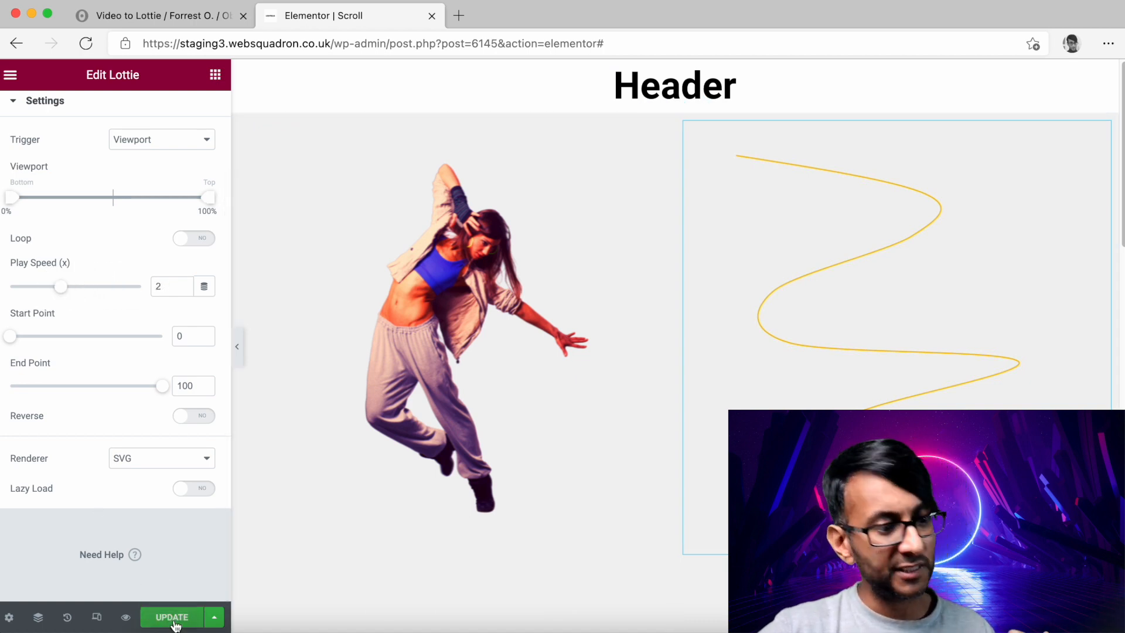
{"action": "left_click", "coordinate": [171, 617]}
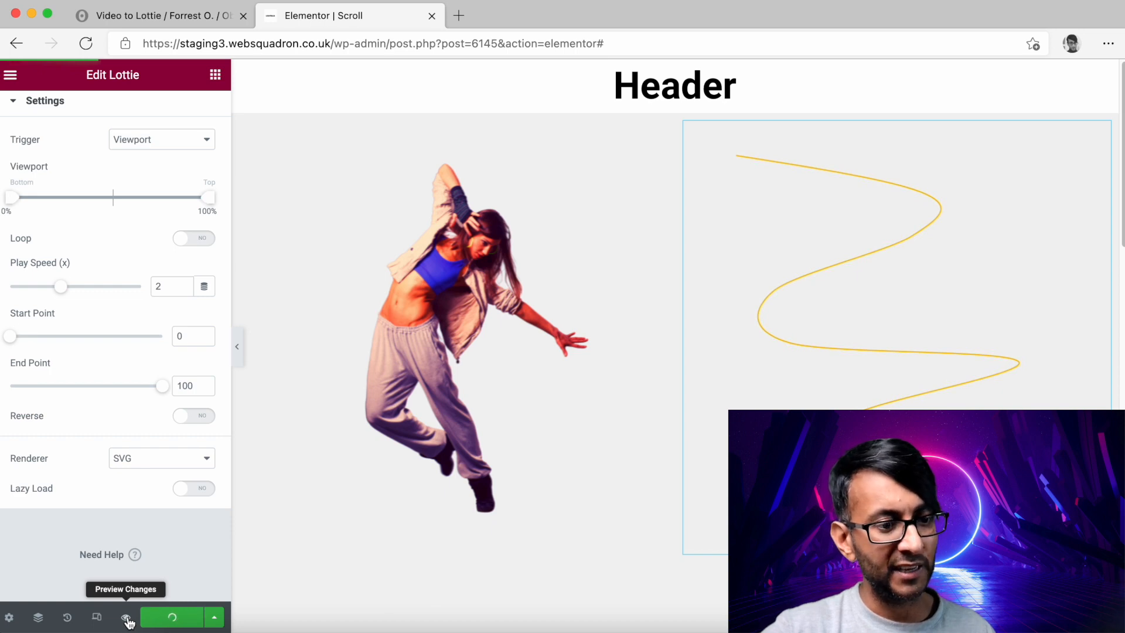
{"action": "left_click", "coordinate": [126, 618]}
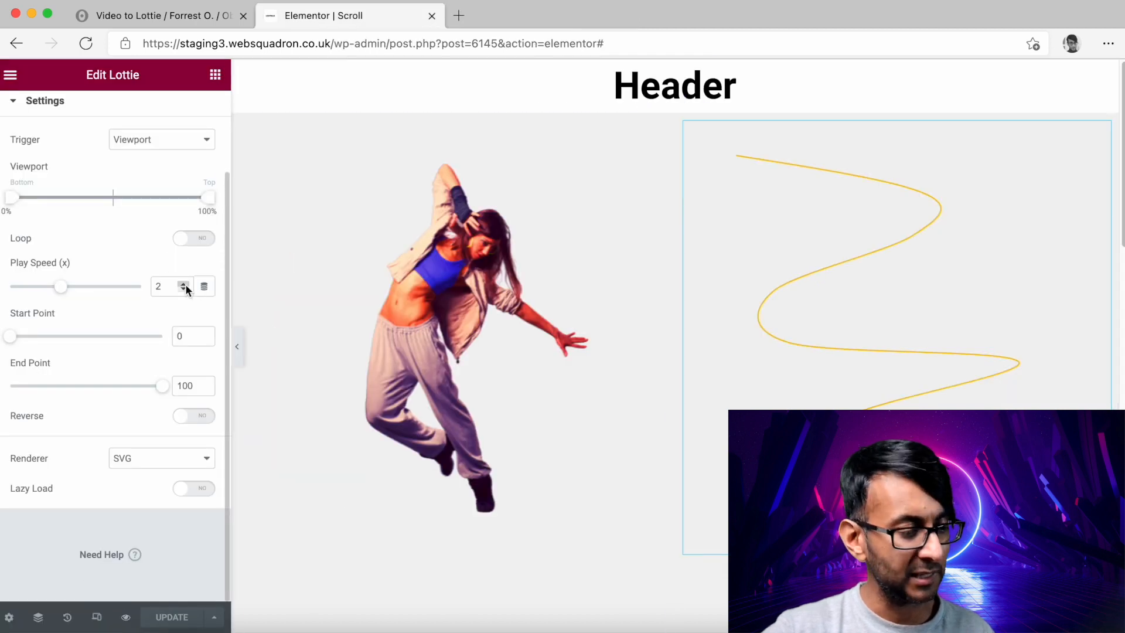
- Raise the play speed to 2.6, update again, and leave the Lottie settings
{"action": "left_click", "coordinate": [184, 283]}
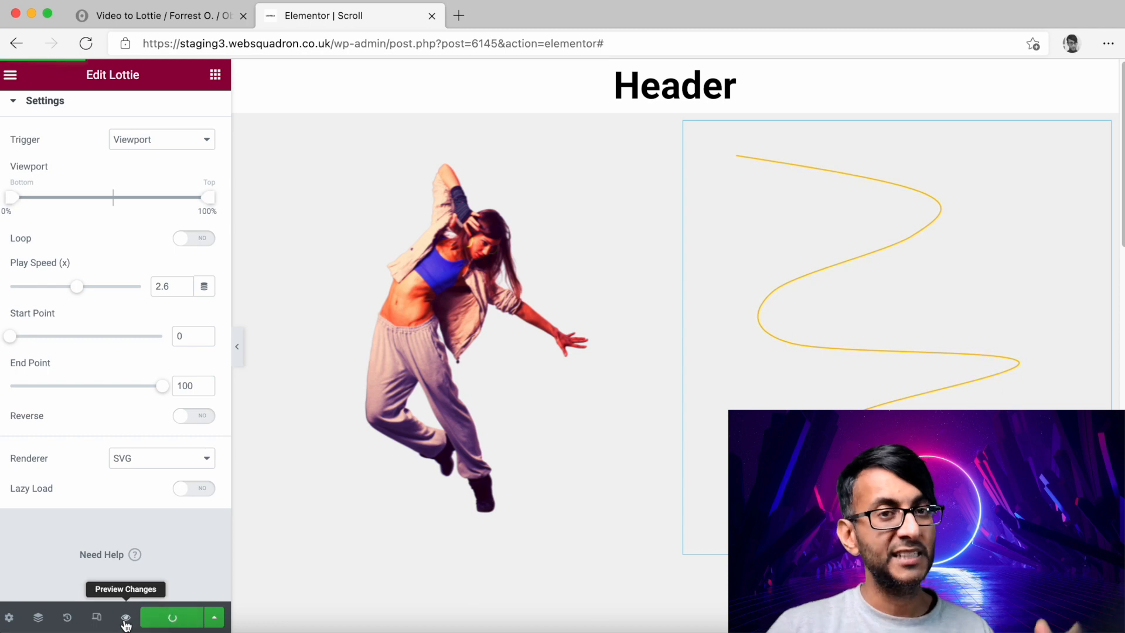
{"action": "left_click", "coordinate": [125, 616]}
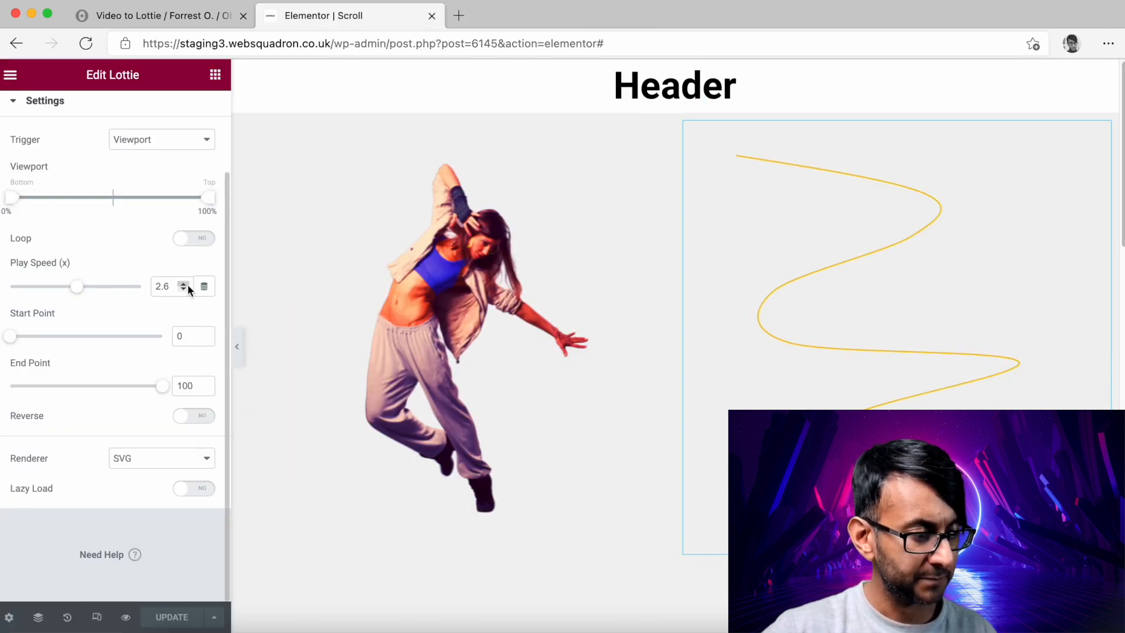
{"action": "left_click", "coordinate": [11, 75]}
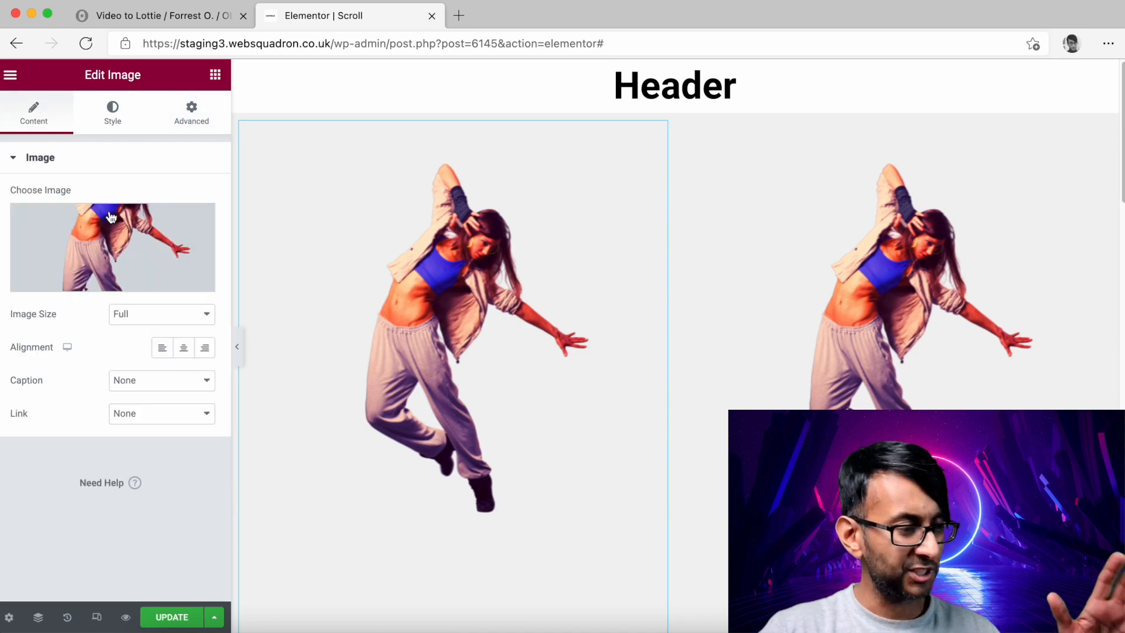
- Replace the top-row images with a cap dancer and a hooded dancer from the Media Library
{"action": "left_click", "coordinate": [113, 246]}
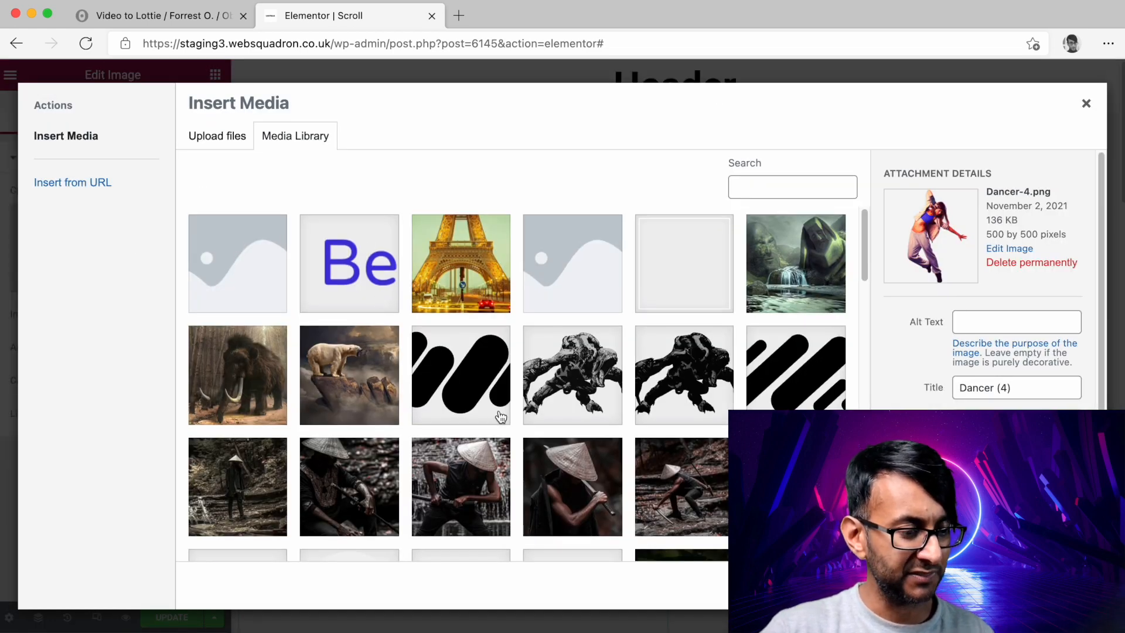
{"action": "scroll", "scroll_direction": "down", "scroll_amount": 3}
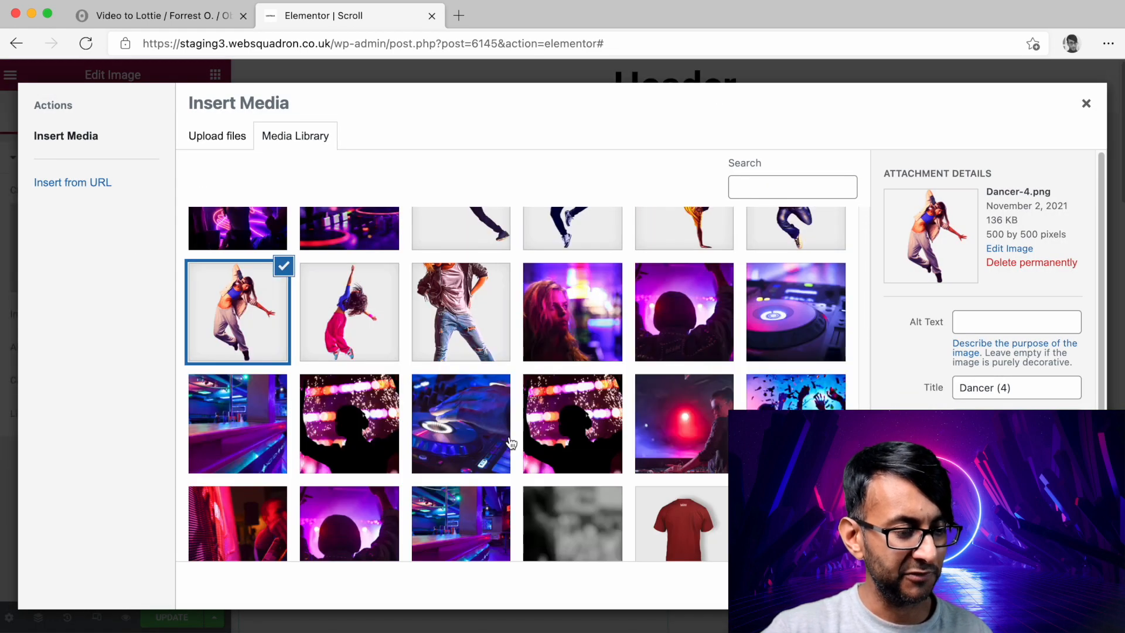
{"action": "scroll", "scroll_direction": "up", "scroll_amount": 3}
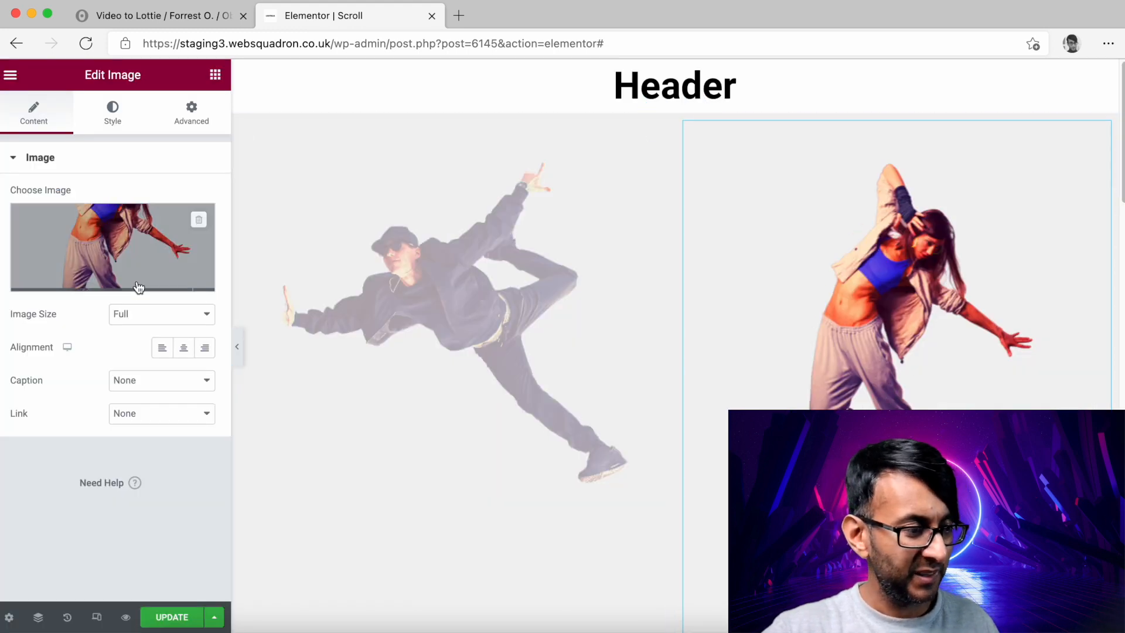
{"action": "left_click", "coordinate": [113, 248]}
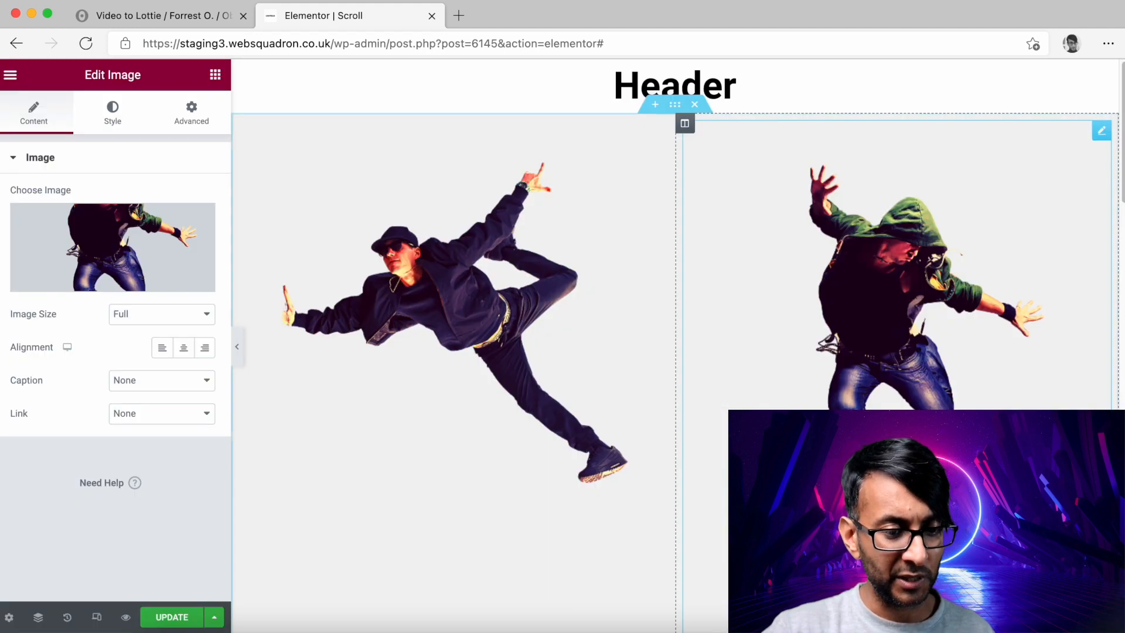
{"action": "left_click", "coordinate": [171, 618]}
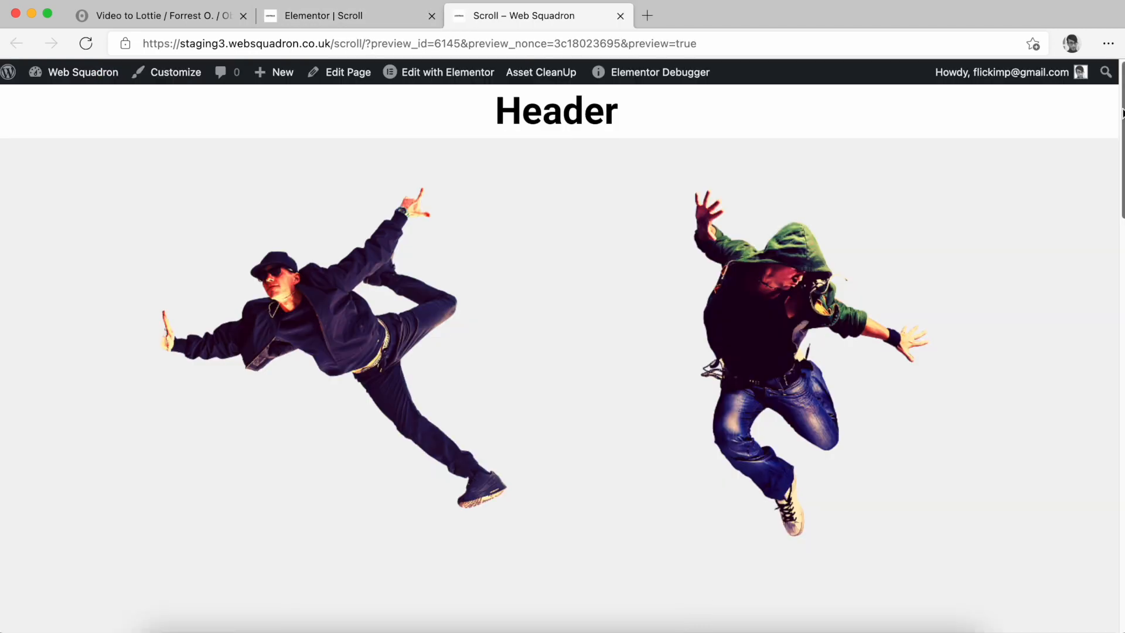
- Scroll the preview page to watch the zigzag draw beside the dancer, then return to the editor
{"action": "scroll", "scroll_direction": "down", "scroll_amount": 3}
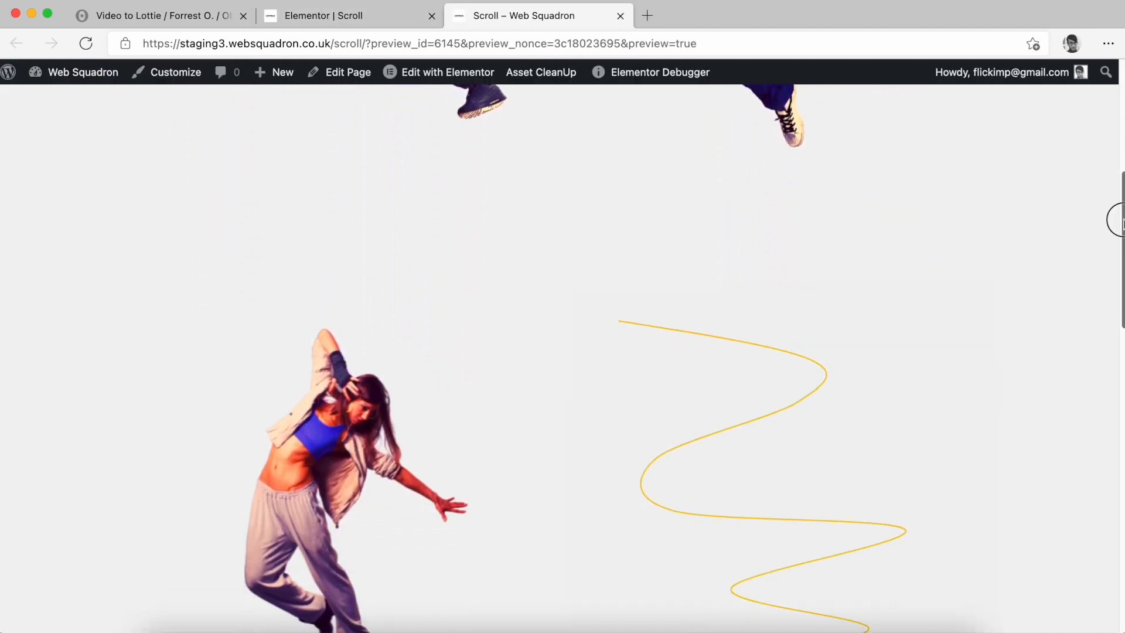
{"action": "scroll", "scroll_direction": "up", "scroll_amount": 3}
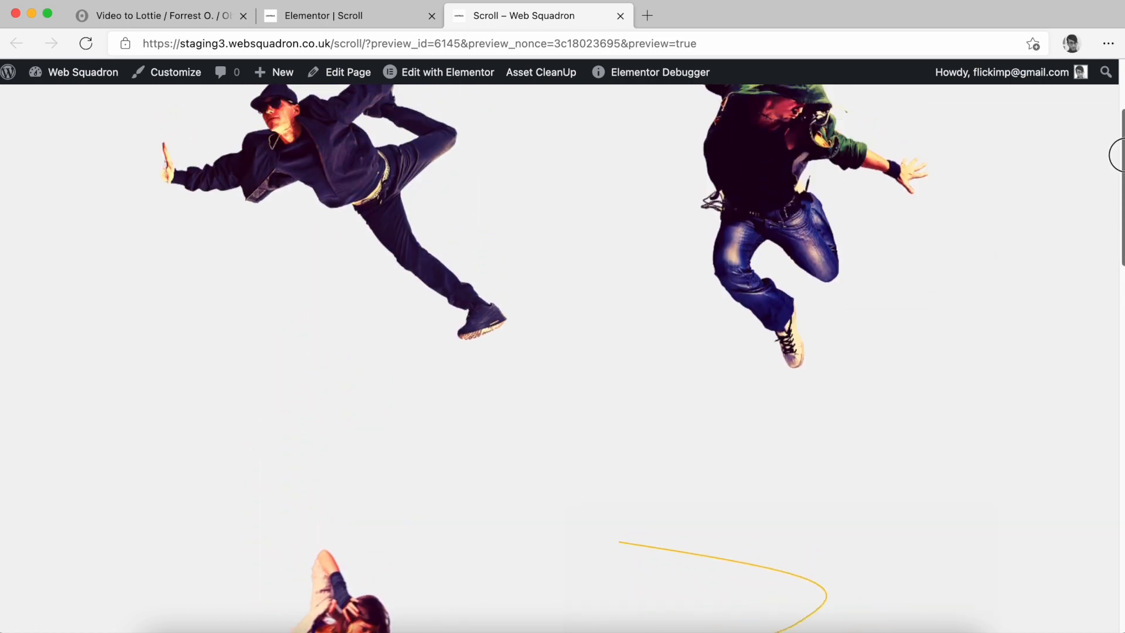
{"action": "scroll", "scroll_direction": "down", "scroll_amount": 3}
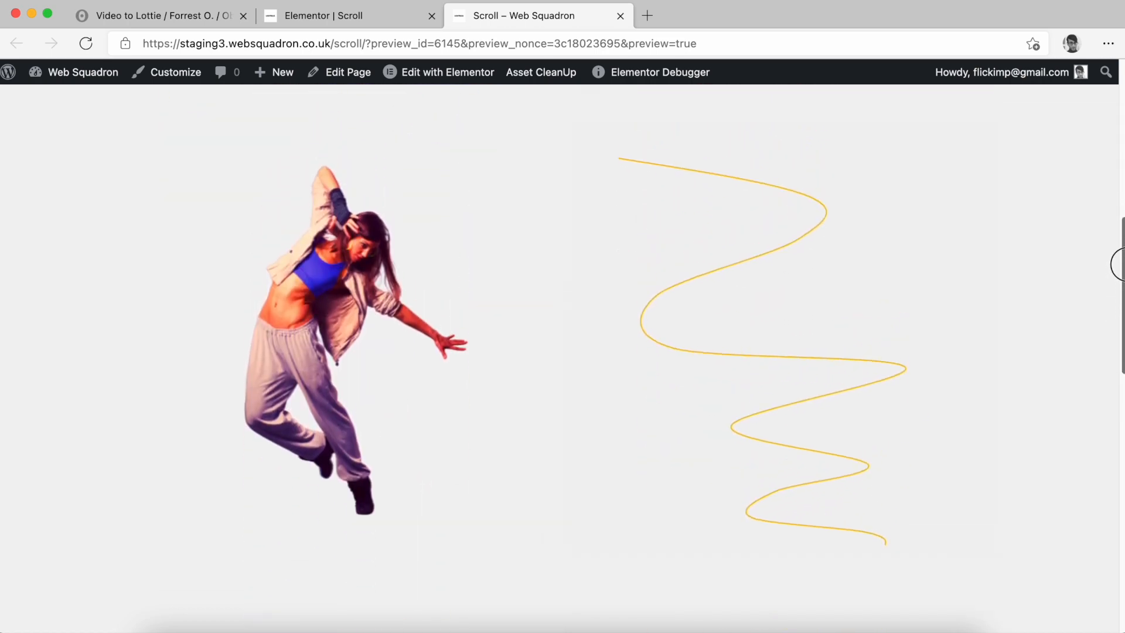
{"action": "scroll", "scroll_direction": "down", "scroll_amount": 3}
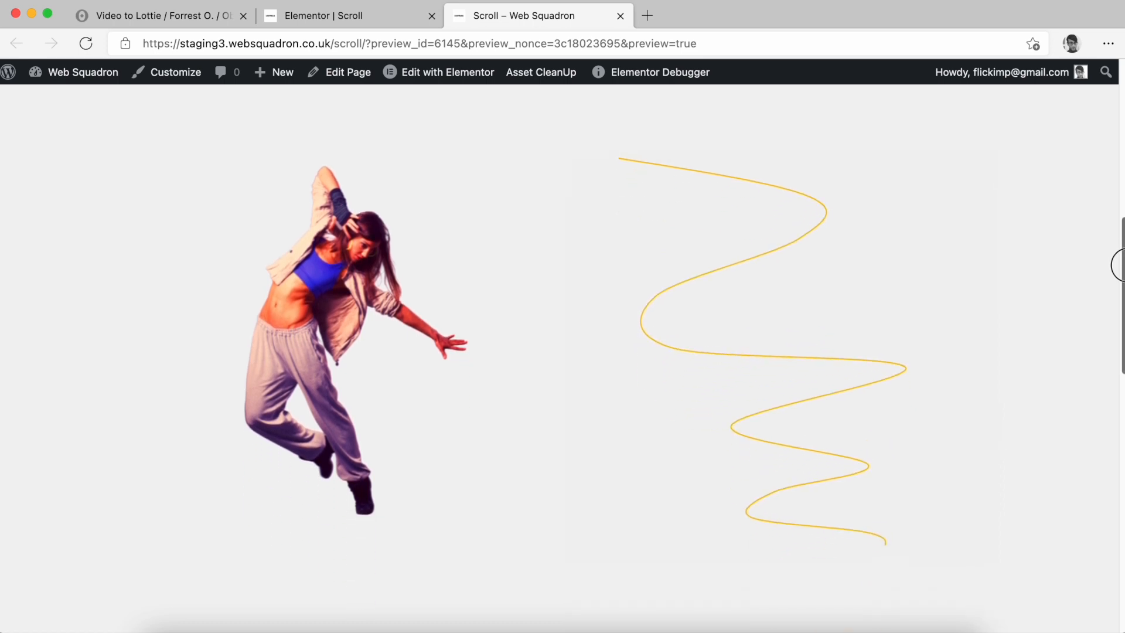
{"action": "scroll", "scroll_direction": "down", "scroll_amount": 3}
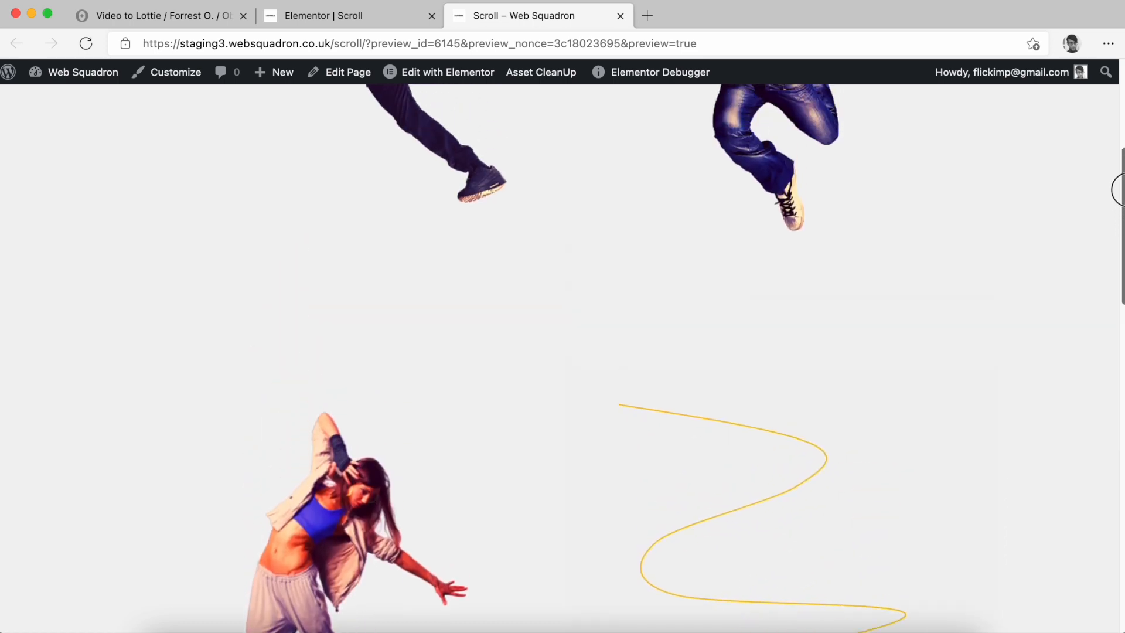
{"action": "scroll", "scroll_direction": "down", "scroll_amount": 3}
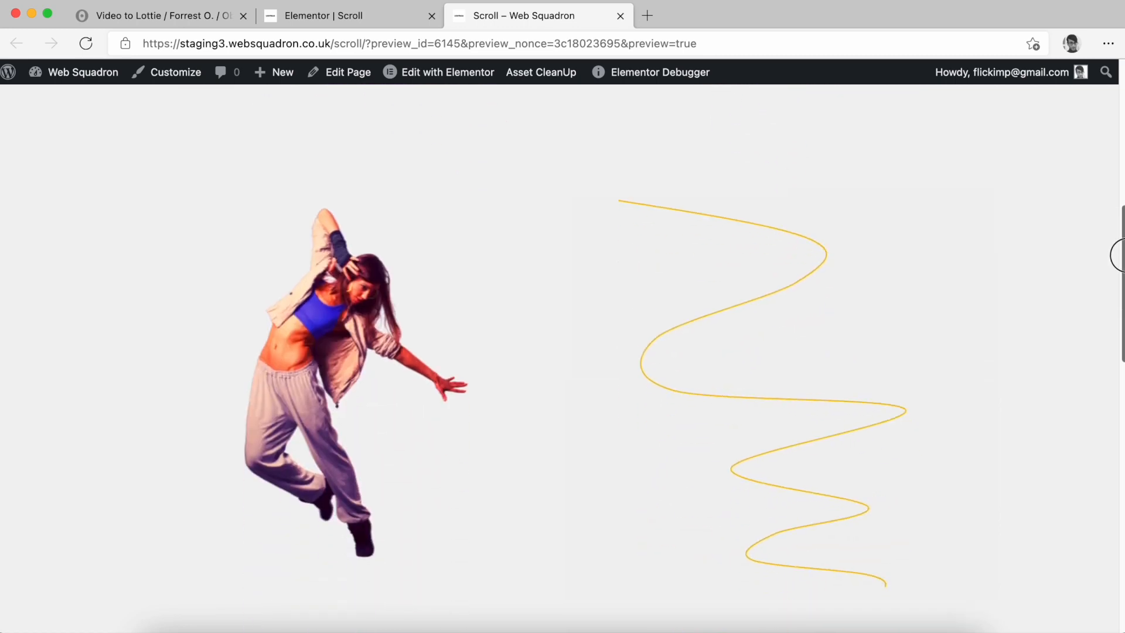
{"action": "left_click", "coordinate": [327, 15]}
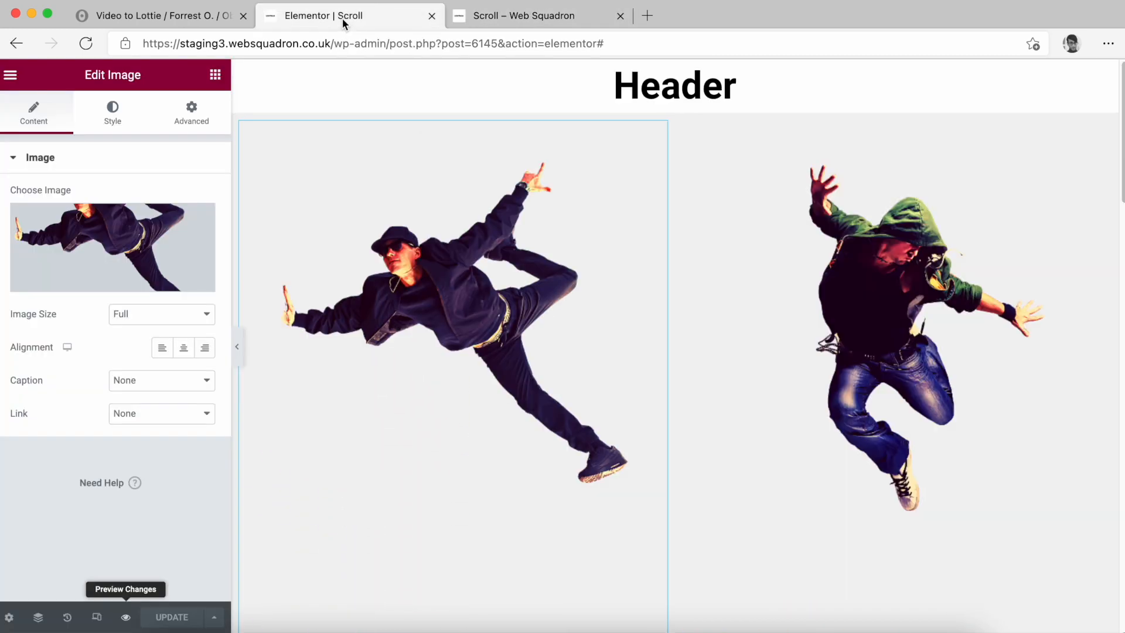
- Turn on Reverse in the Lottie's playback settings and save the page
{"action": "scroll", "scroll_direction": "down", "scroll_amount": 3}
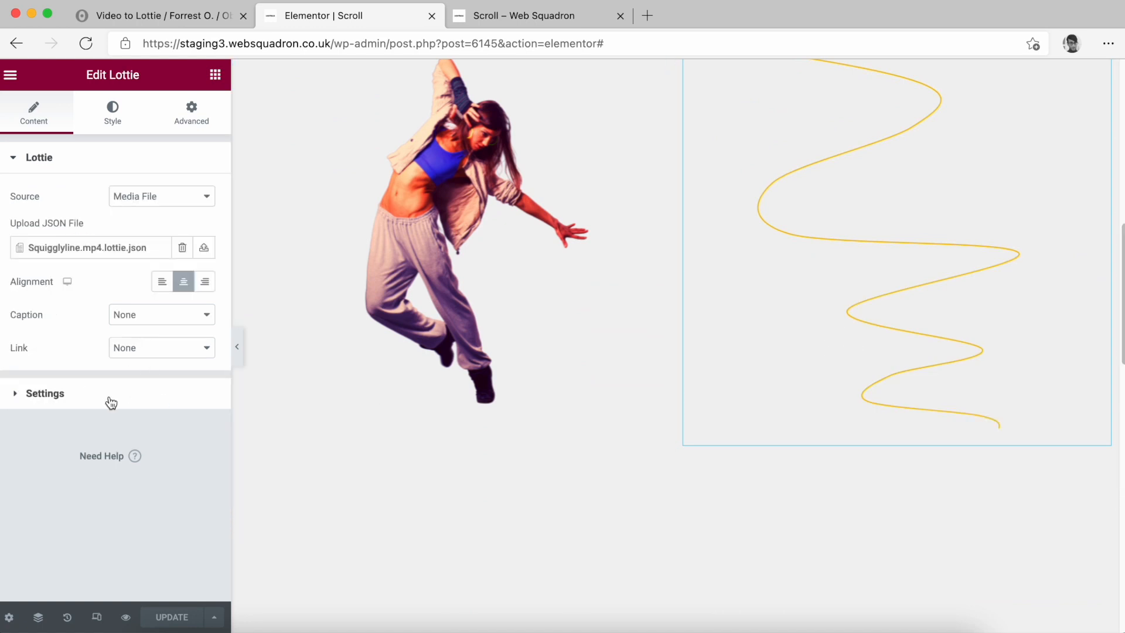
{"action": "left_click", "coordinate": [44, 393]}
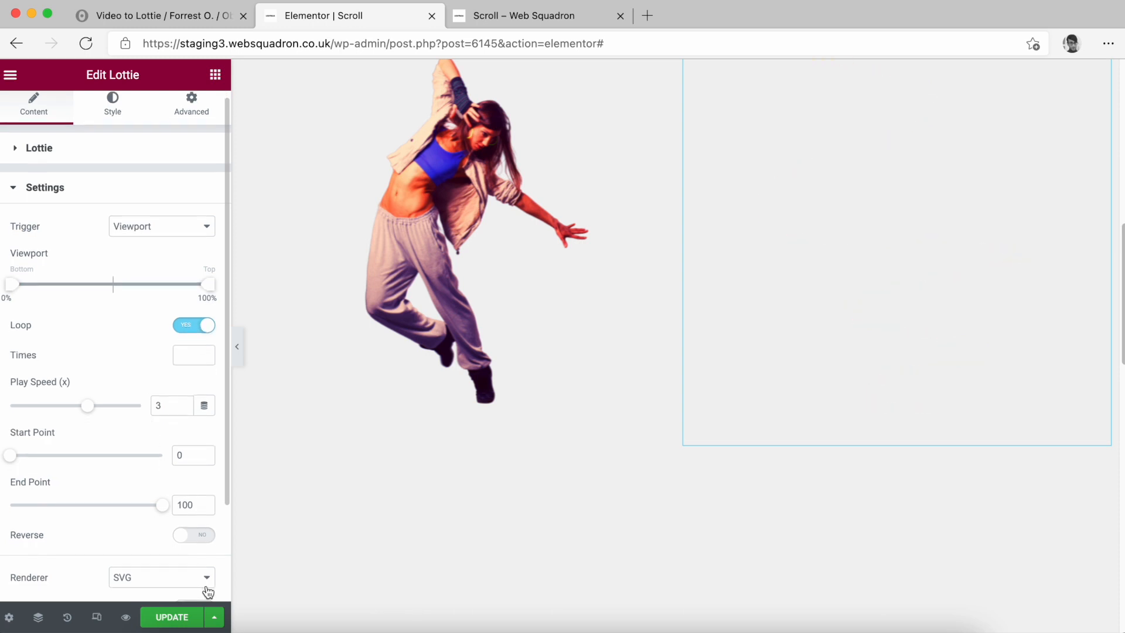
{"action": "left_click", "coordinate": [193, 534]}
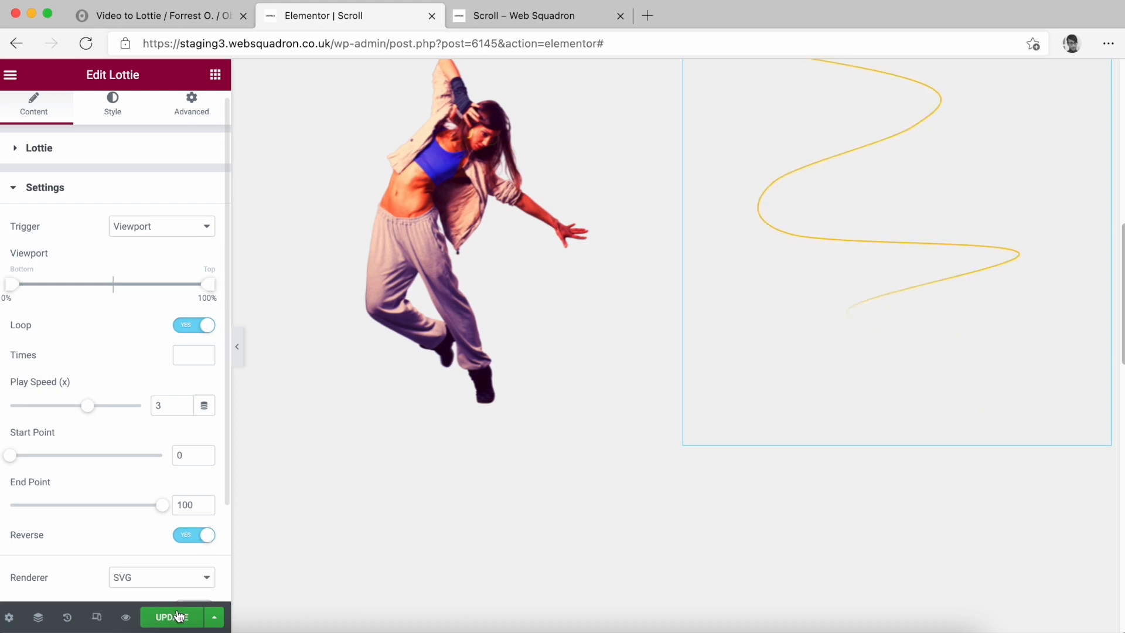
{"action": "left_click", "coordinate": [524, 15]}
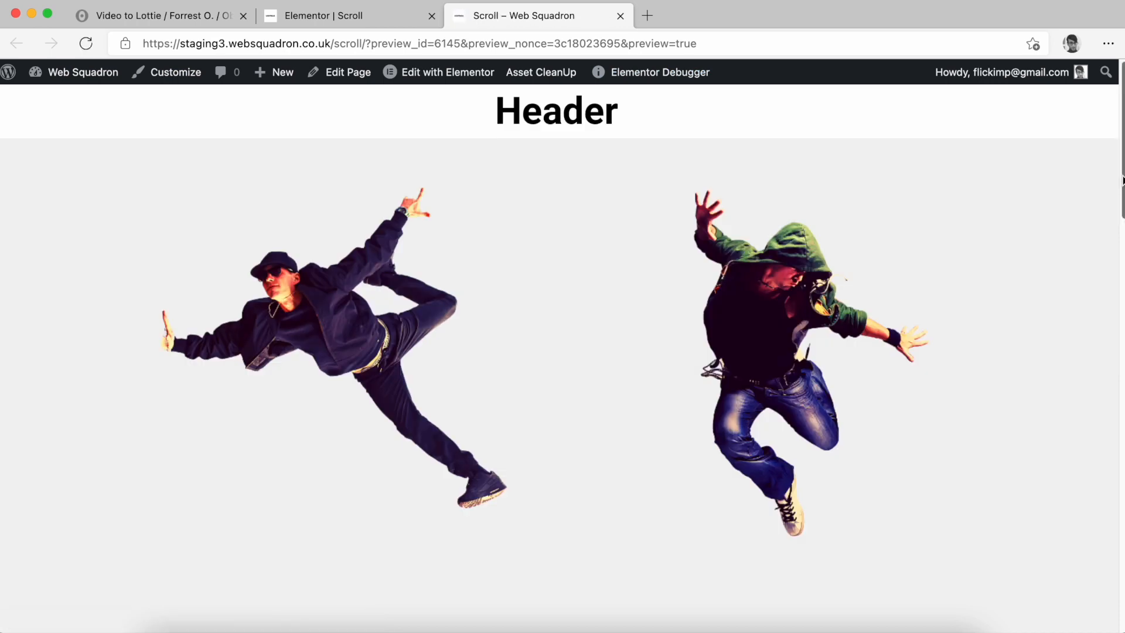
- Watch the orange zigzag play beside the dancer in the preview, then go back to the editor
{"action": "scroll", "scroll_direction": "down", "scroll_amount": 3}
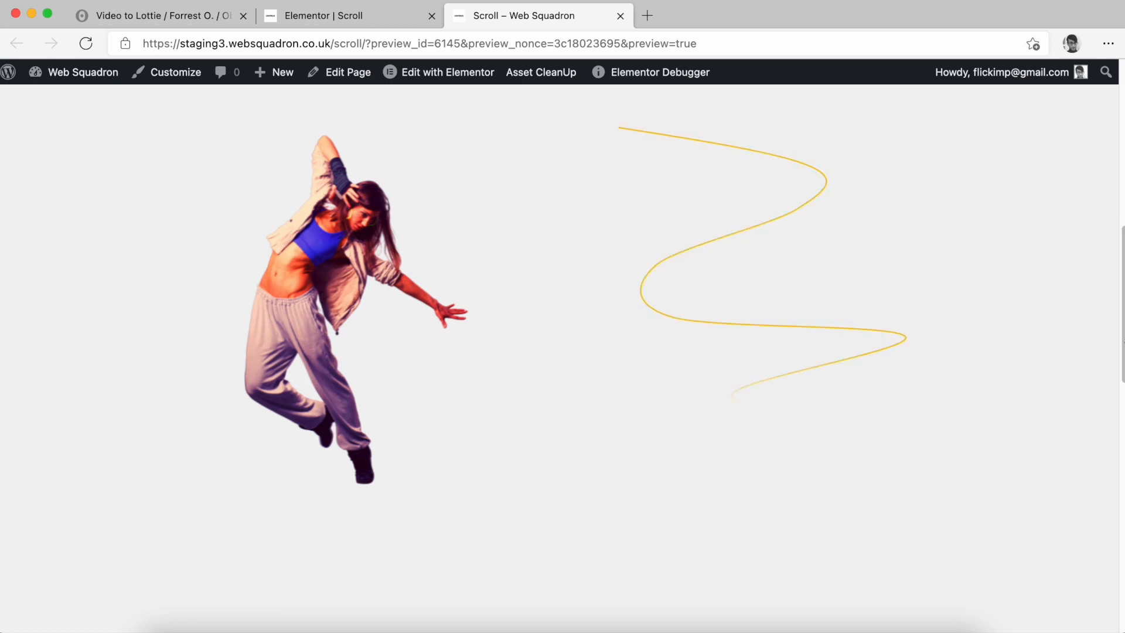
{"action": "left_click", "coordinate": [447, 72]}
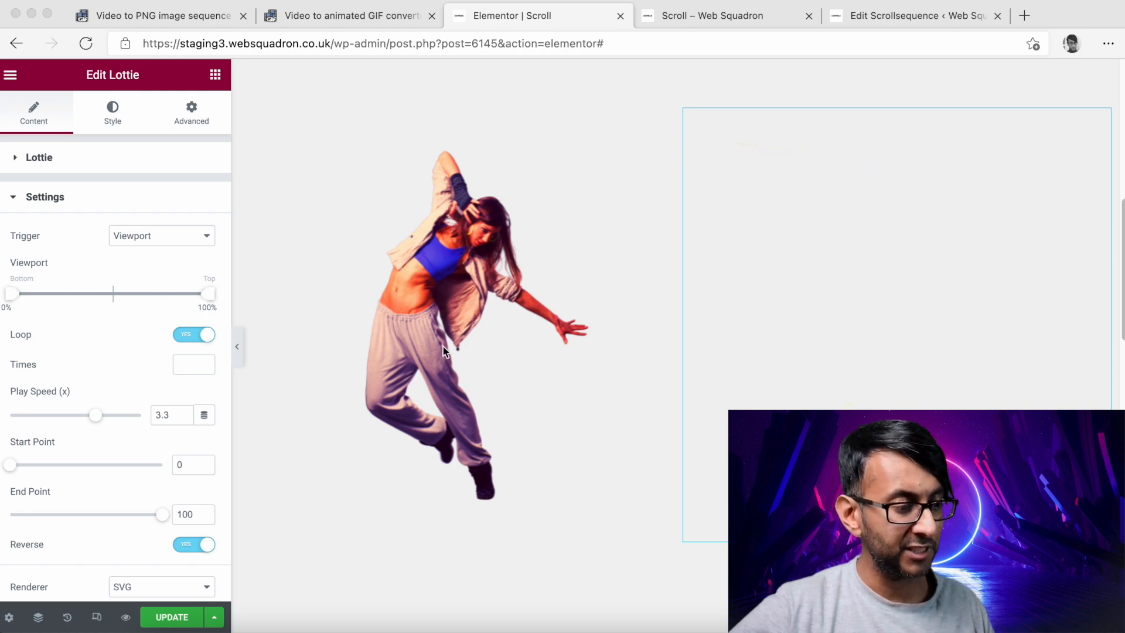
- Keep the Lottie renderer on SVG after trying Canvas, and set its trigger to Scroll
{"action": "scroll", "scroll_direction": "down", "scroll_amount": 3}
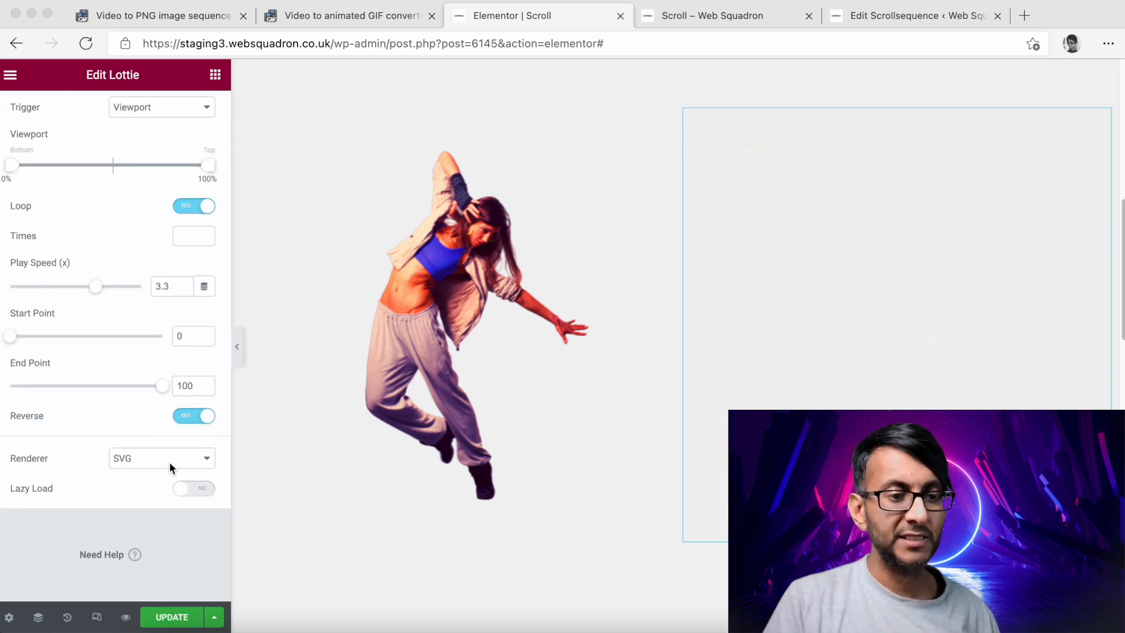
{"action": "left_click", "coordinate": [162, 458]}
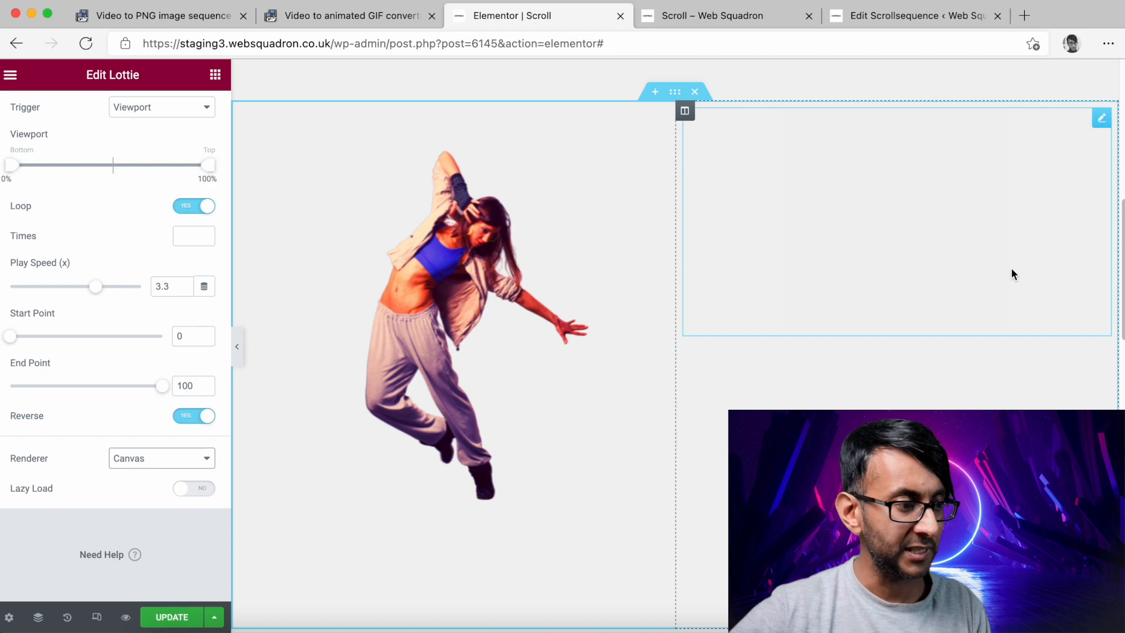
{"action": "left_click", "coordinate": [162, 458]}
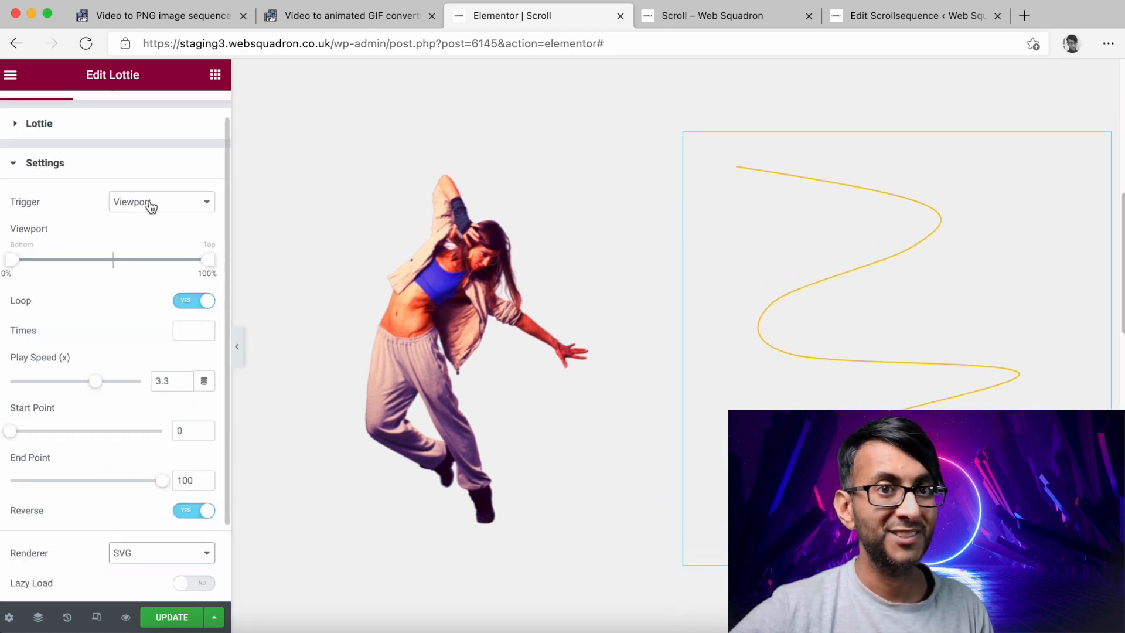
{"action": "left_click", "coordinate": [160, 201]}
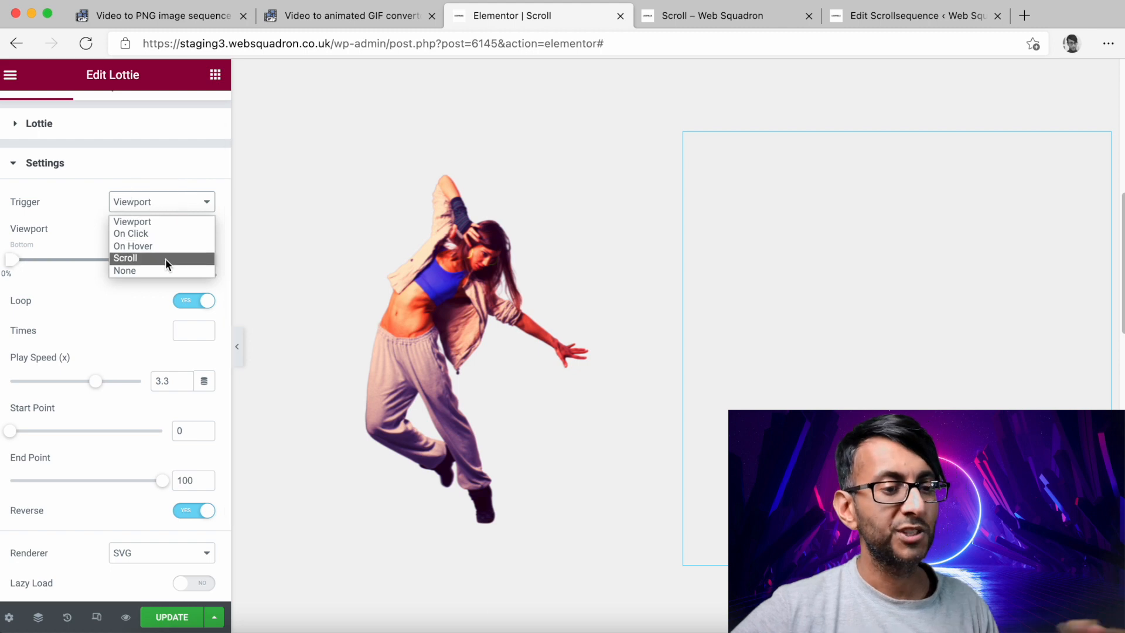
{"action": "left_click", "coordinate": [125, 258]}
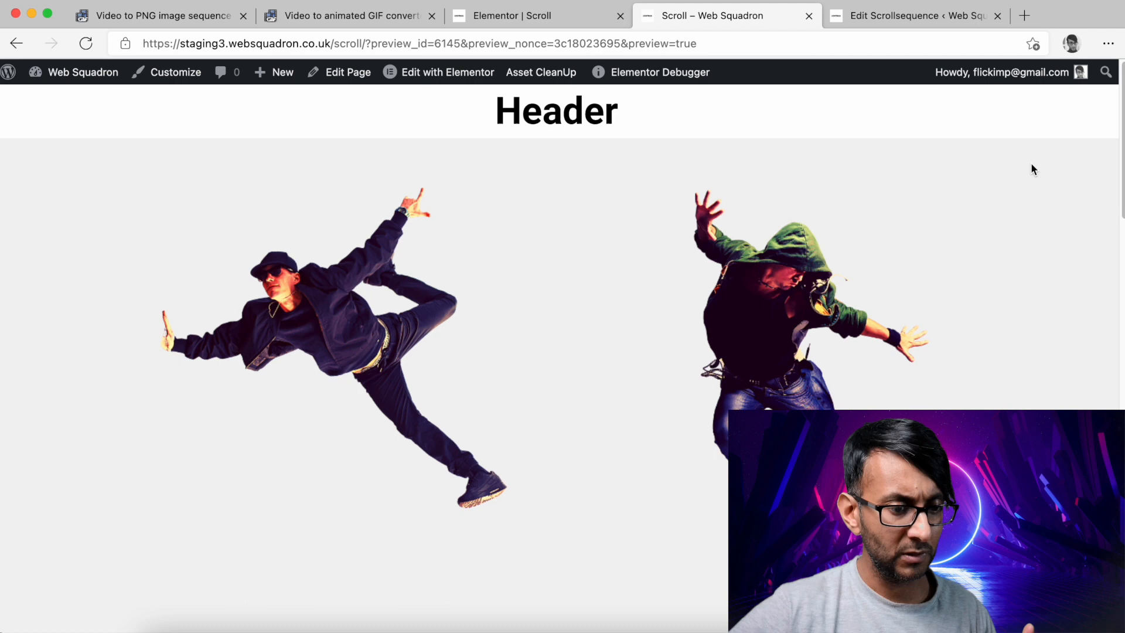
{"action": "scroll", "scroll_direction": "down", "scroll_amount": 3}
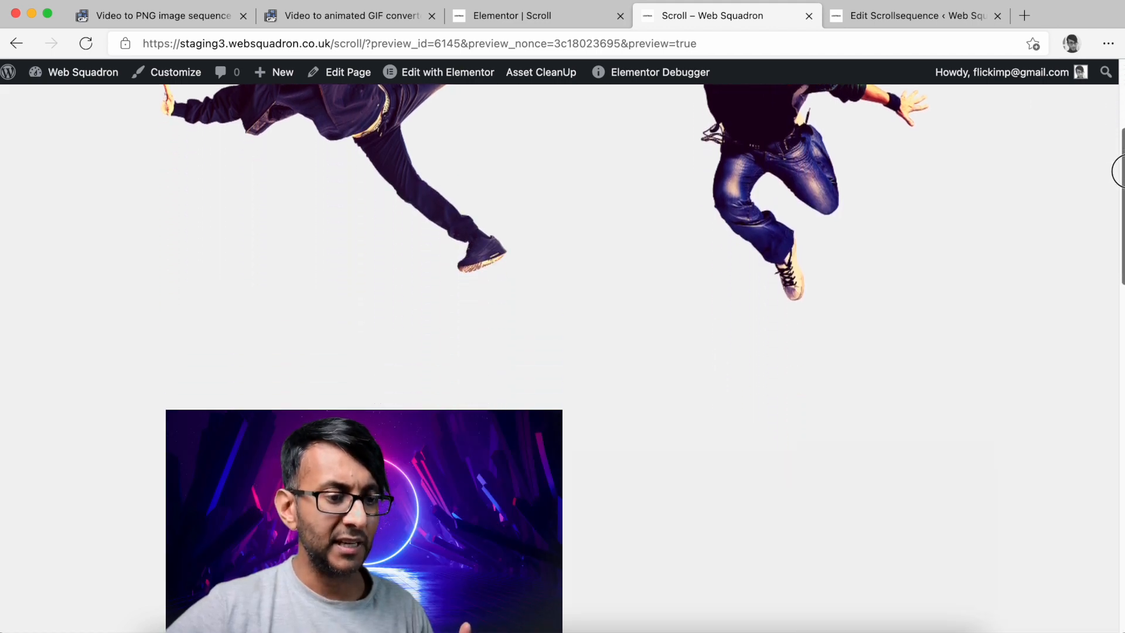
{"action": "scroll", "scroll_direction": "down", "scroll_amount": 3}
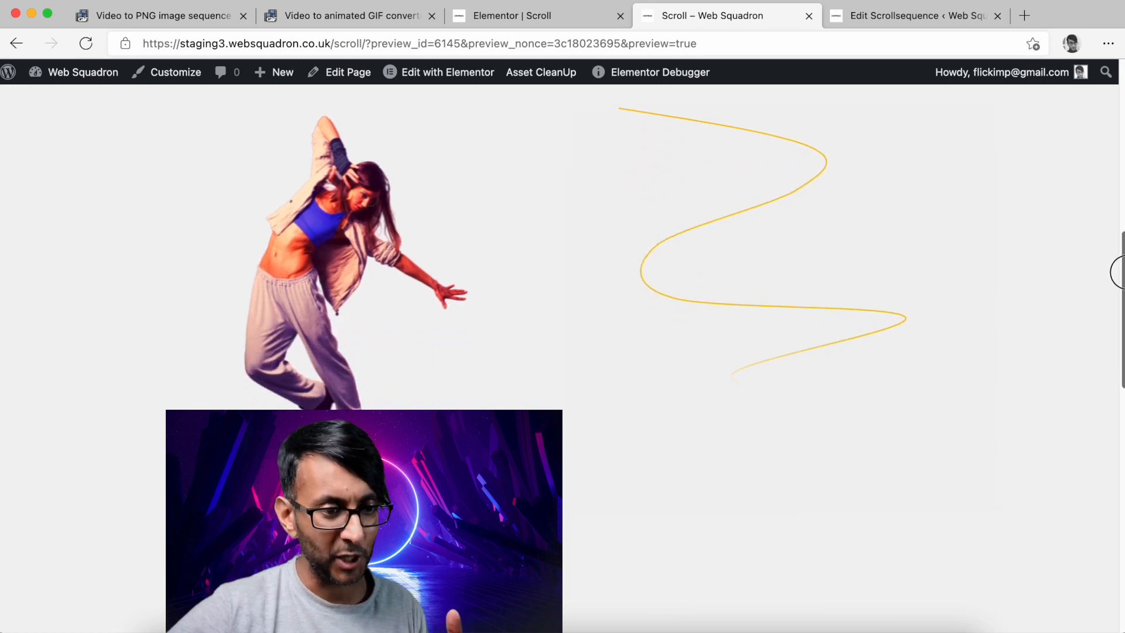
{"action": "scroll", "scroll_direction": "down", "scroll_amount": 3}
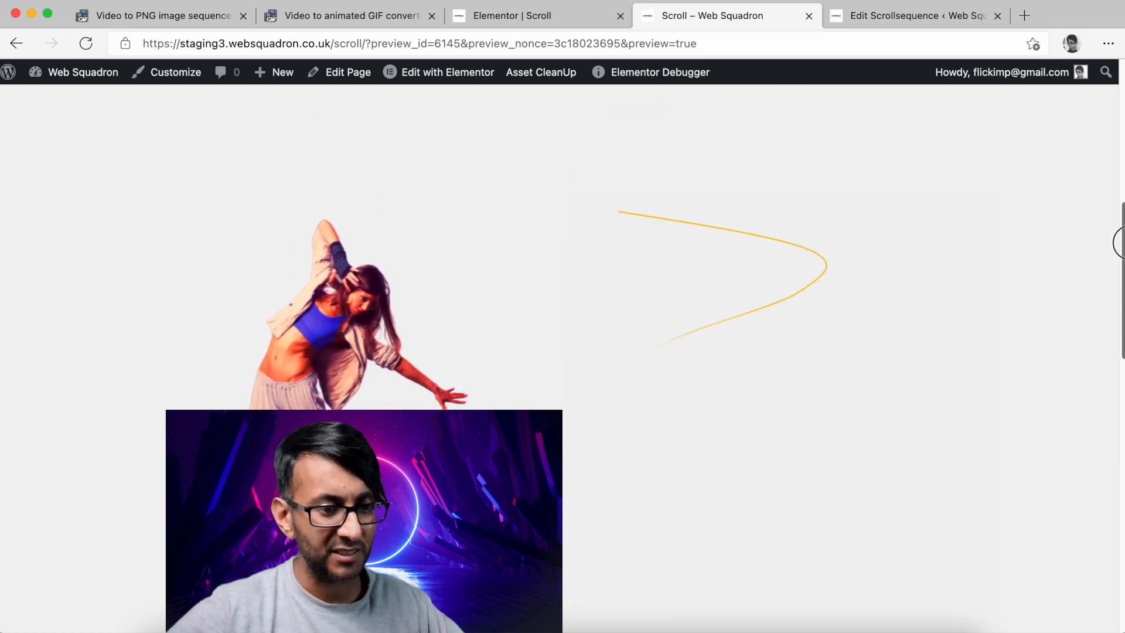
{"action": "scroll", "scroll_direction": "down", "scroll_amount": 3}
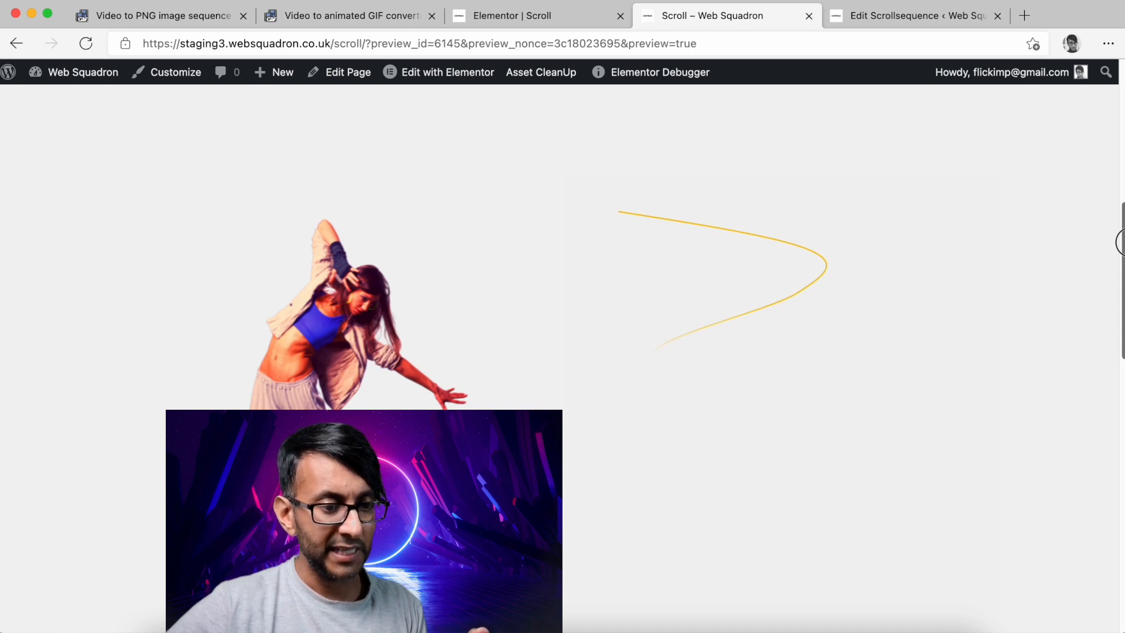
{"action": "scroll", "scroll_direction": "down", "scroll_amount": 3}
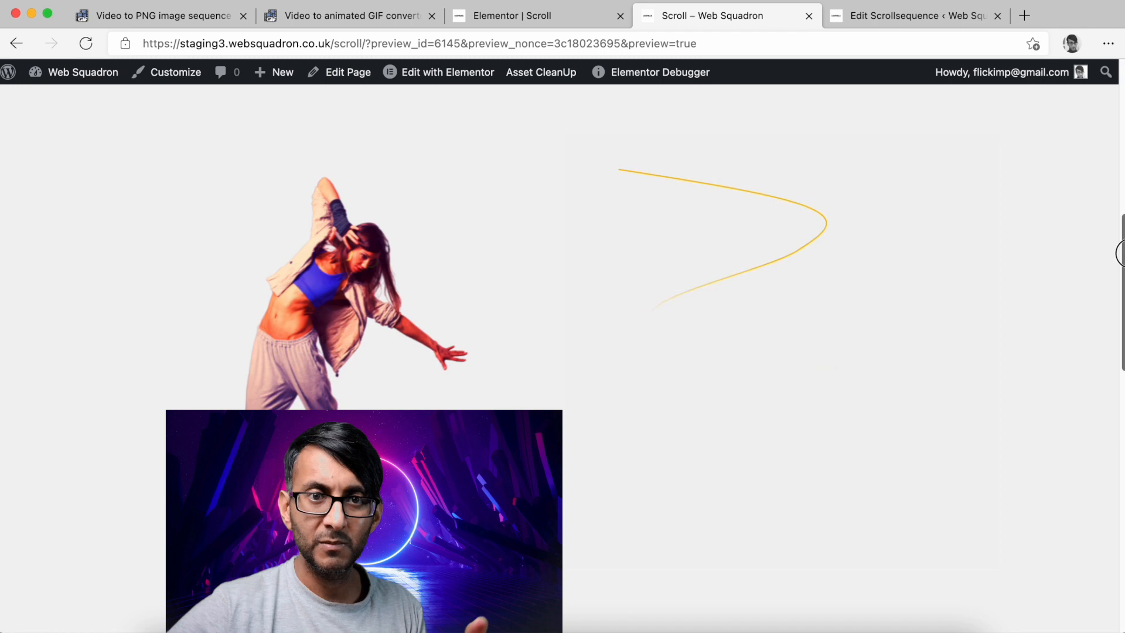
{"action": "scroll", "scroll_direction": "down", "scroll_amount": 3}
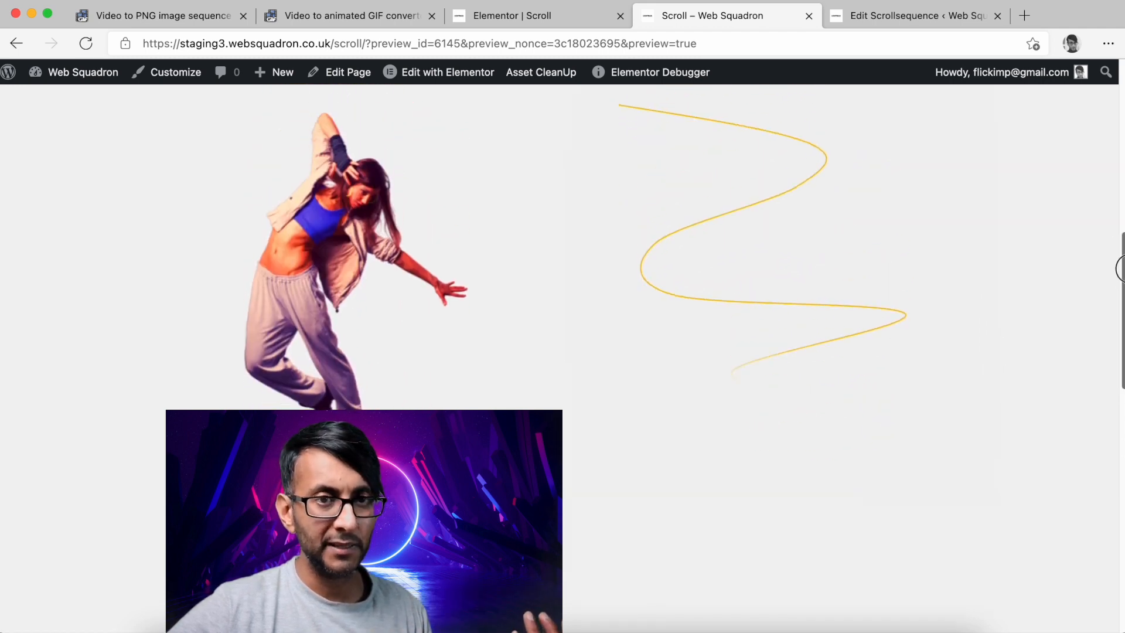
{"action": "scroll", "scroll_direction": "down", "scroll_amount": 3}
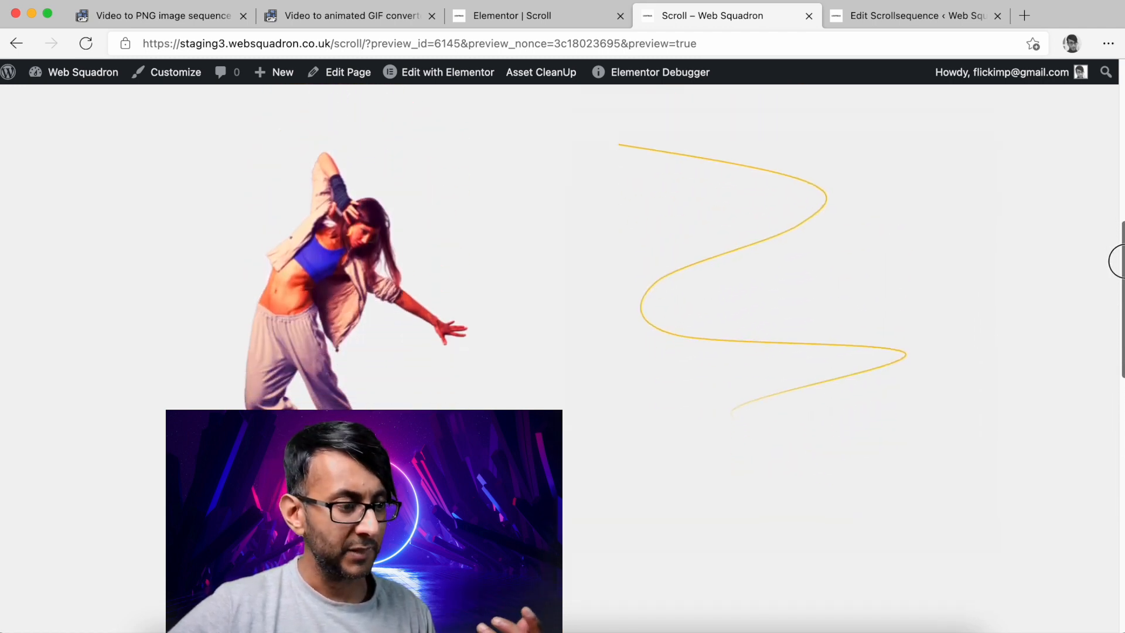
{"action": "scroll", "scroll_direction": "down", "scroll_amount": 3}
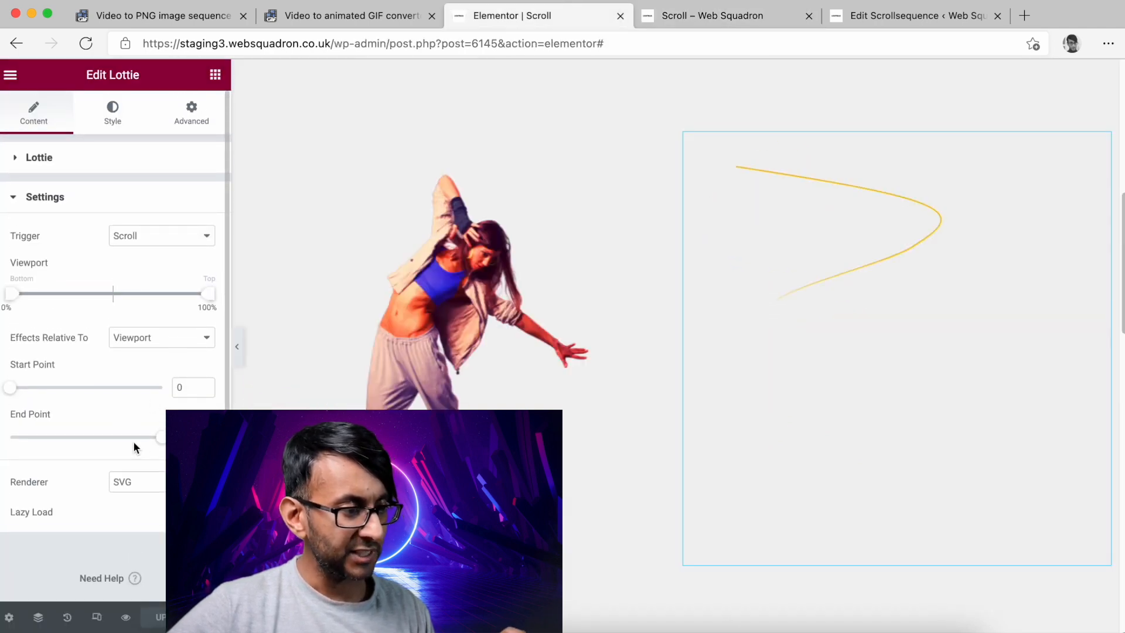
{"action": "left_click", "coordinate": [161, 337]}
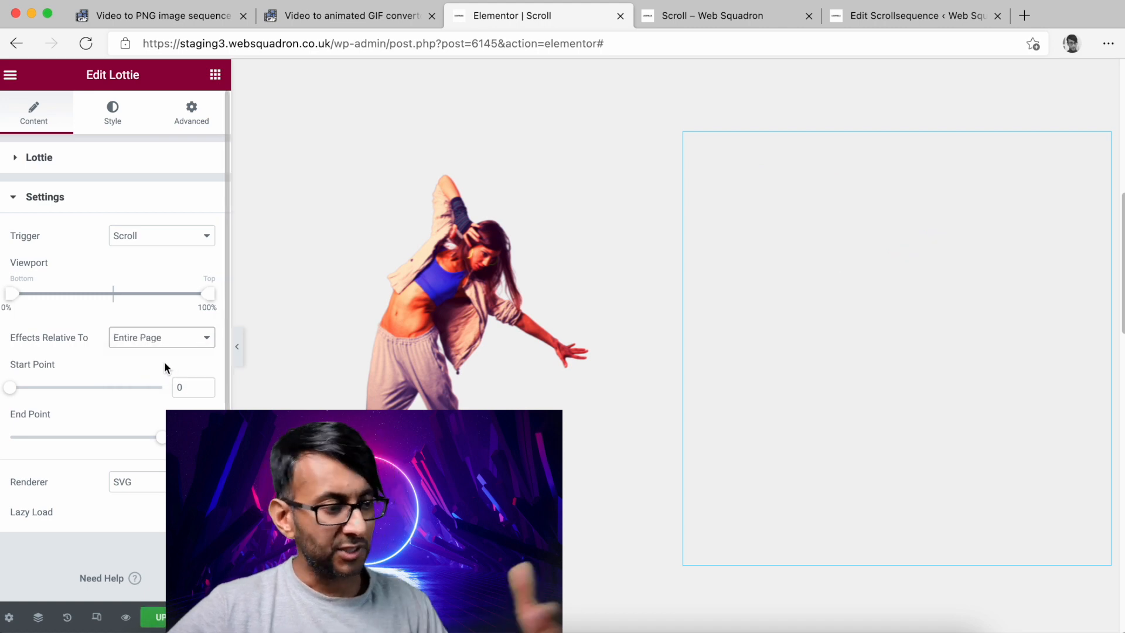
{"action": "left_click", "coordinate": [162, 235]}
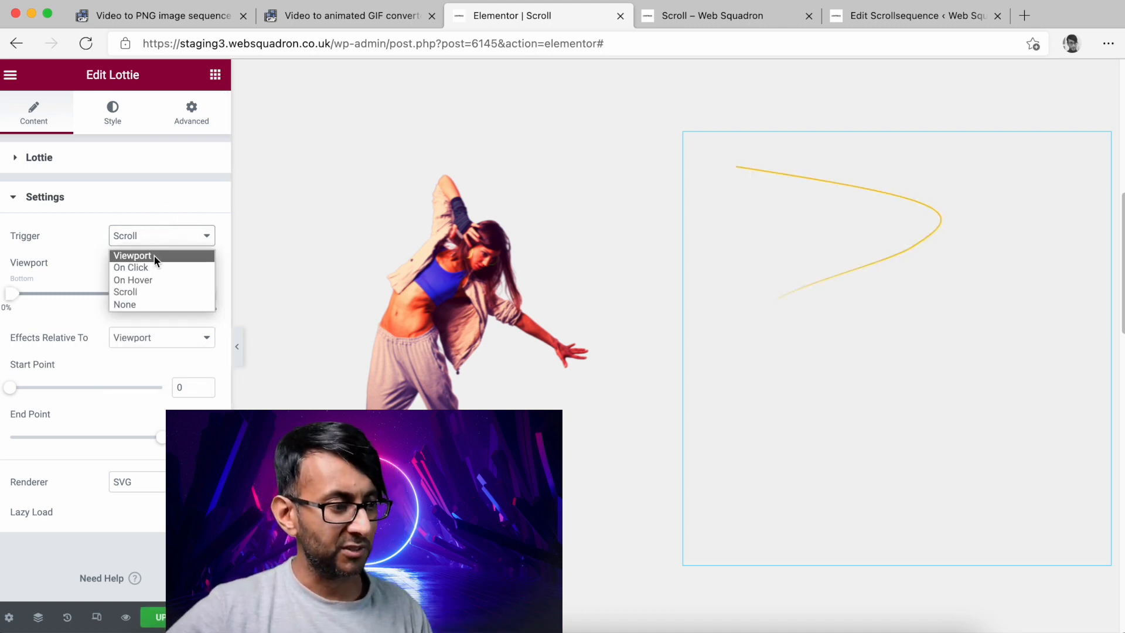
{"action": "left_click", "coordinate": [132, 256]}
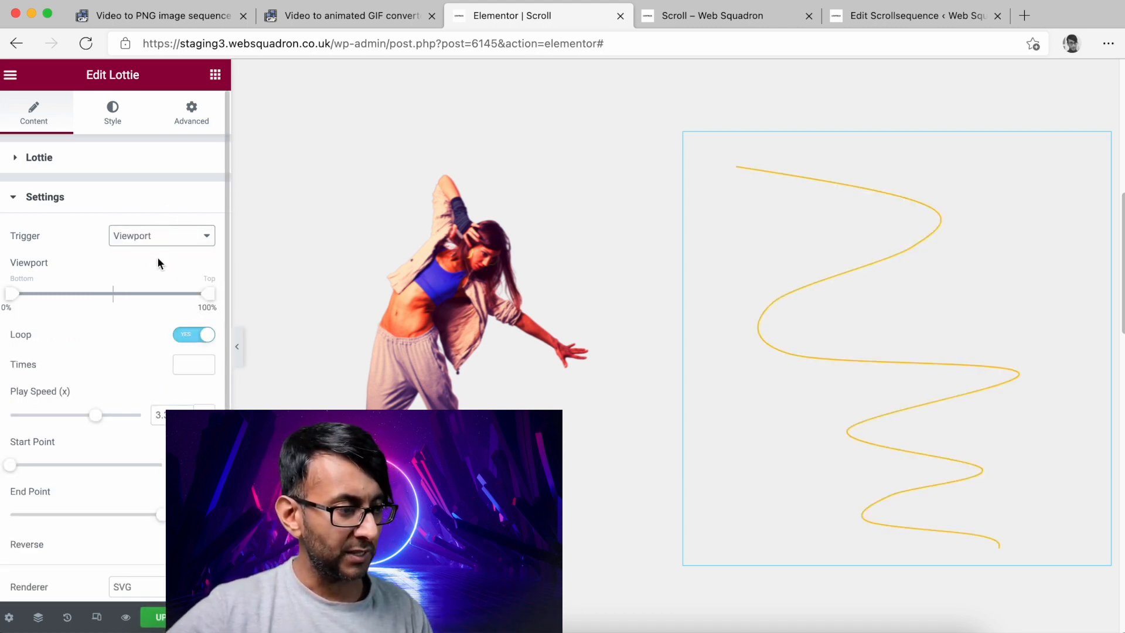
{"action": "left_click", "coordinate": [160, 235]}
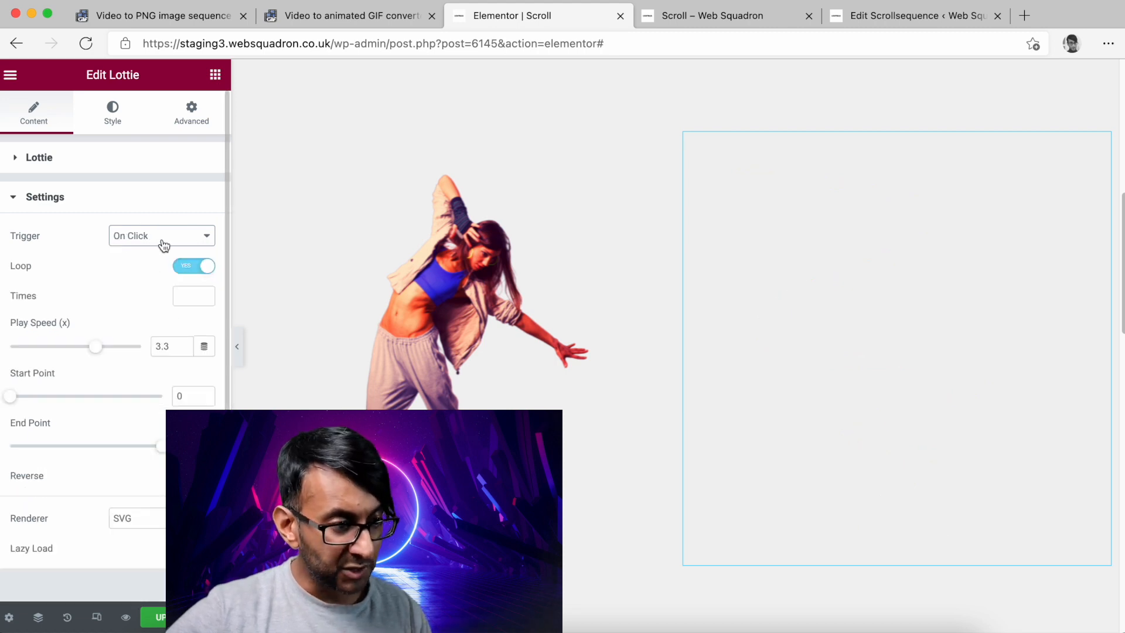
{"action": "left_click", "coordinate": [162, 235]}
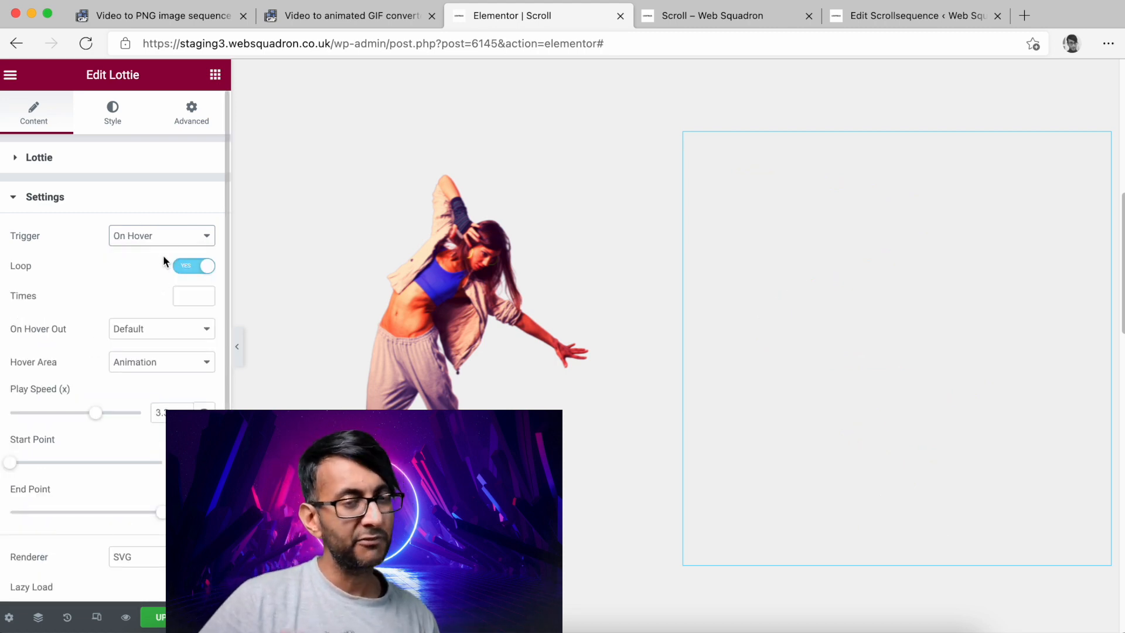
{"action": "left_click", "coordinate": [162, 235]}
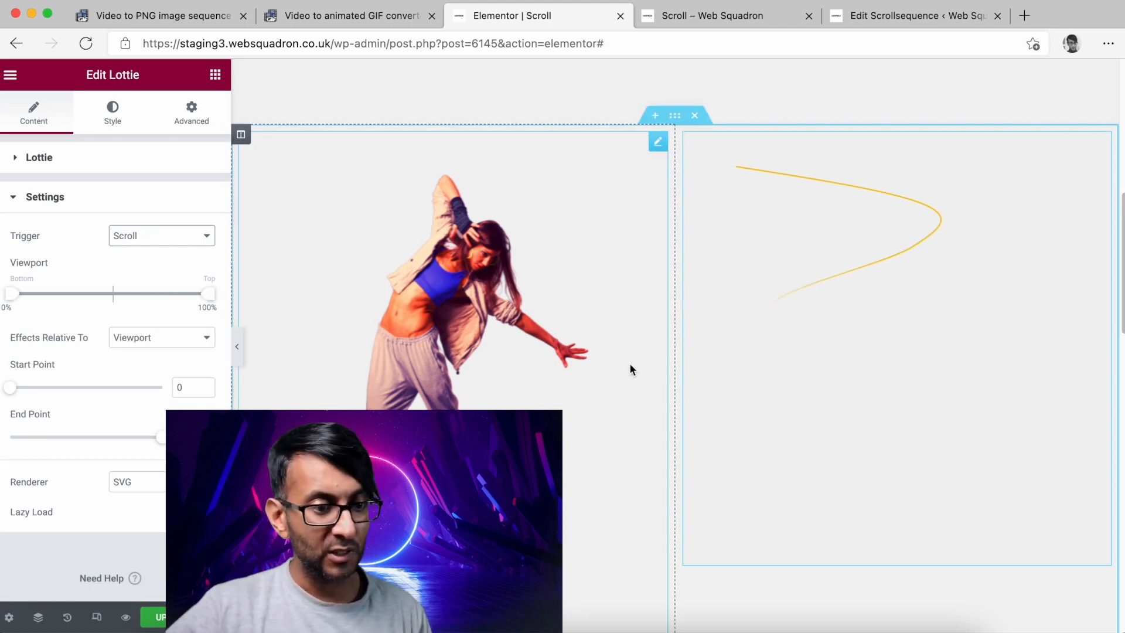
{"action": "mouse_move", "coordinate": [614, 344]}
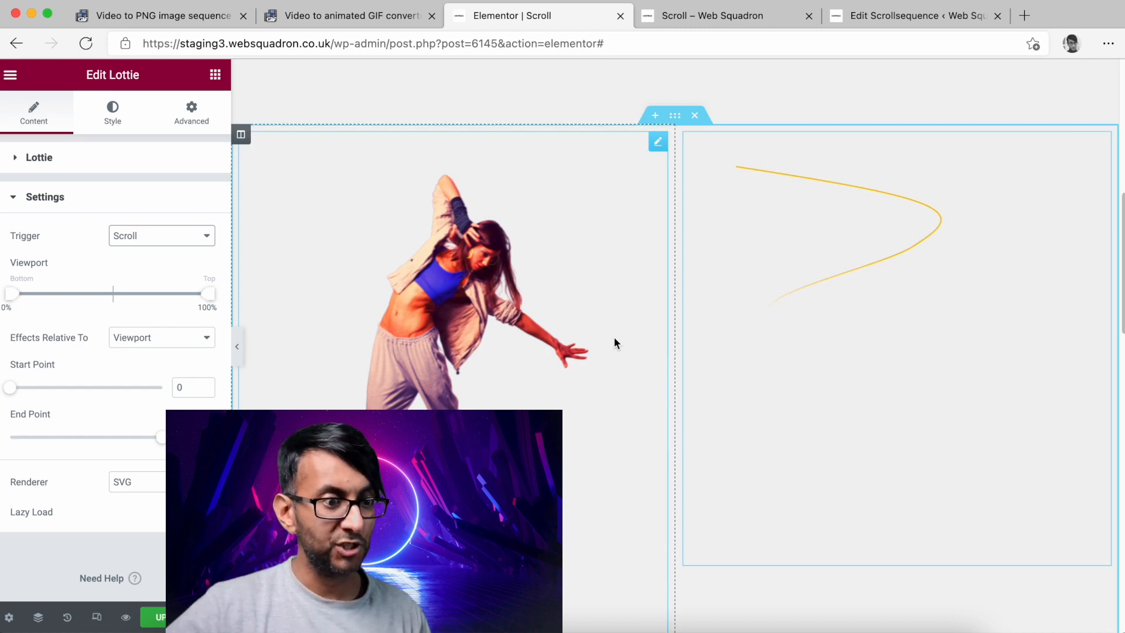